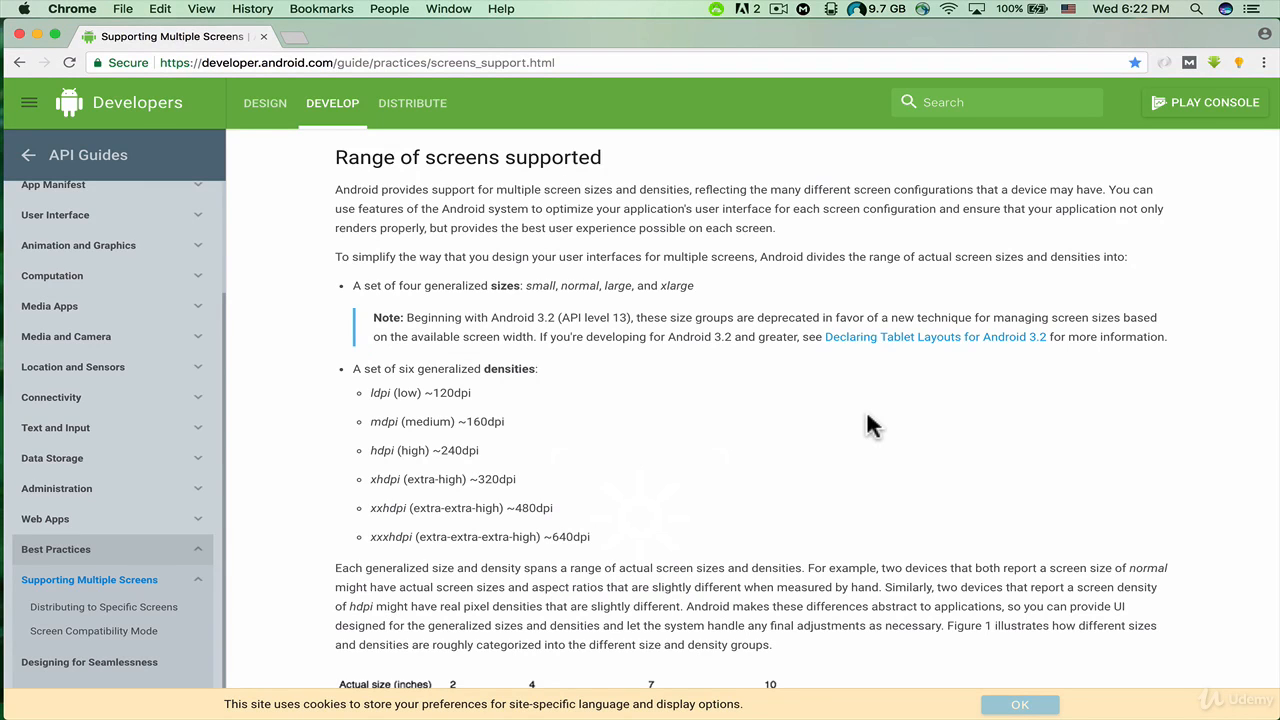
Scroll through the browser guide before bringing the Android Studio welcome window forward
scroll("down", 3)
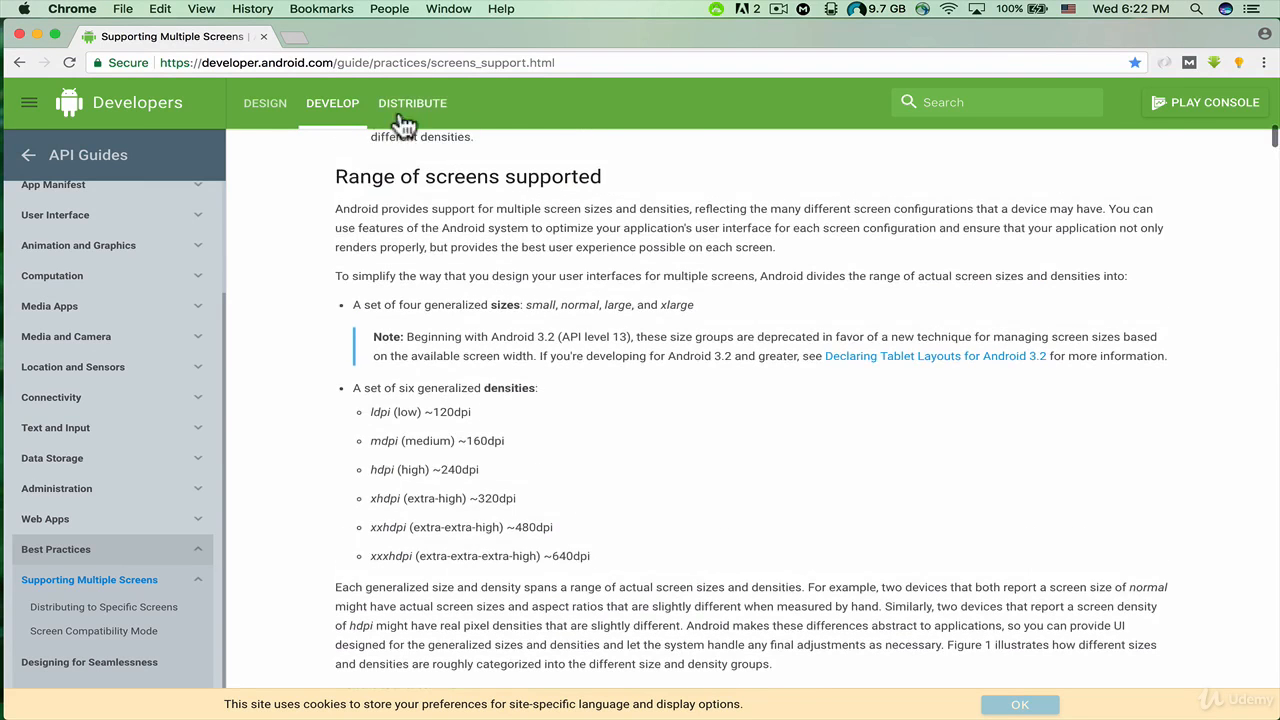
mouse_move(430, 196)
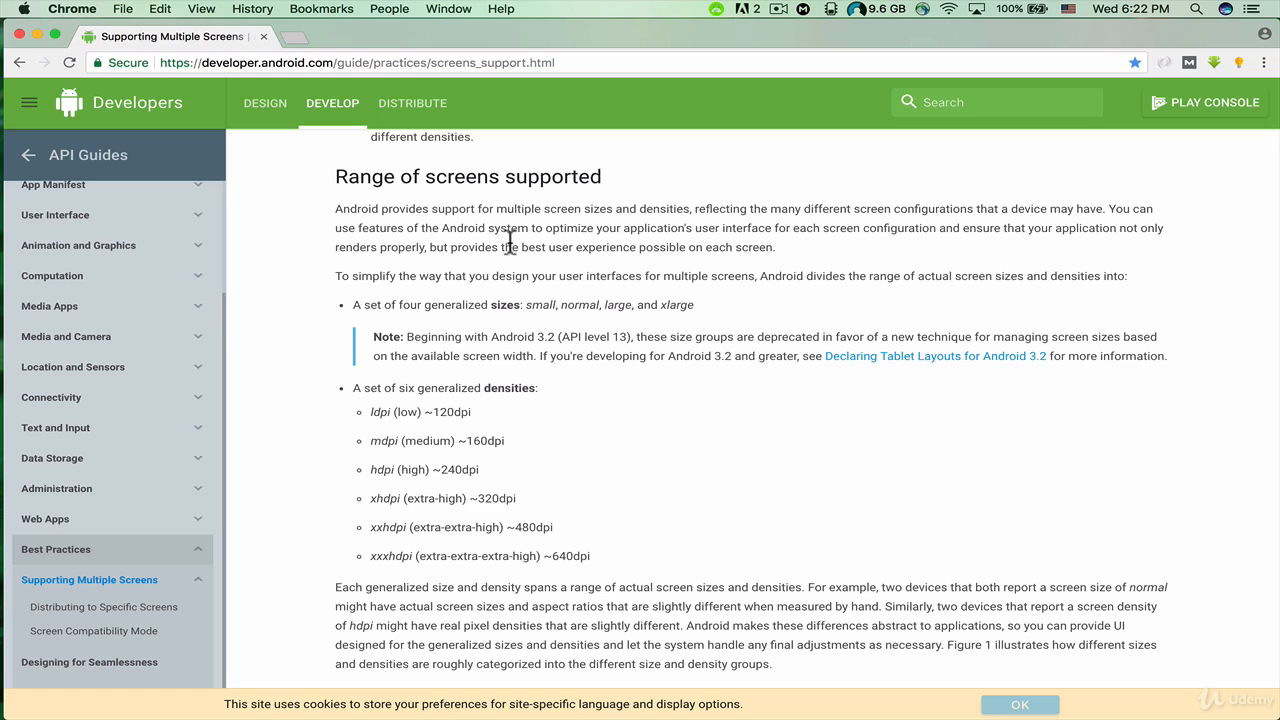
mouse_move(350, 228)
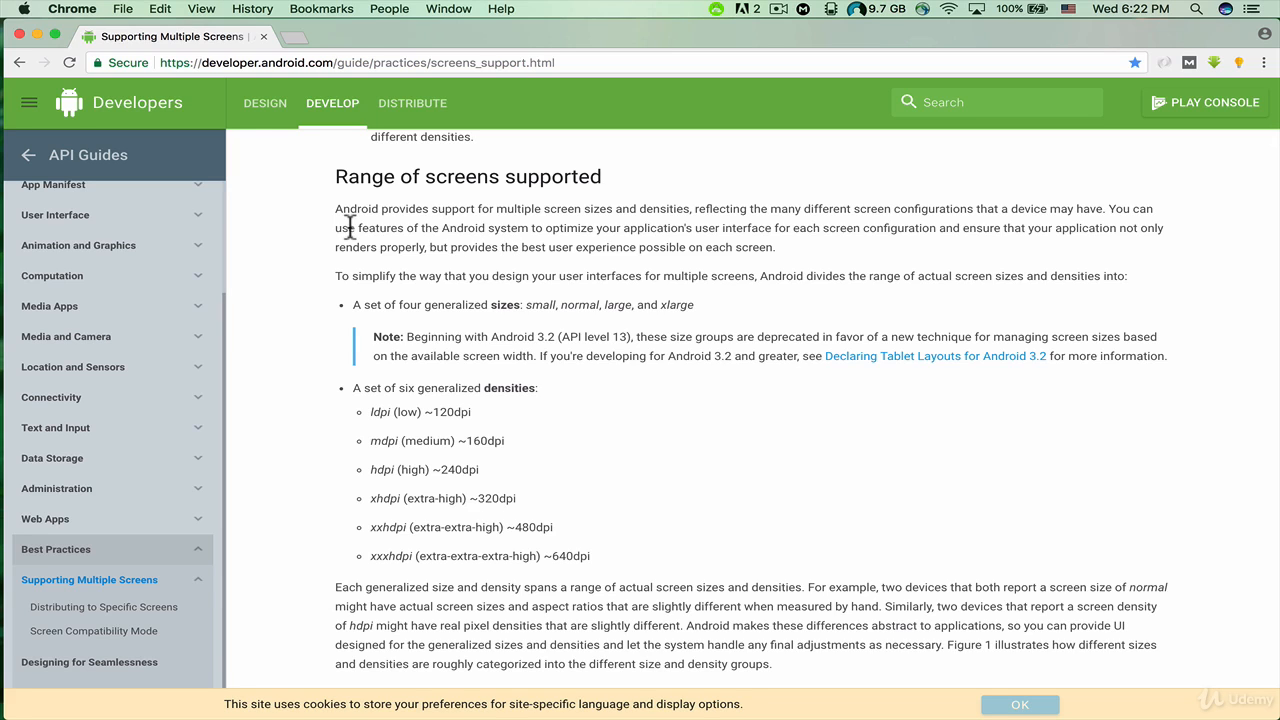
mouse_move(1012, 442)
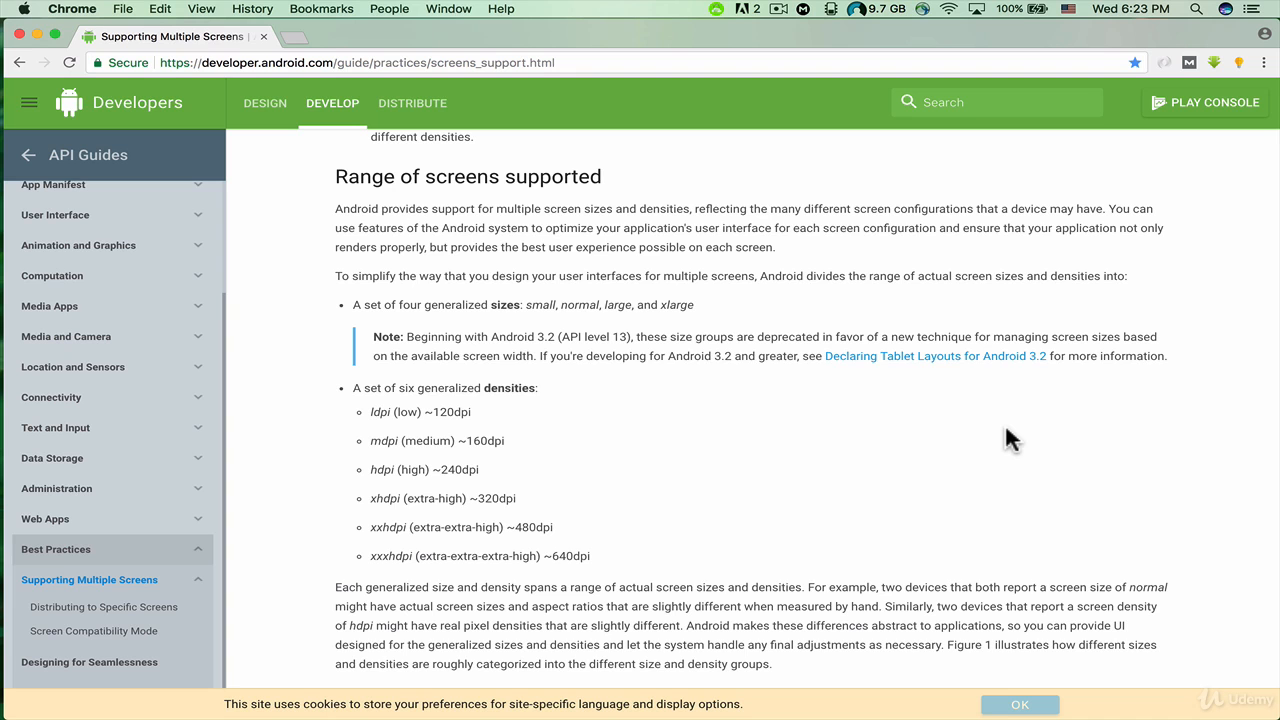
scroll("down", 3)
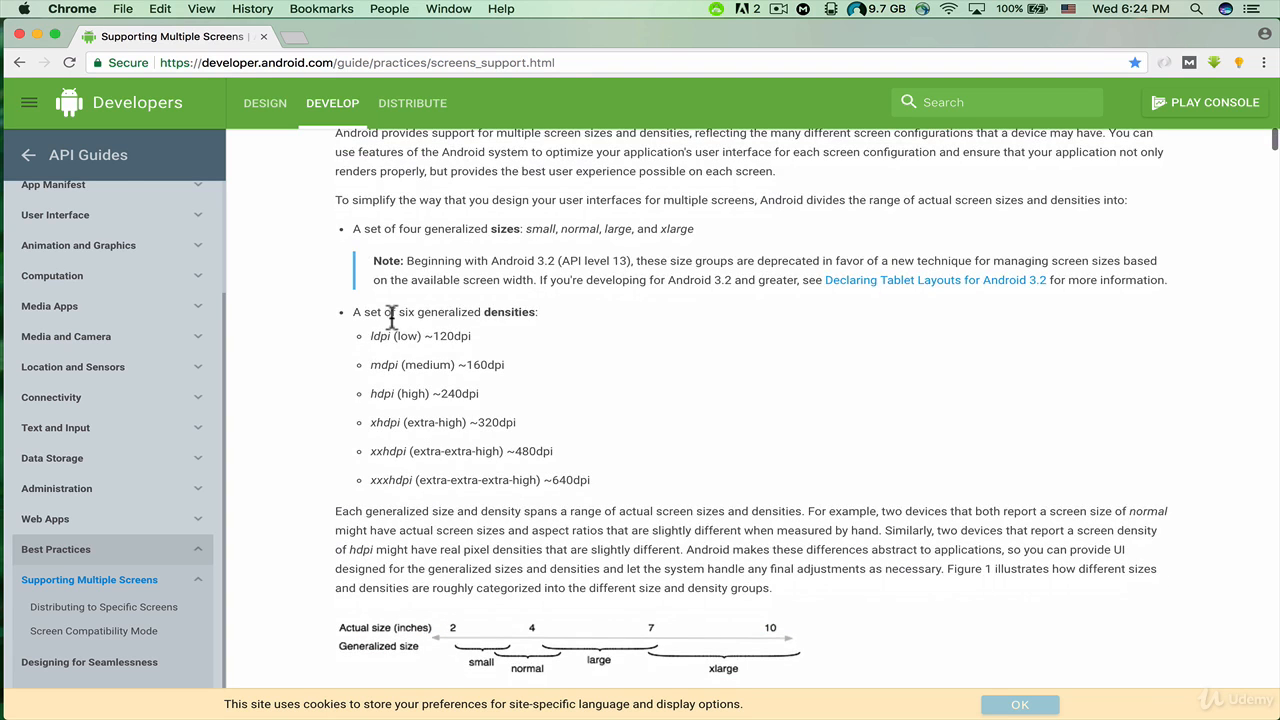
mouse_move(530, 338)
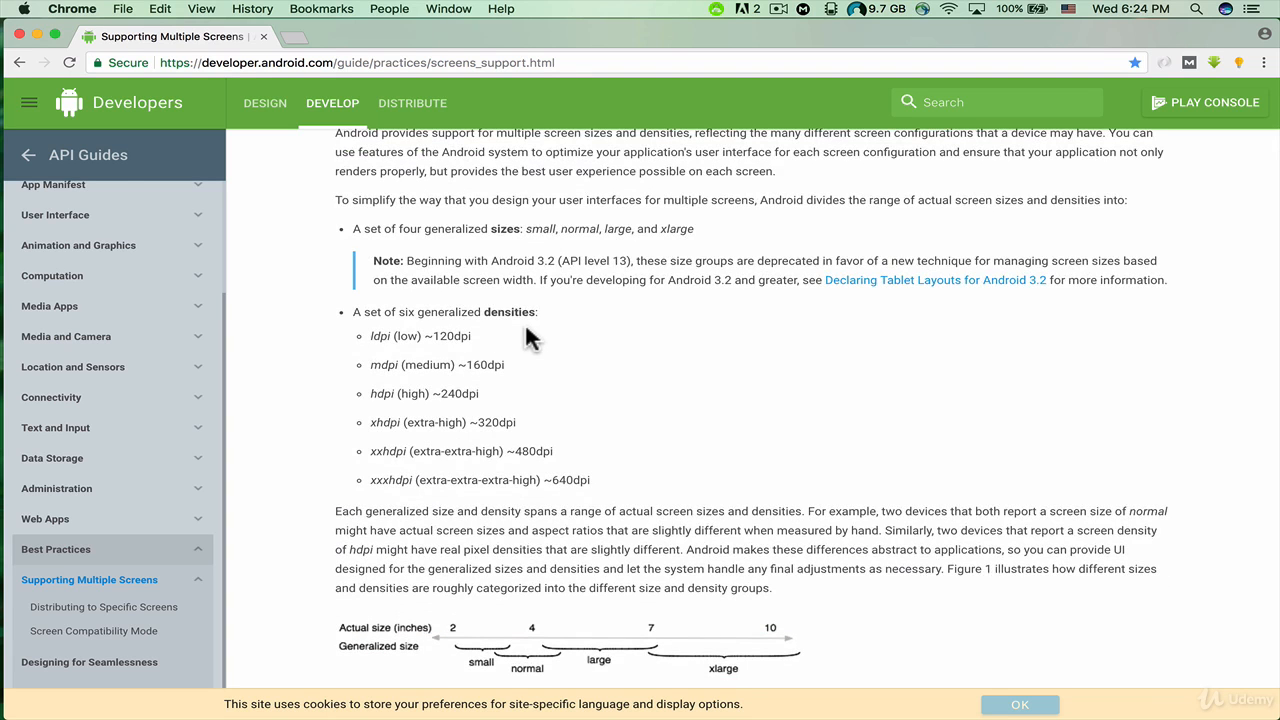
mouse_move(388, 352)
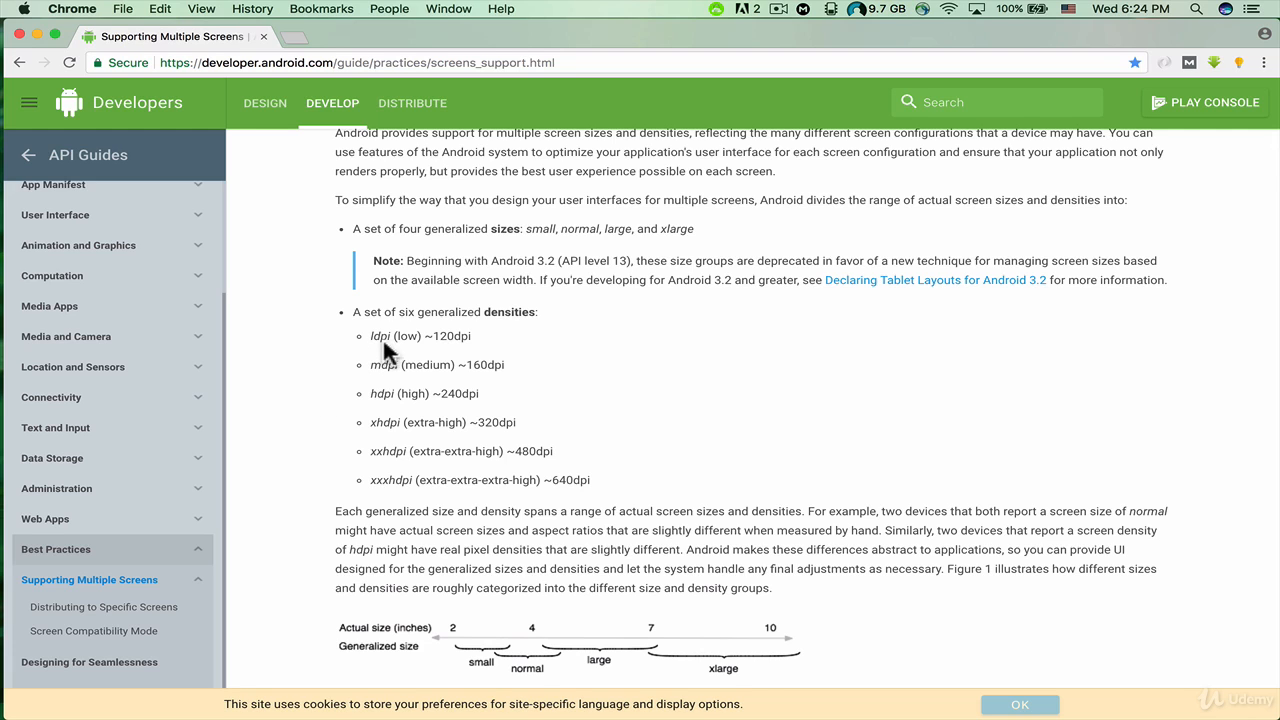
mouse_move(408, 340)
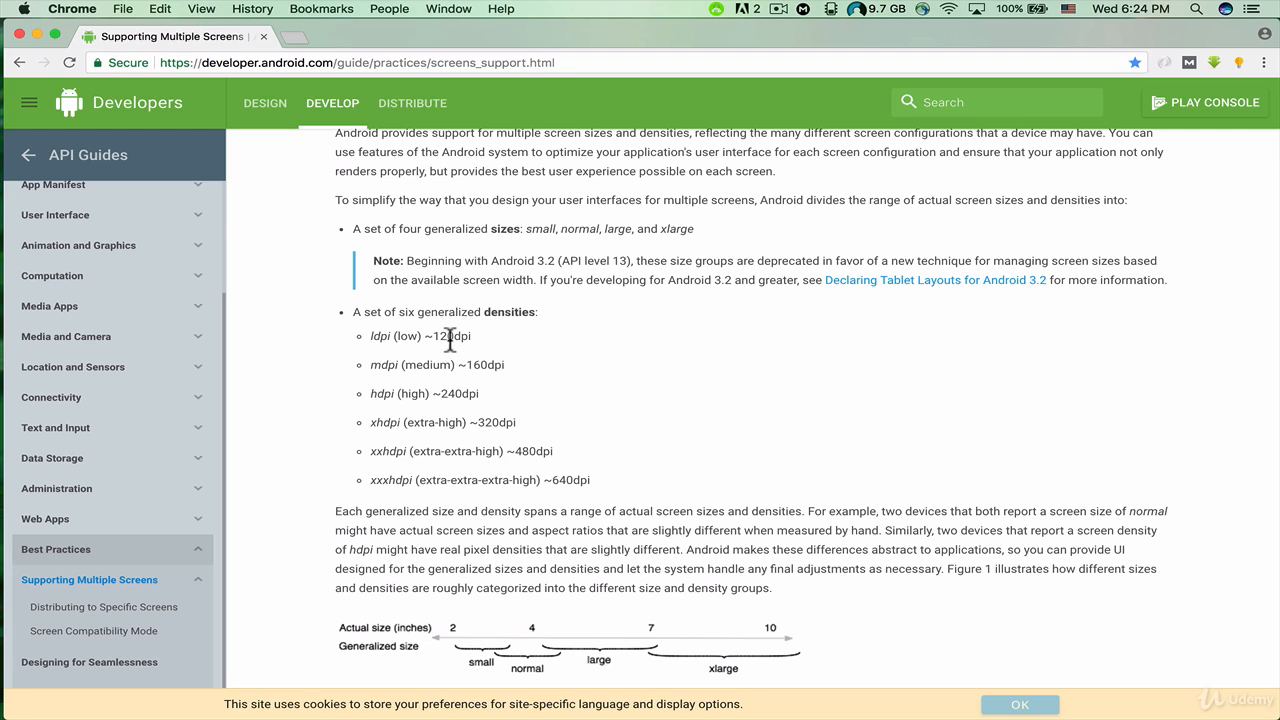
mouse_move(644, 368)
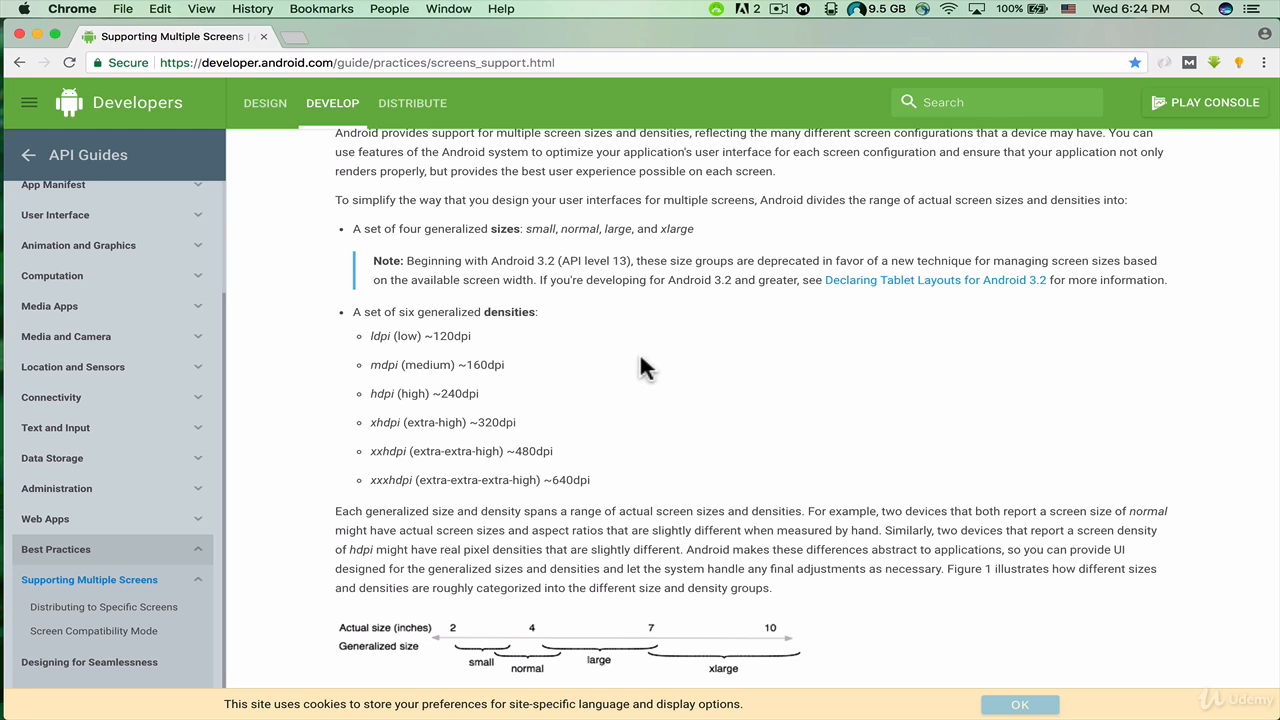
mouse_move(480, 352)
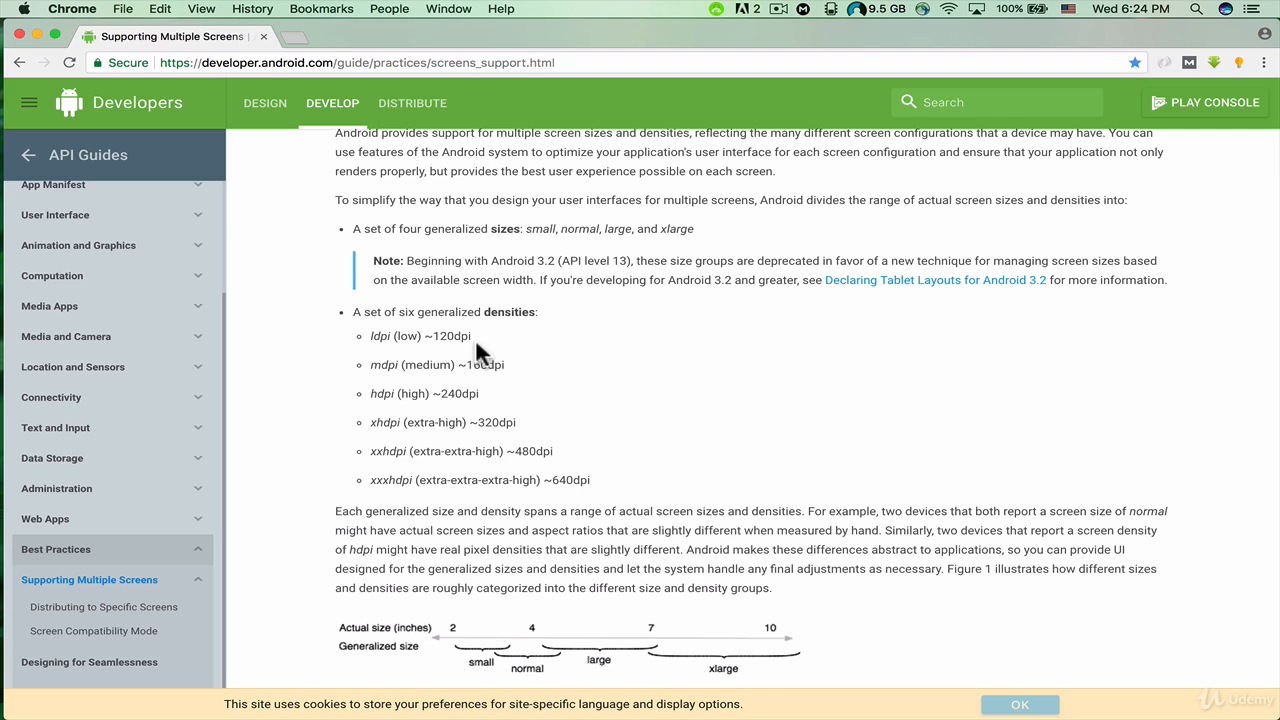
mouse_move(448, 340)
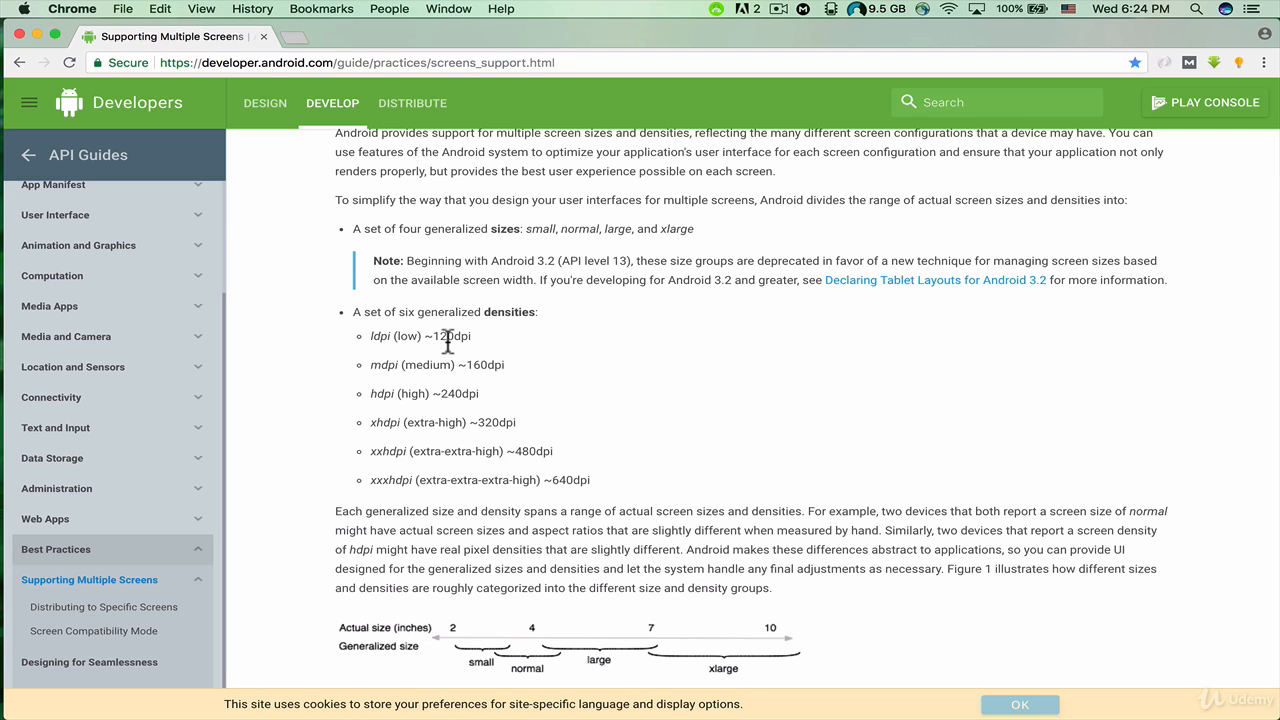
mouse_move(372, 352)
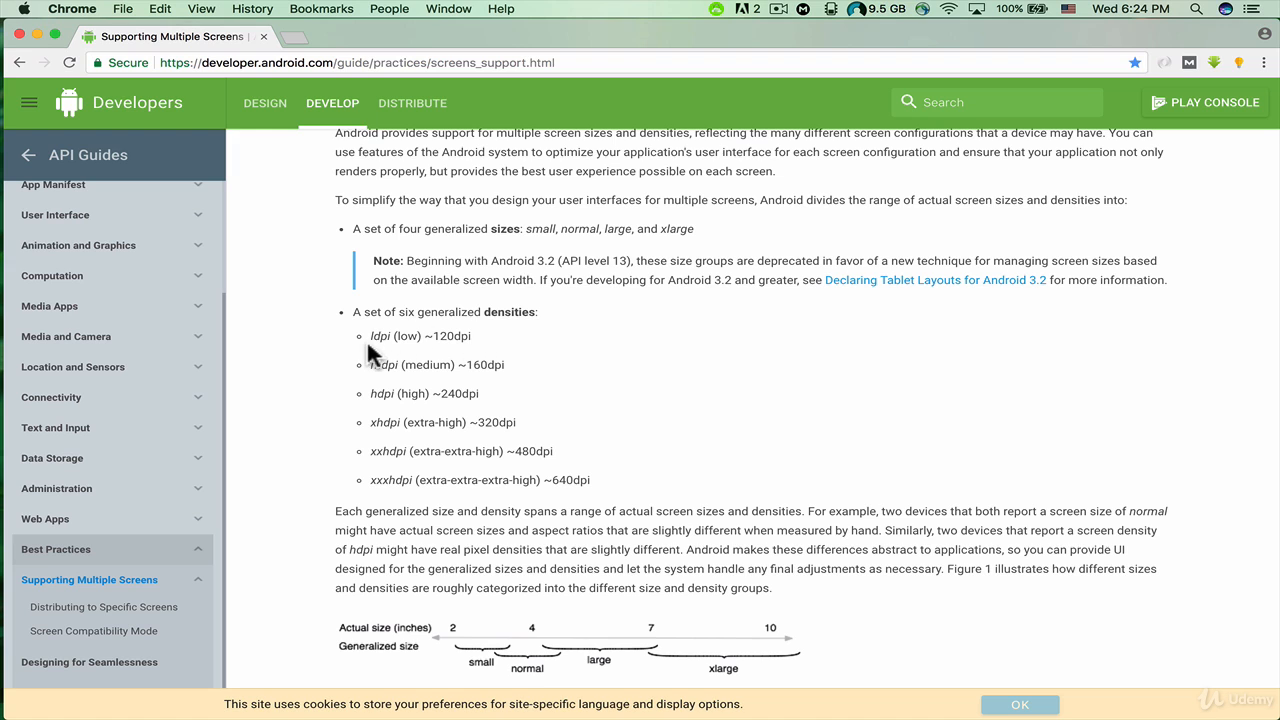
mouse_move(388, 360)
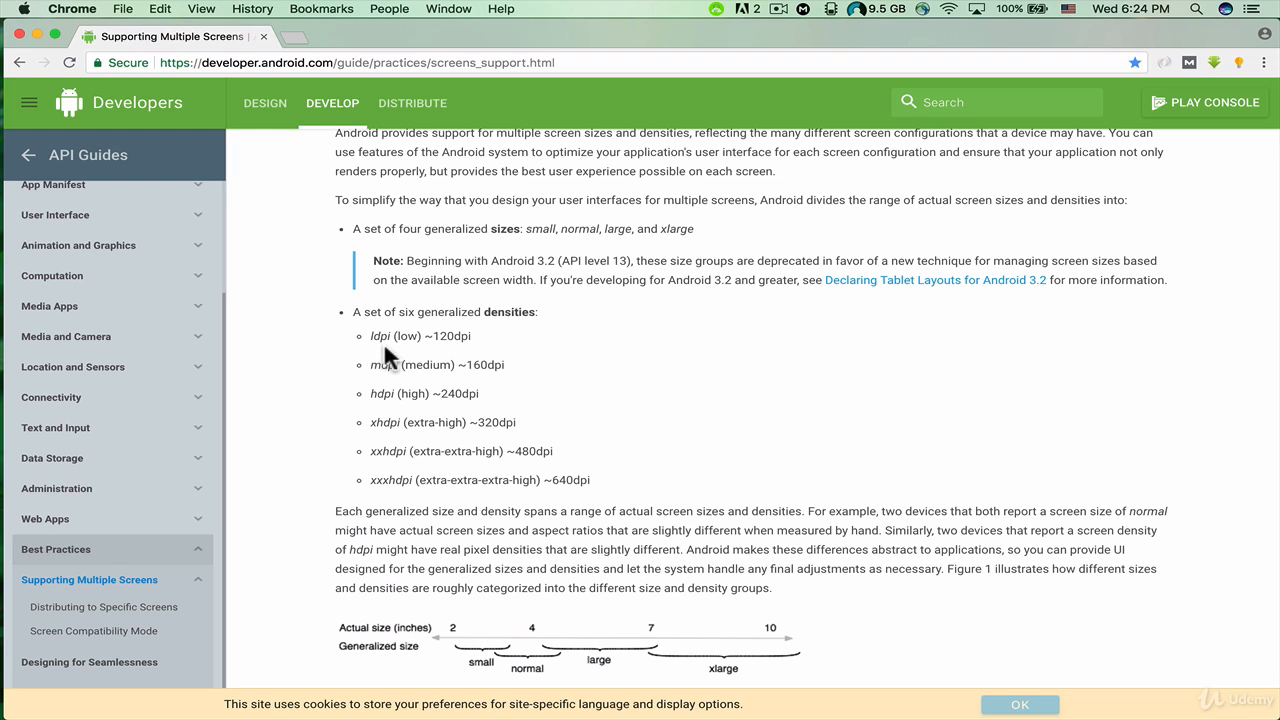
mouse_move(388, 360)
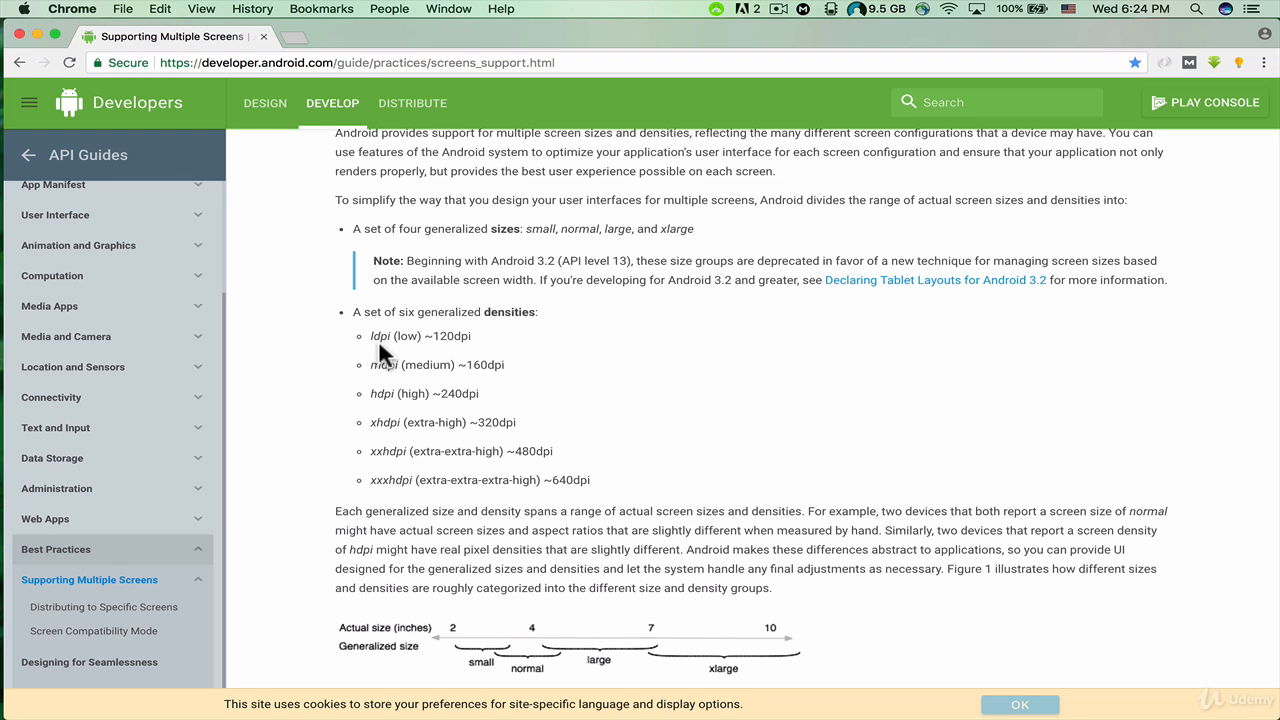
mouse_move(376, 368)
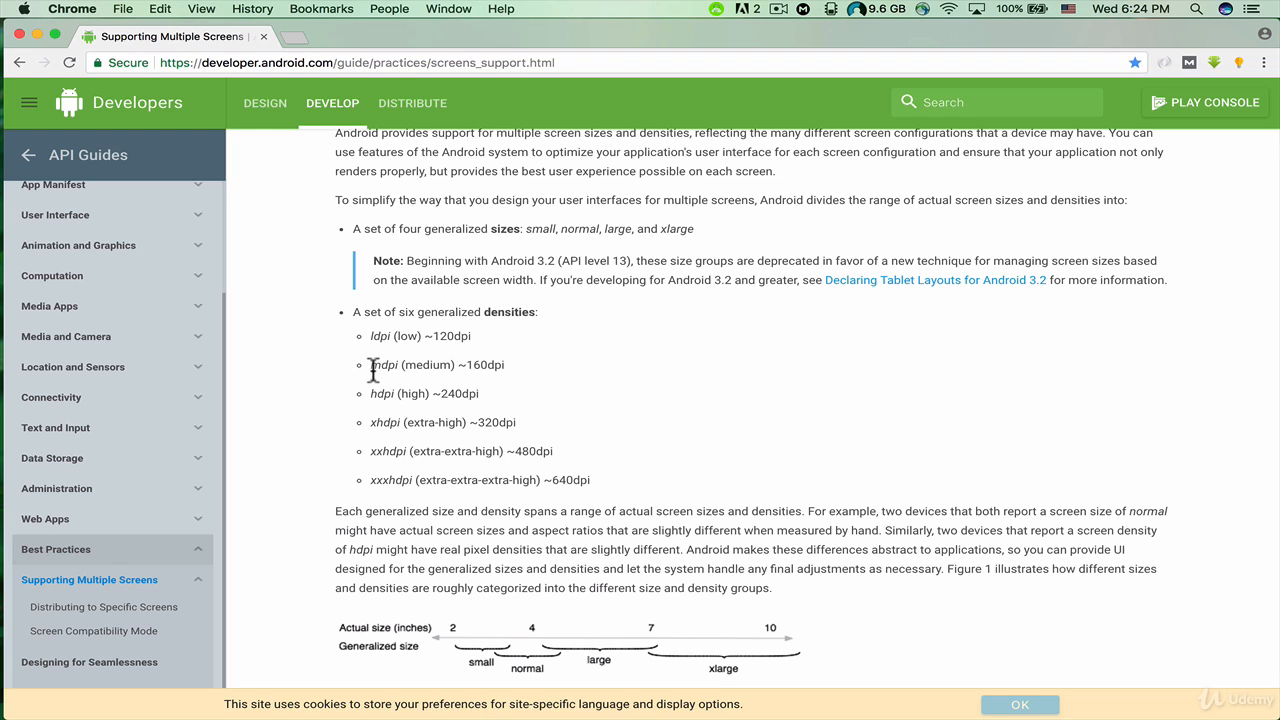
mouse_move(376, 384)
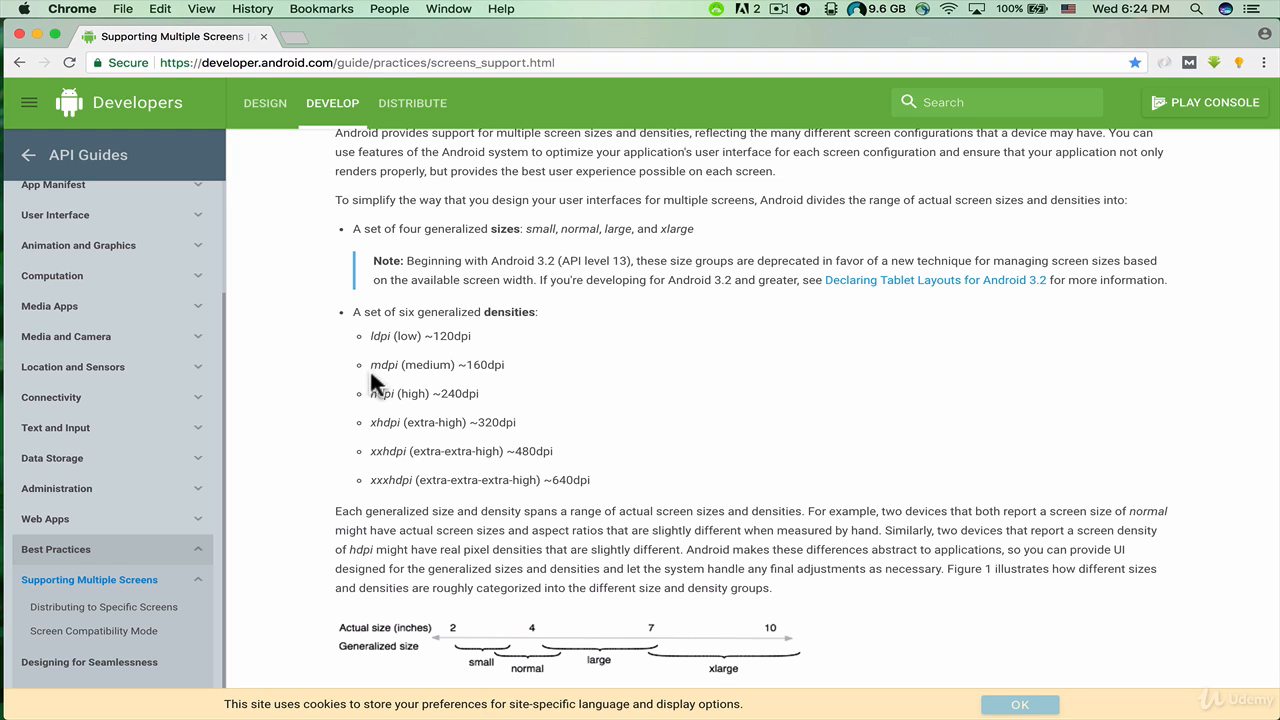
mouse_move(464, 372)
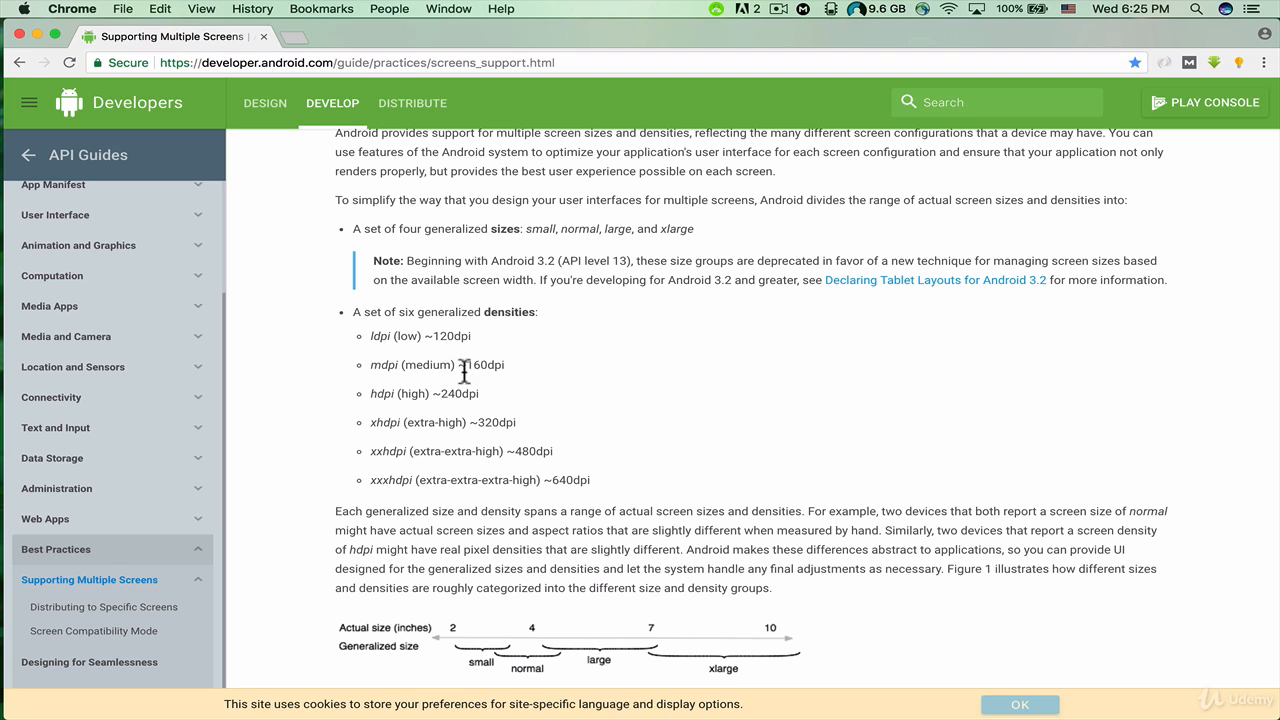
mouse_move(542, 388)
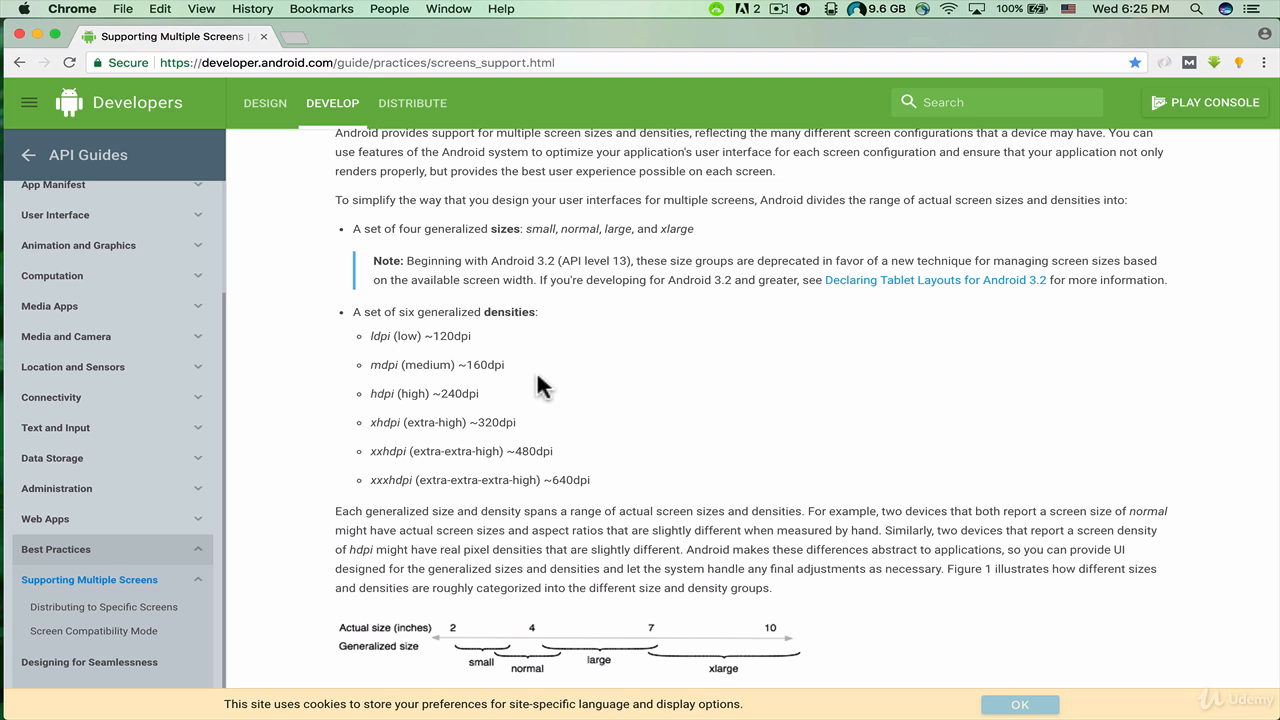
mouse_move(372, 420)
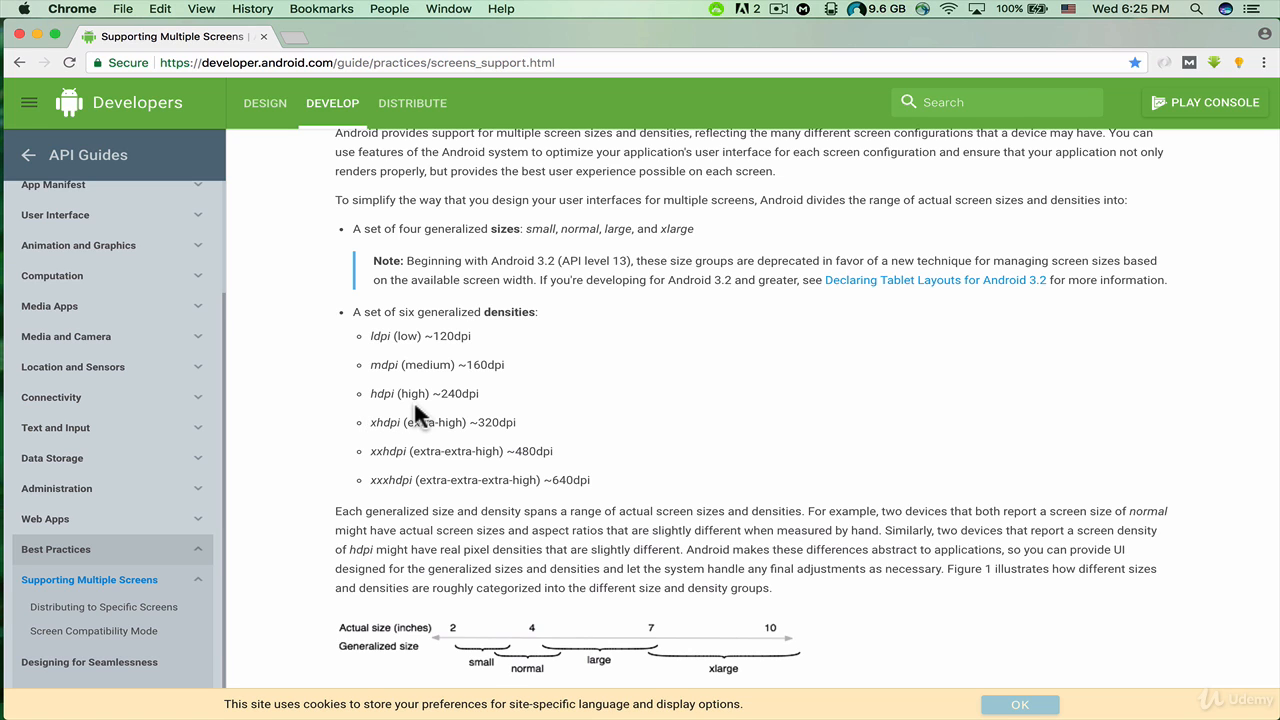
mouse_move(464, 412)
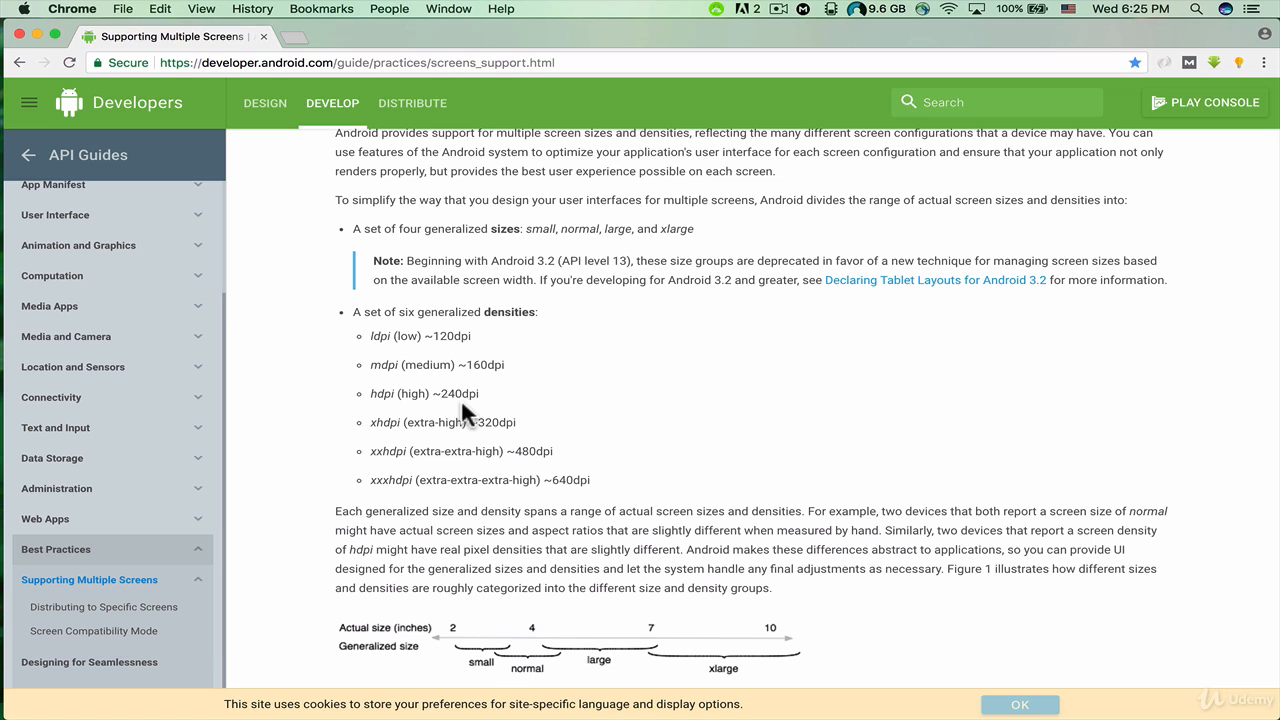
mouse_move(490, 408)
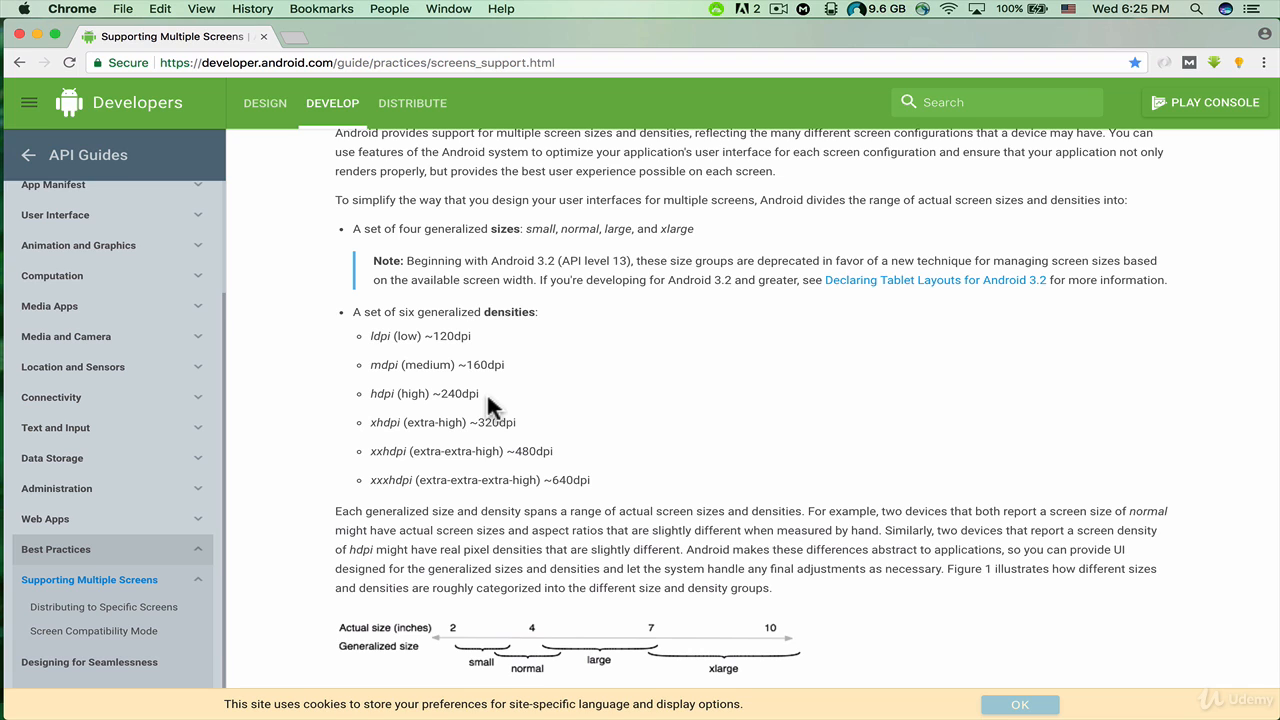
mouse_move(364, 378)
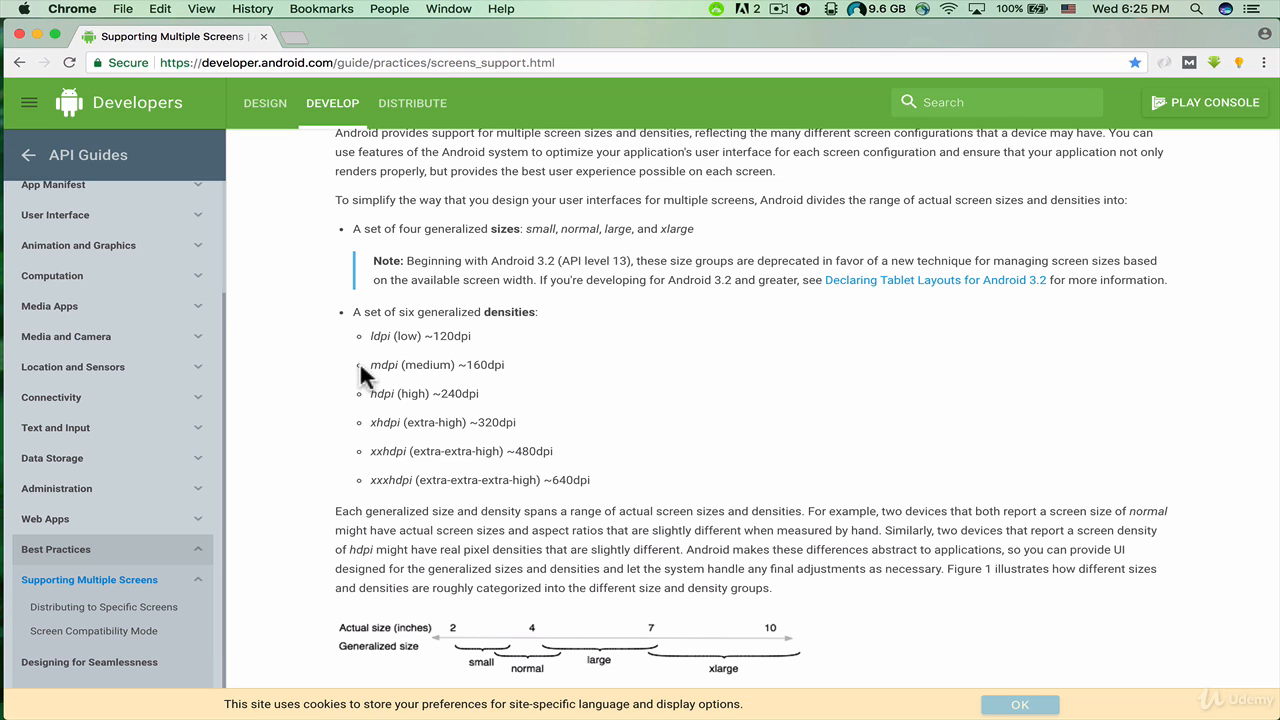
mouse_move(368, 340)
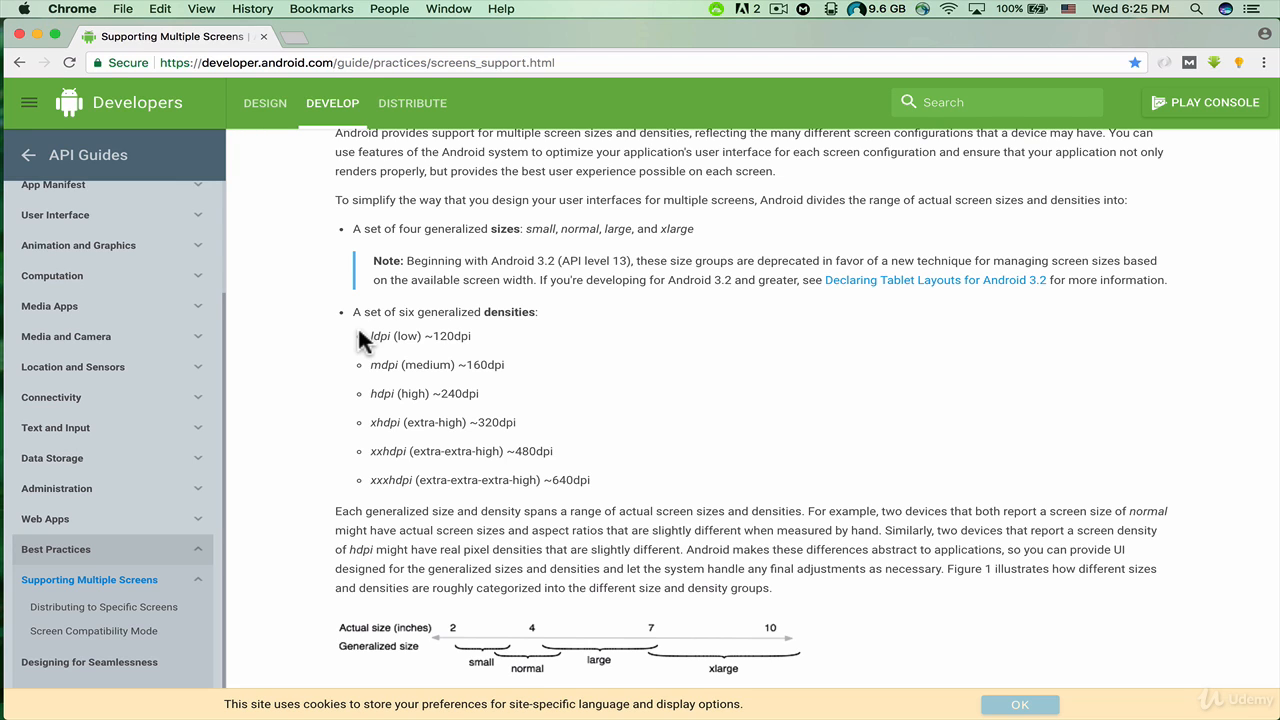
scroll("down", 3)
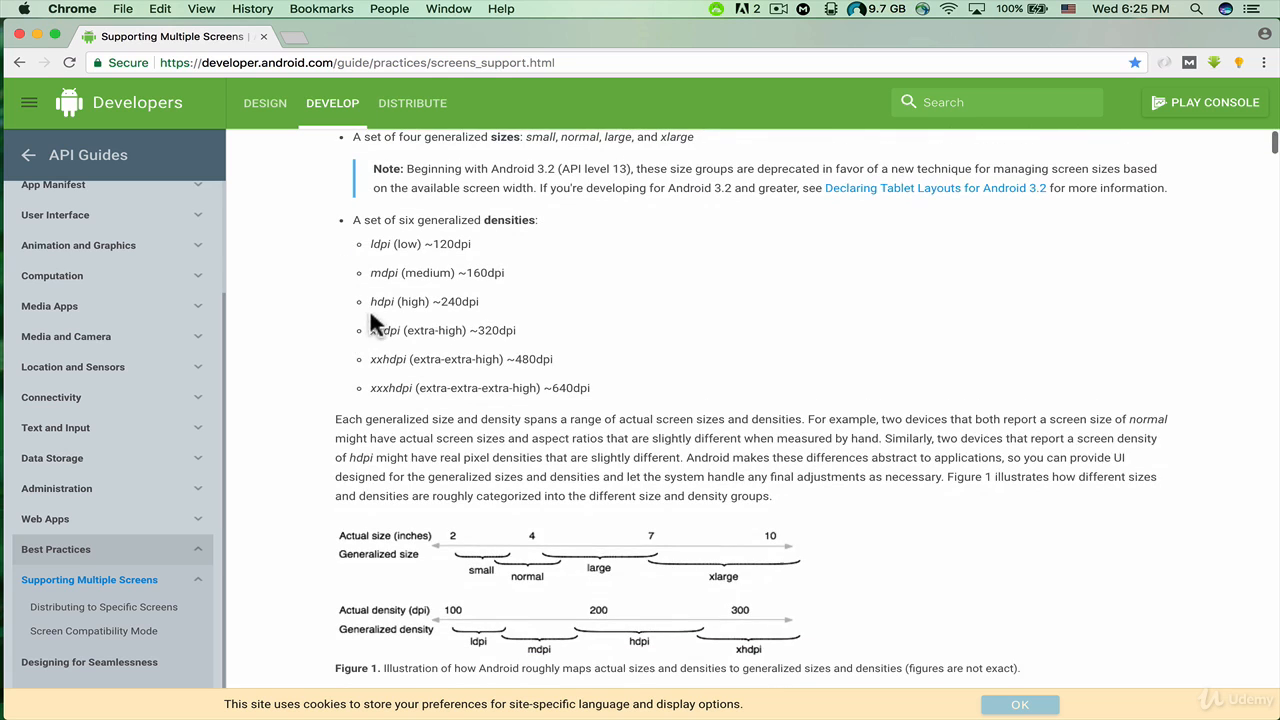
mouse_move(384, 344)
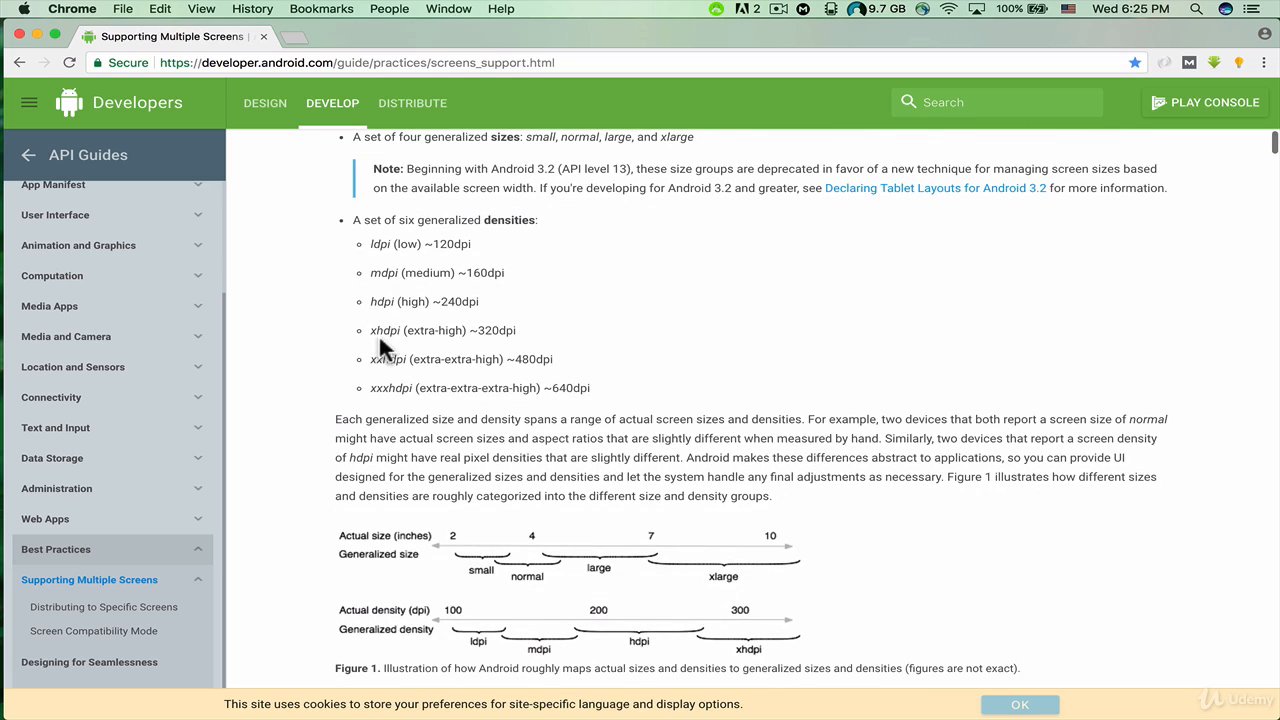
mouse_move(384, 384)
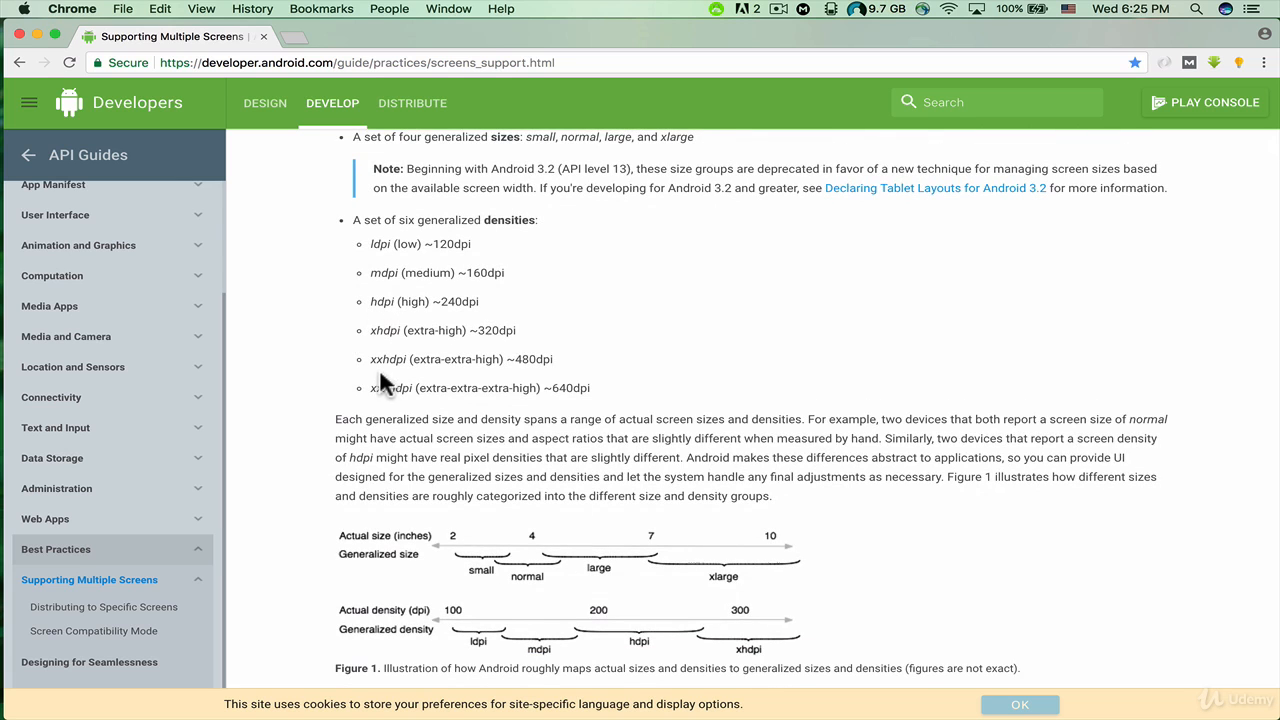
mouse_move(384, 404)
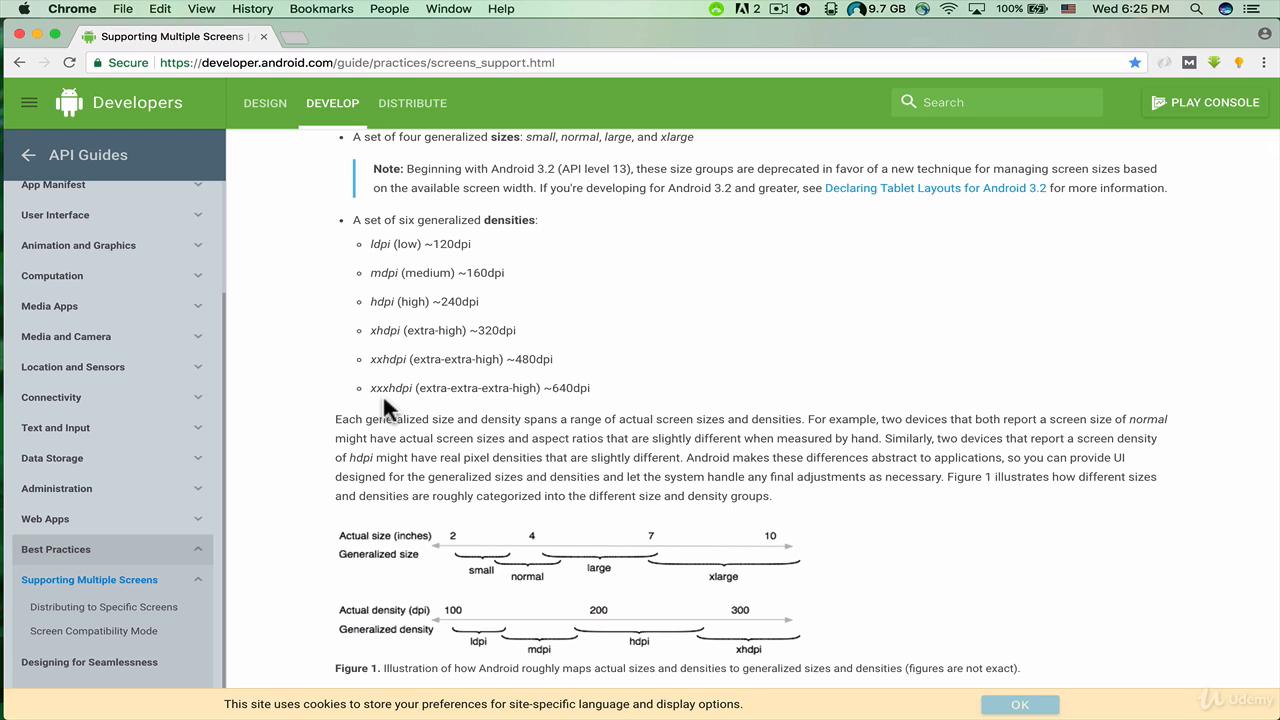
mouse_move(528, 410)
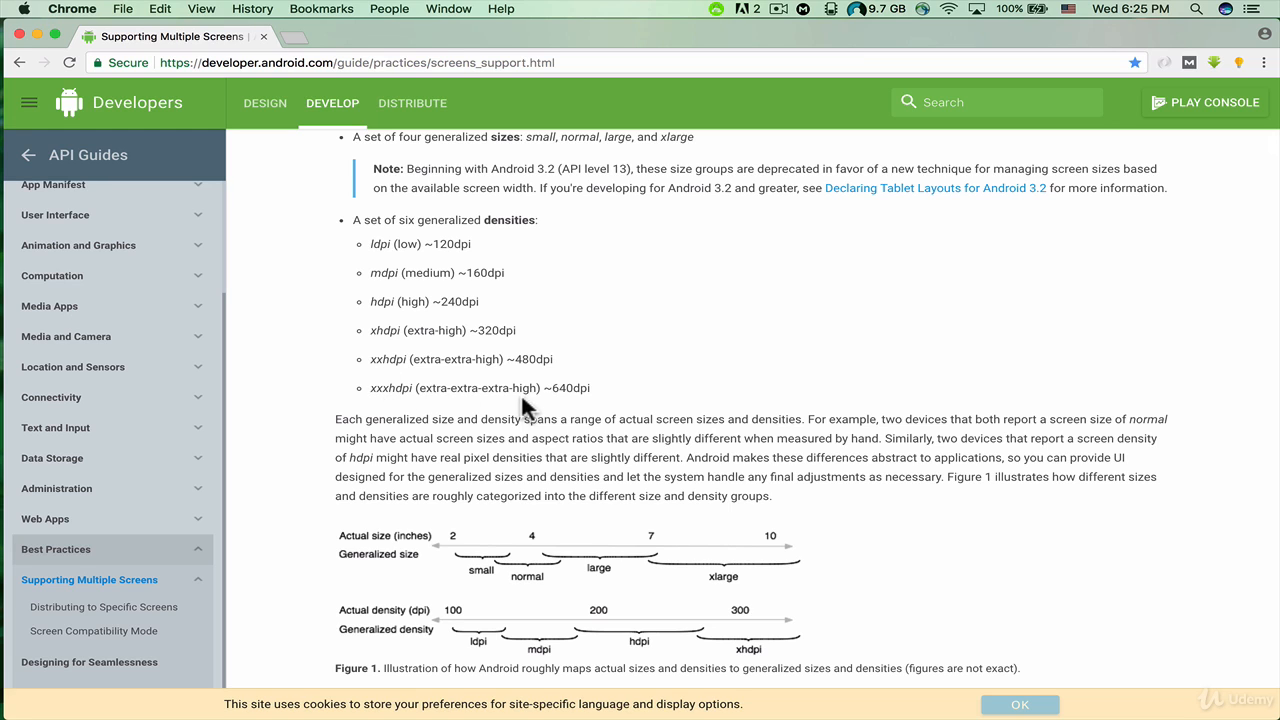
mouse_move(612, 408)
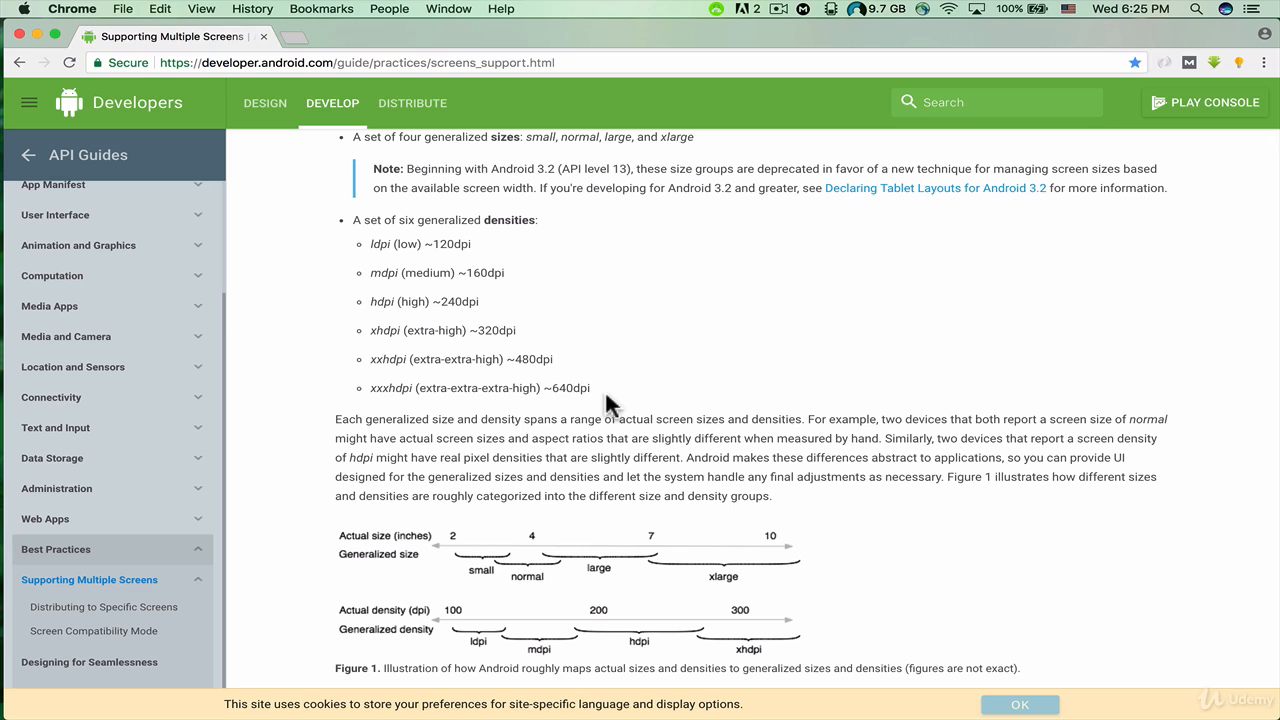
mouse_move(516, 390)
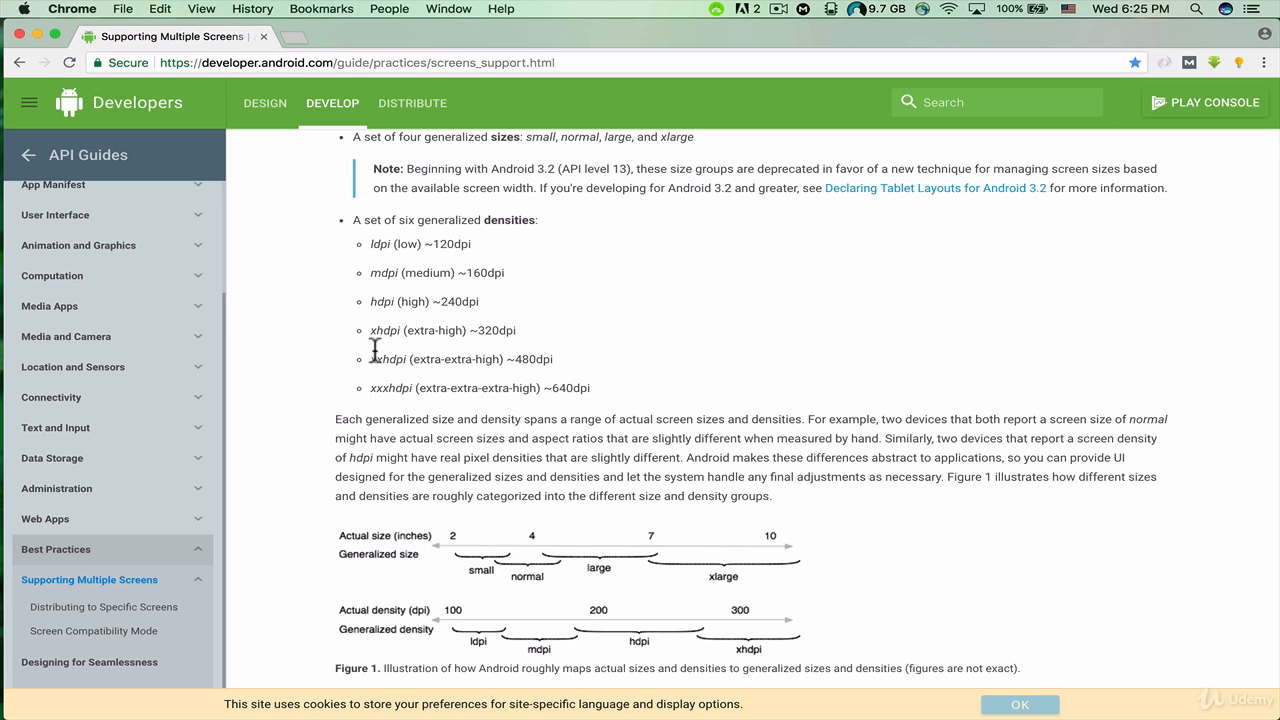
mouse_move(464, 320)
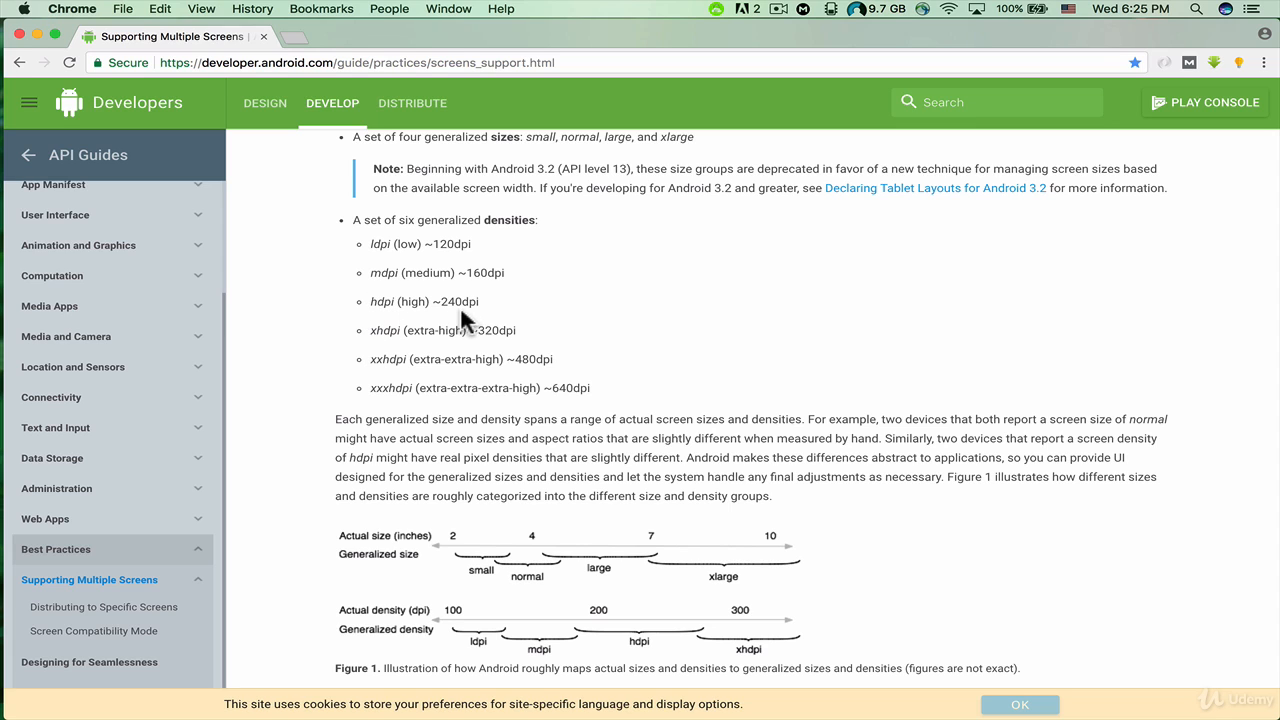
mouse_move(512, 328)
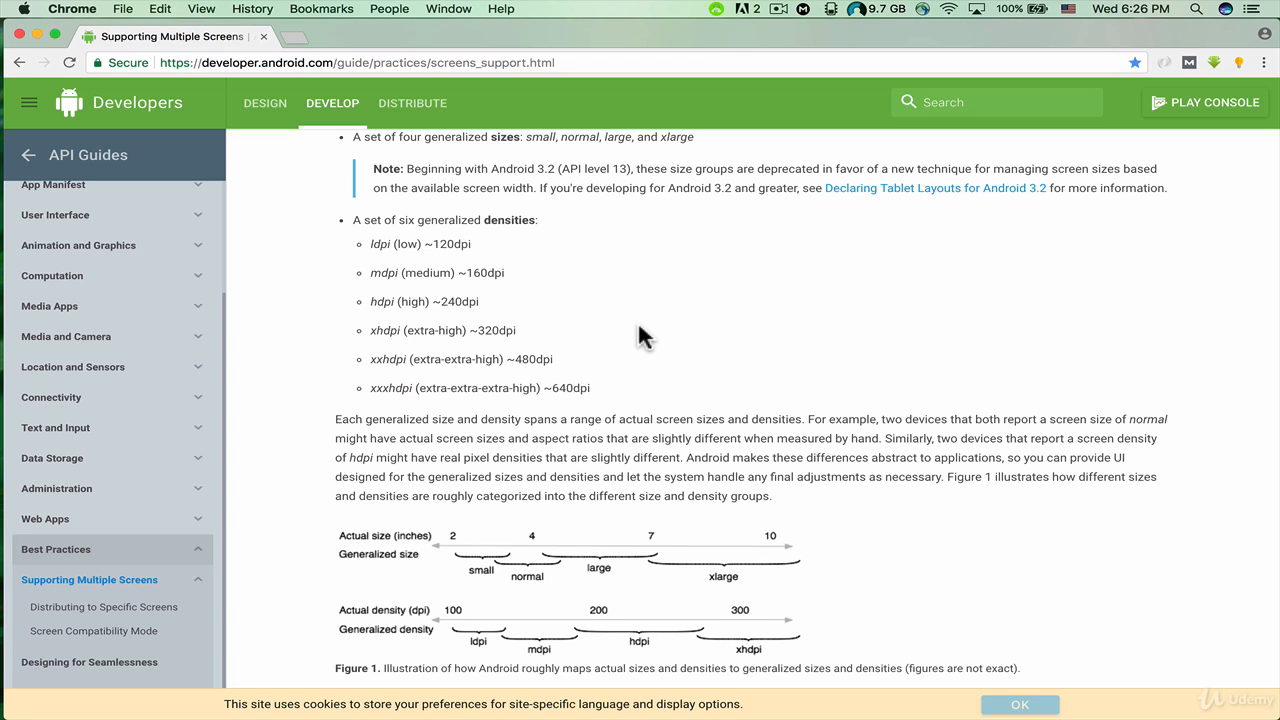
mouse_move(760, 336)
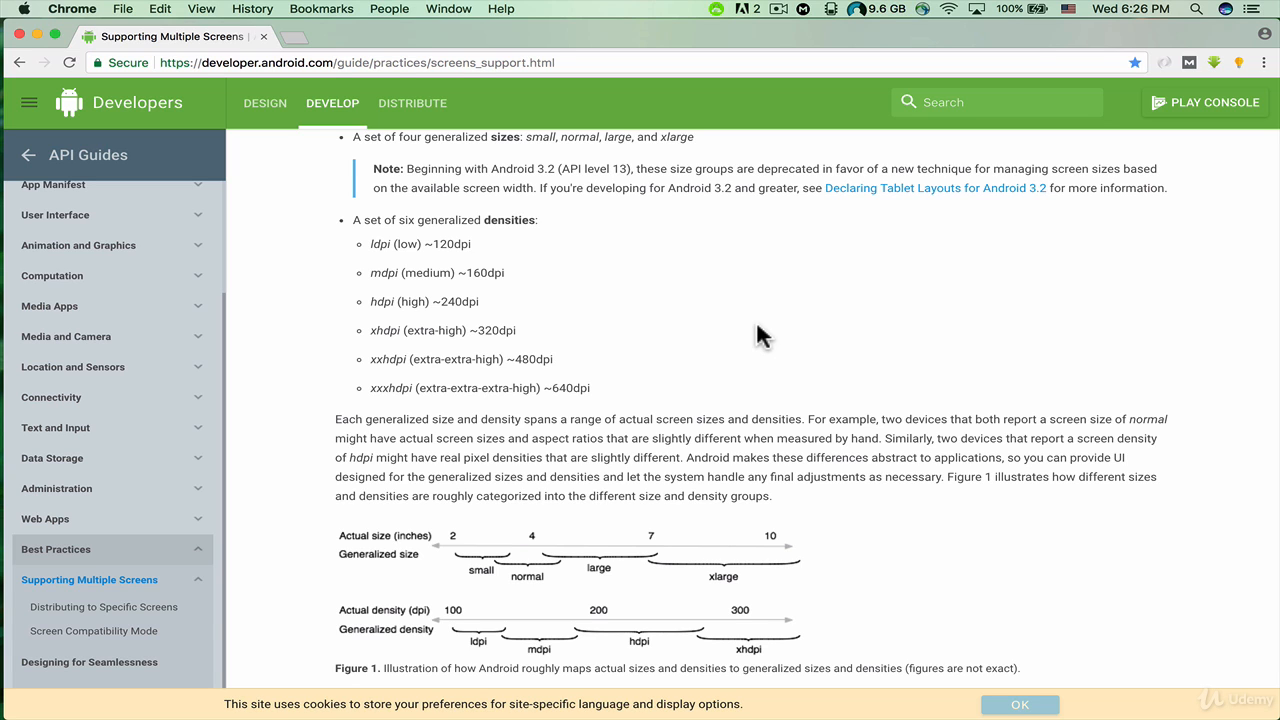
mouse_move(344, 318)
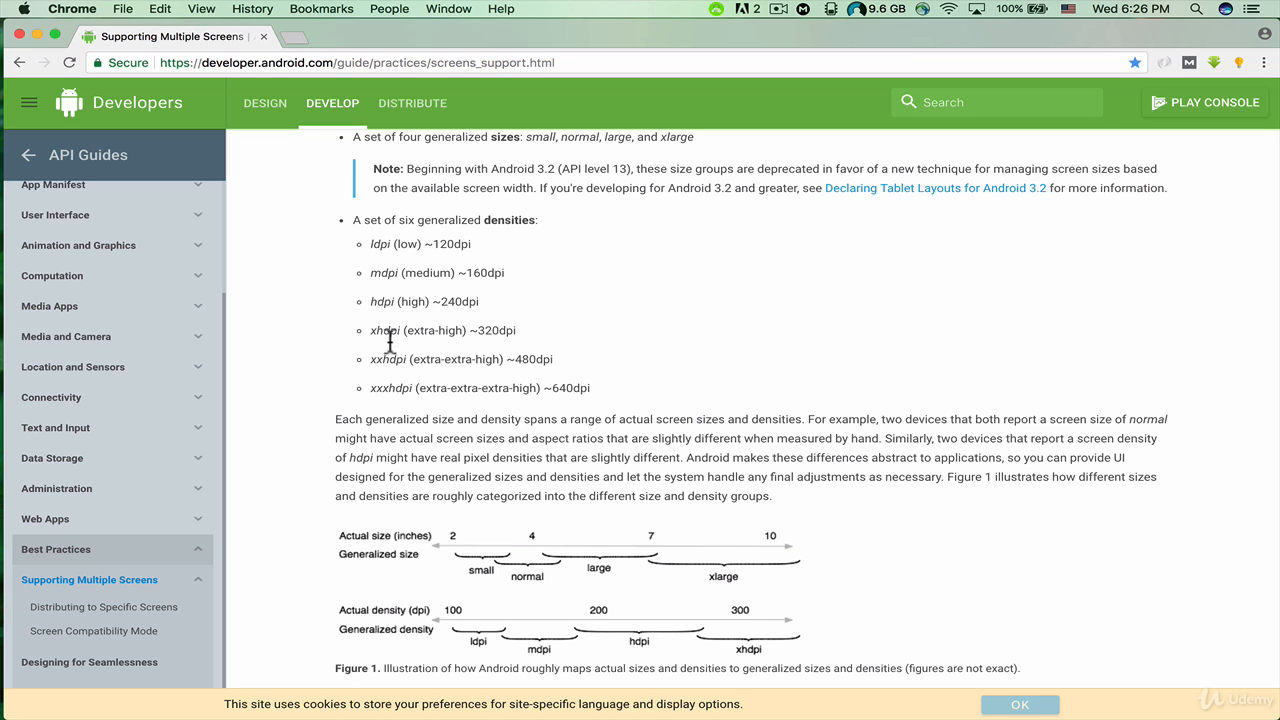
mouse_move(448, 392)
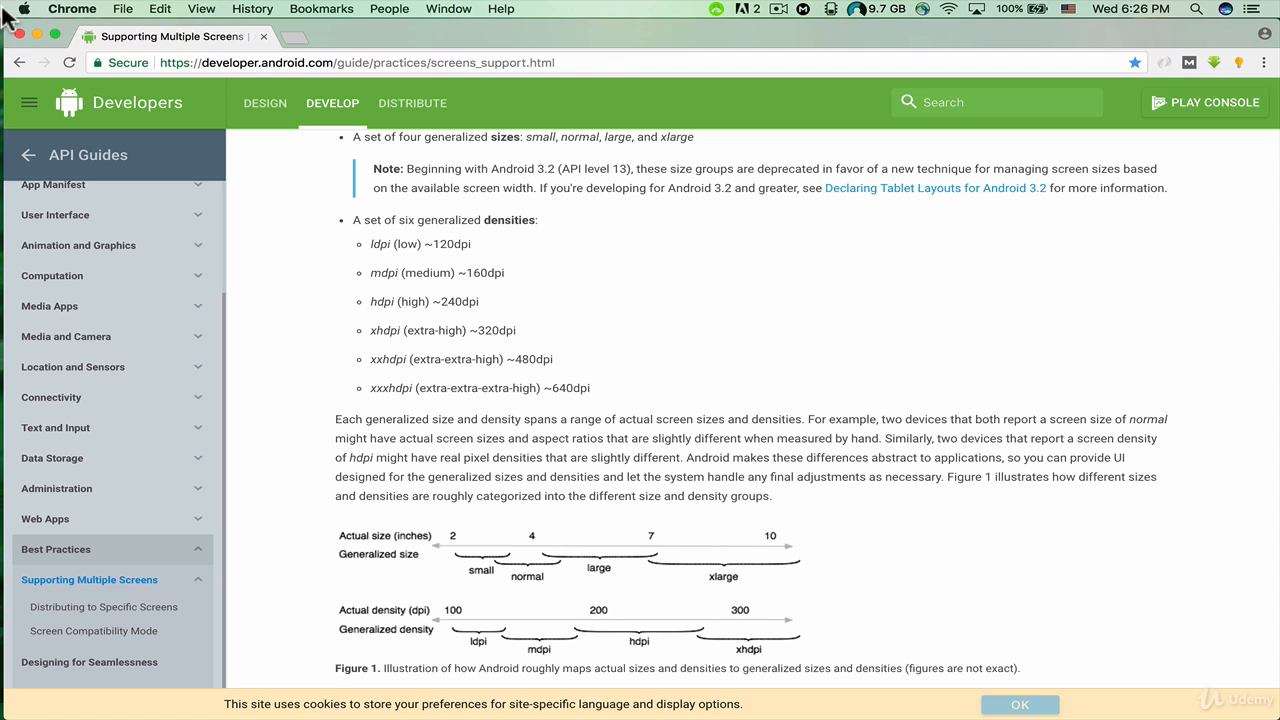
mouse_move(18, 38)
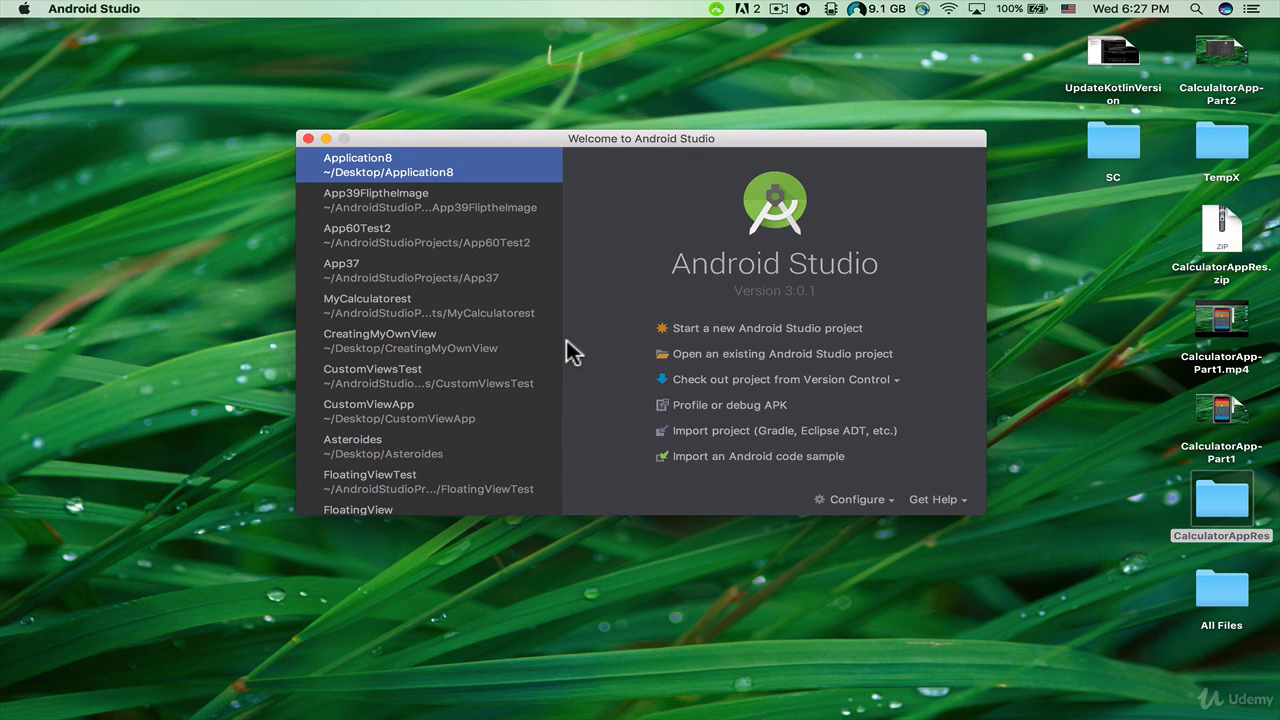
mouse_move(726, 504)
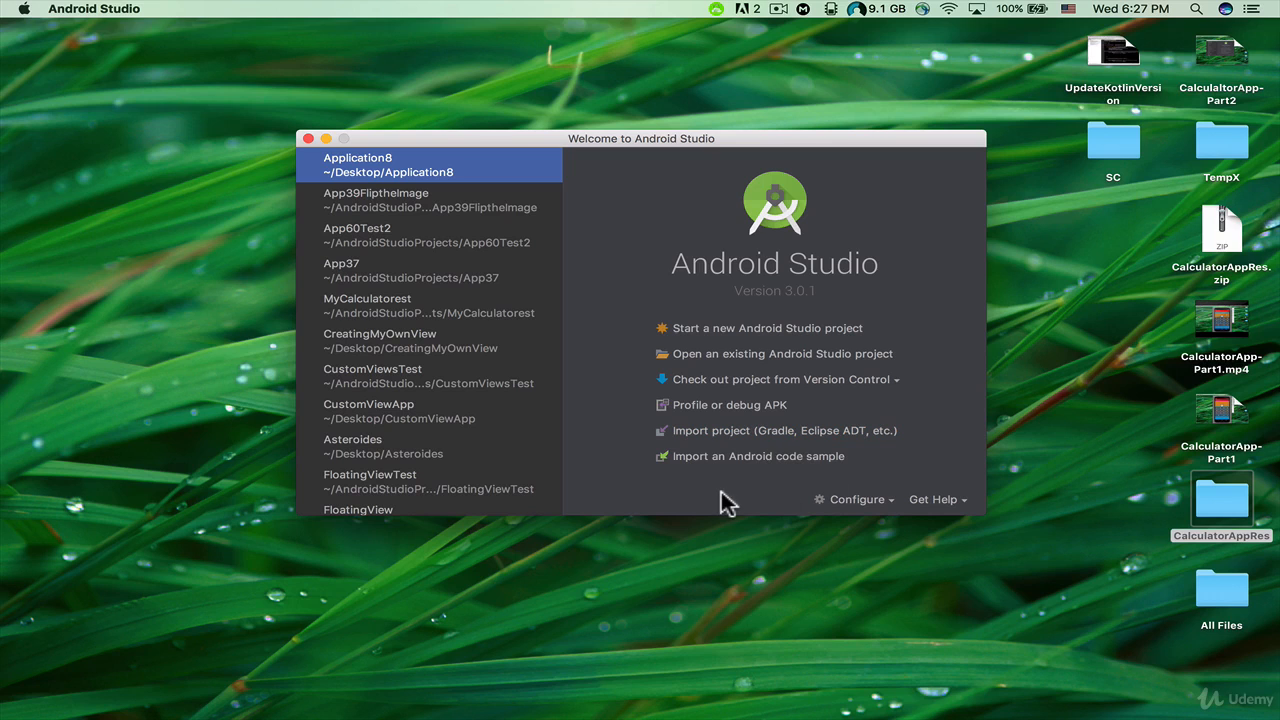
mouse_move(856, 500)
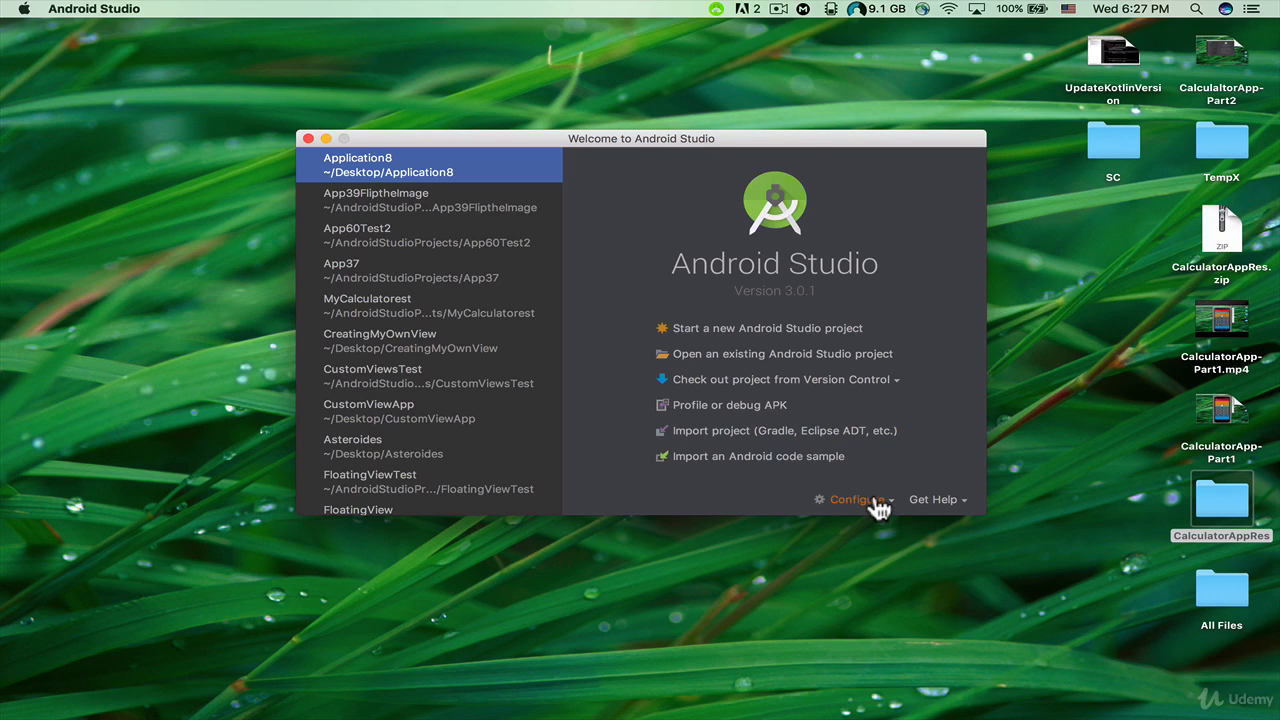
Reach the Android SDK page of Preferences from the welcome screen's Configure menu
left_click(856, 500)
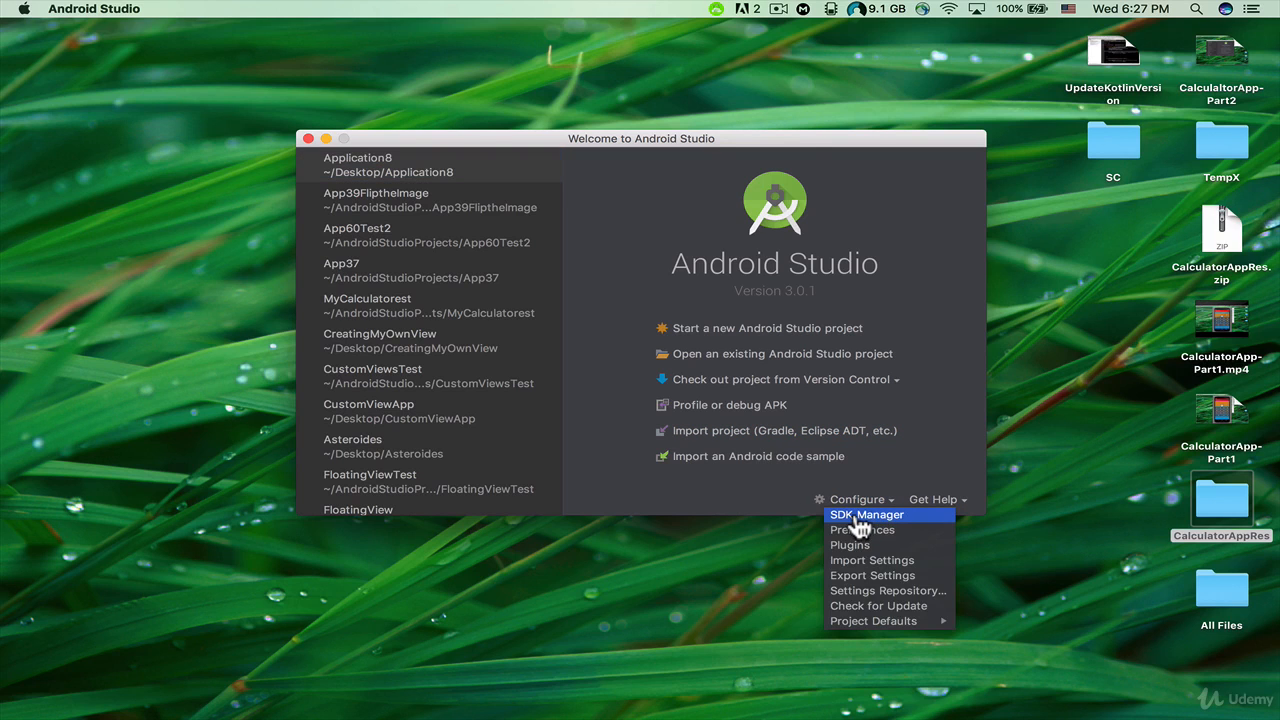
left_click(866, 514)
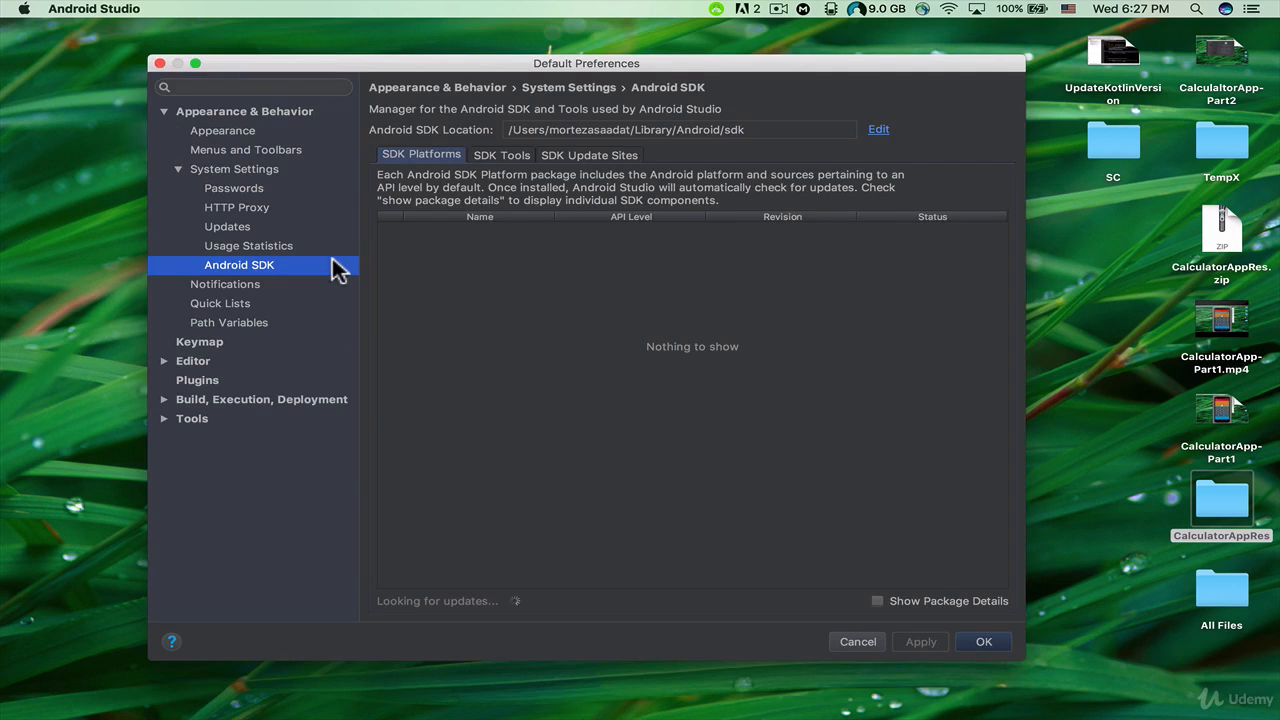
mouse_move(430, 172)
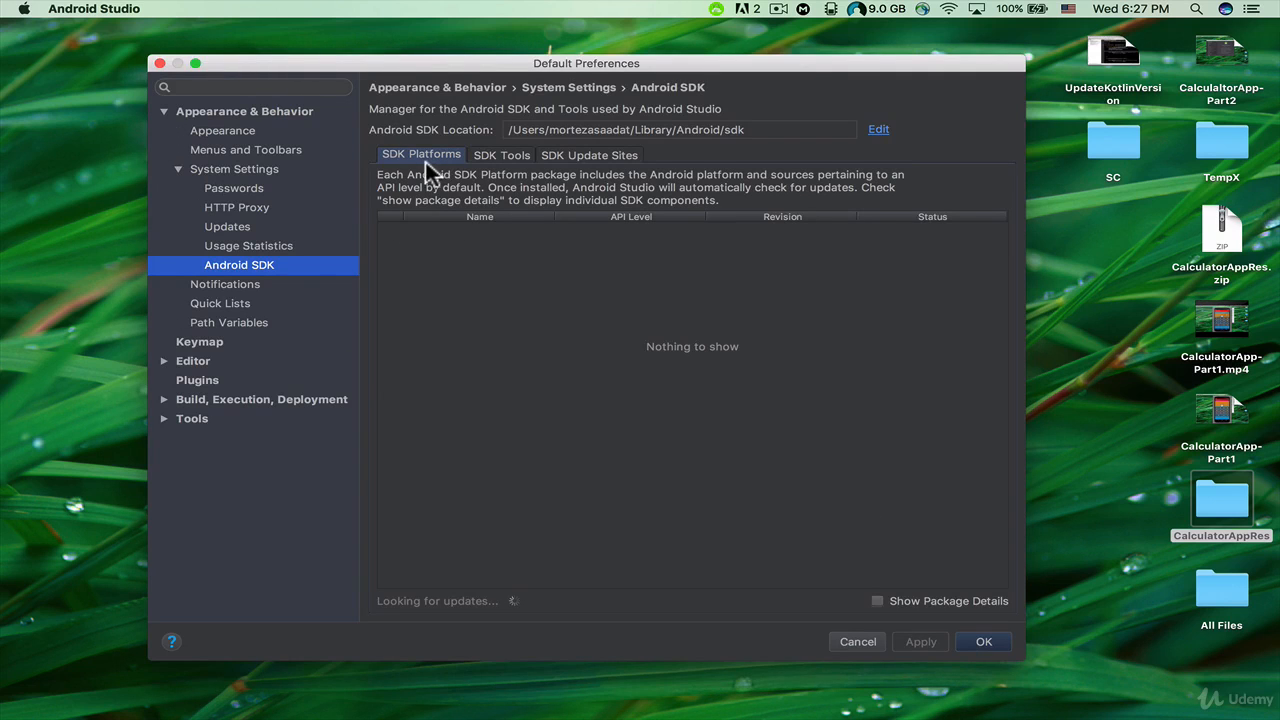
mouse_move(500, 172)
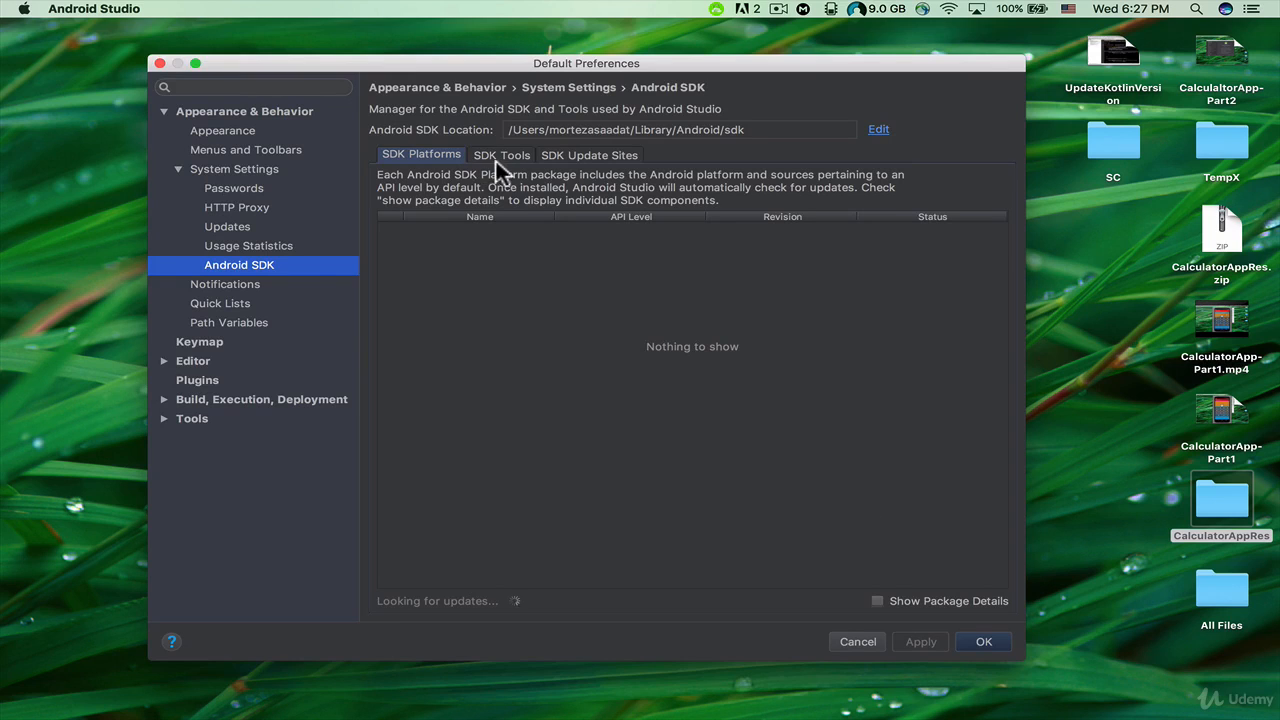
mouse_move(658, 172)
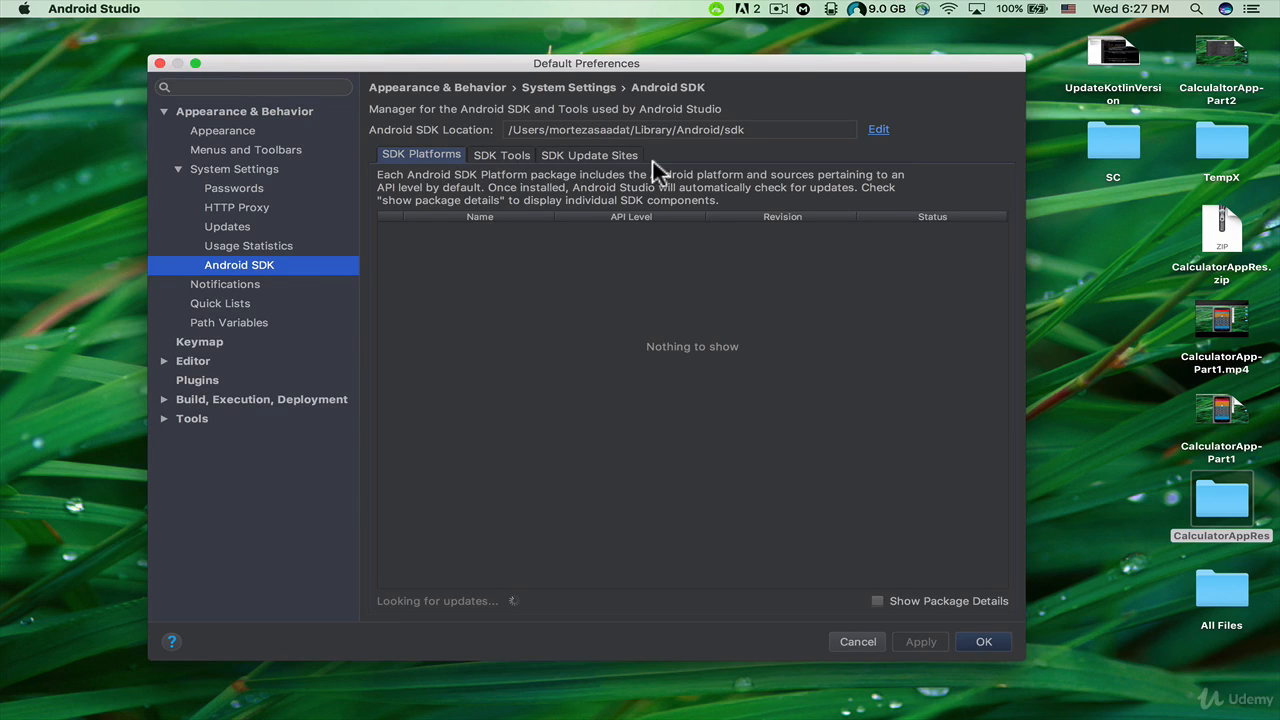
mouse_move(510, 160)
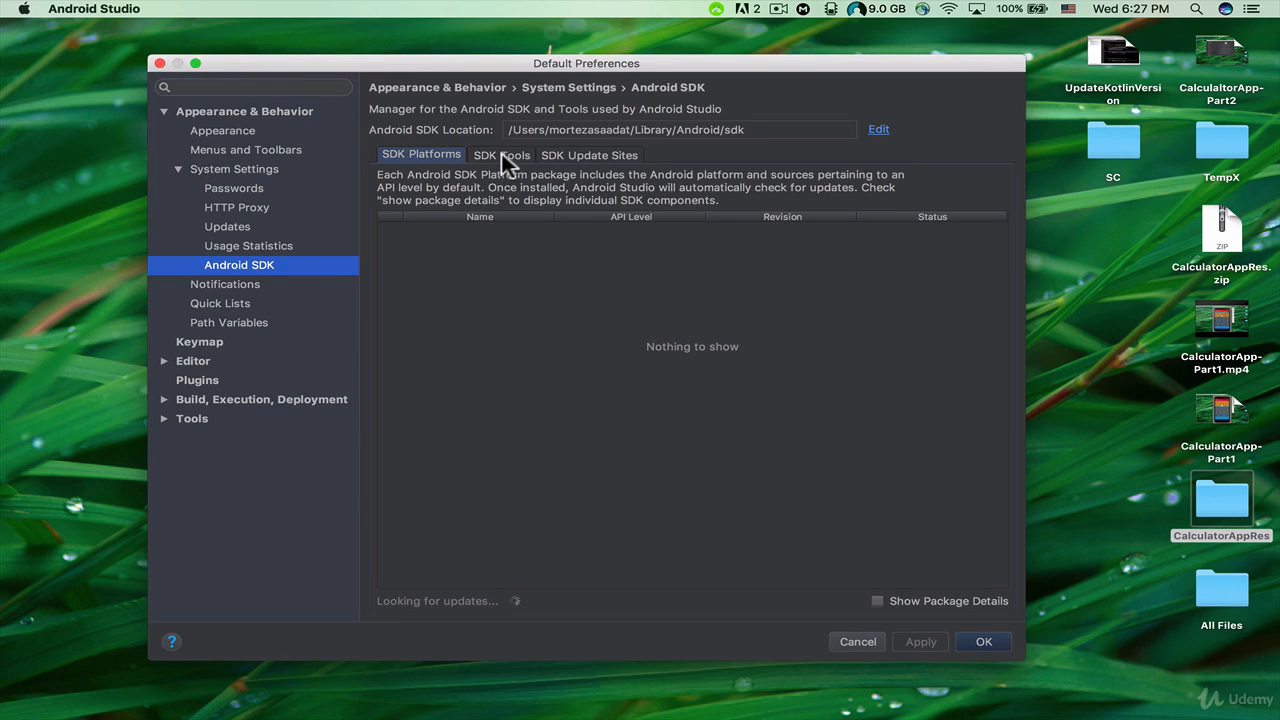
mouse_move(420, 168)
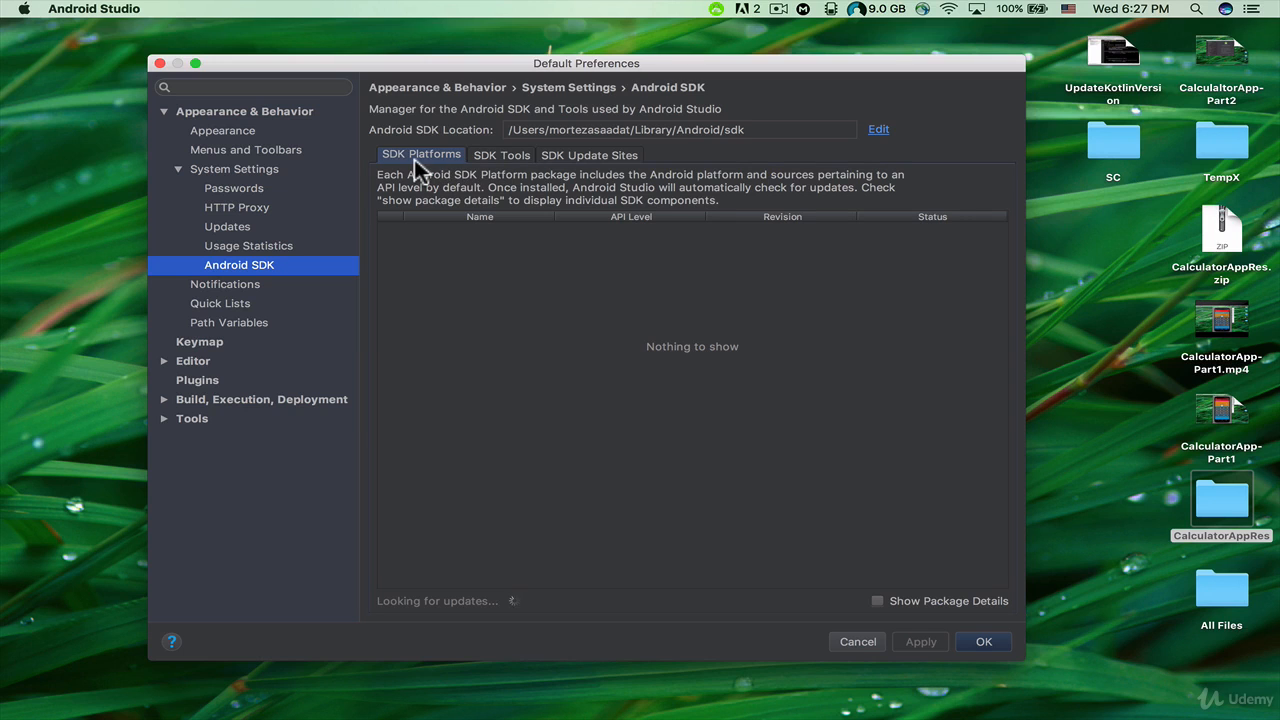
mouse_move(520, 170)
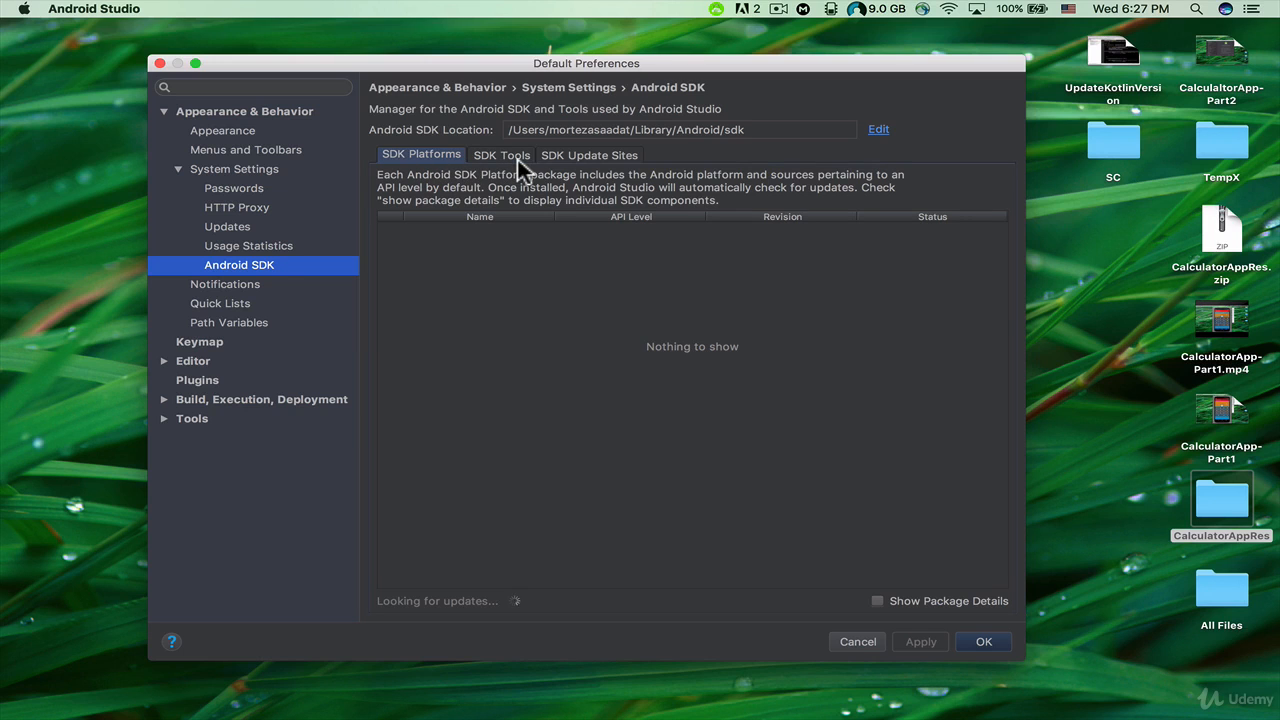
mouse_move(740, 370)
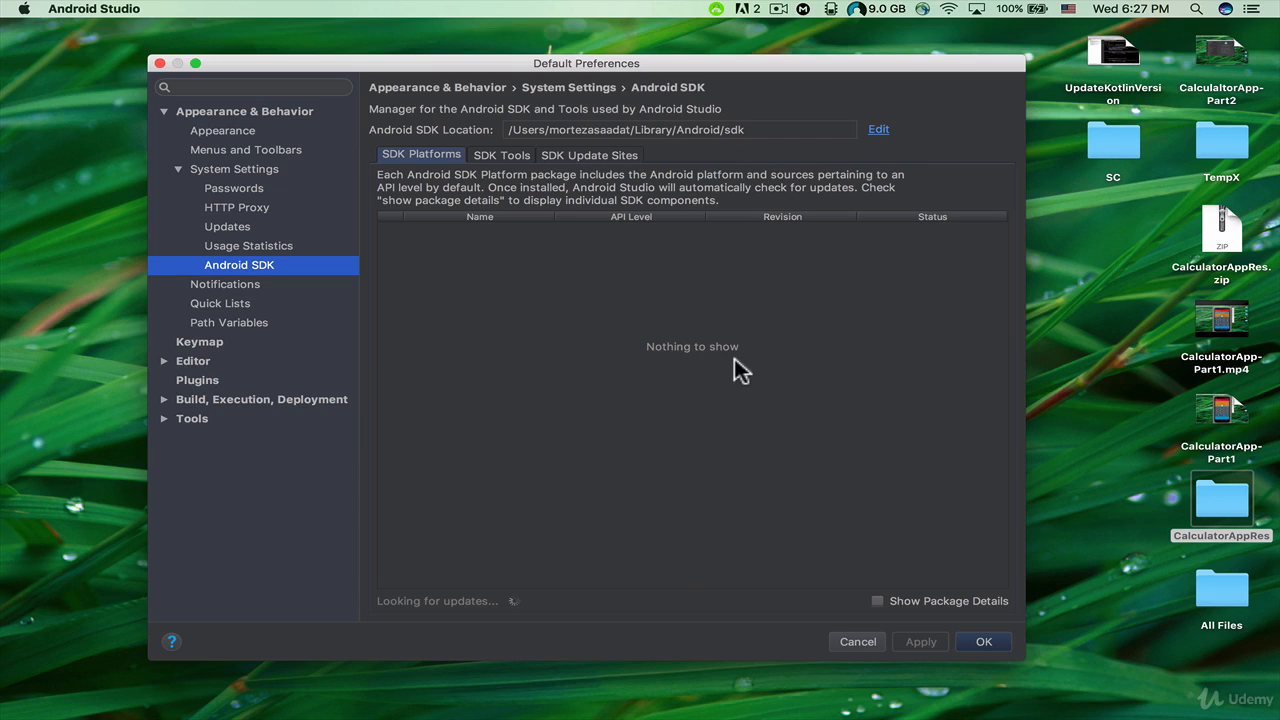
mouse_move(420, 618)
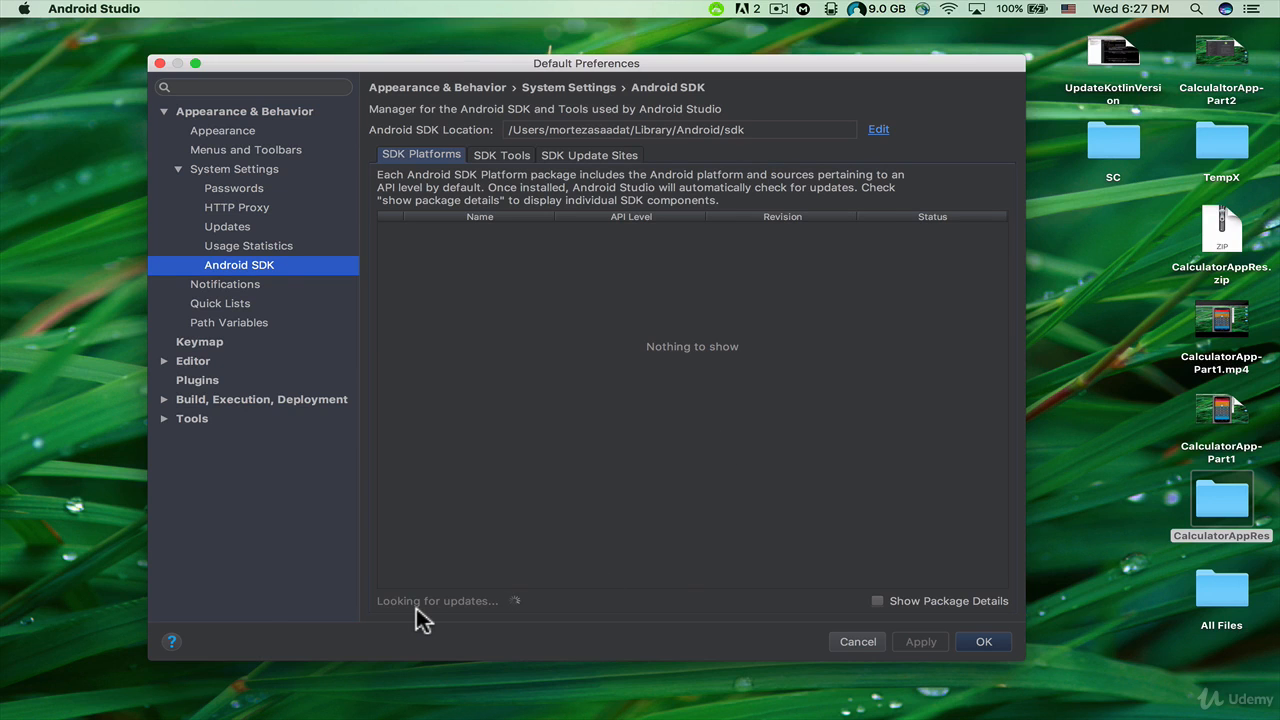
mouse_move(540, 600)
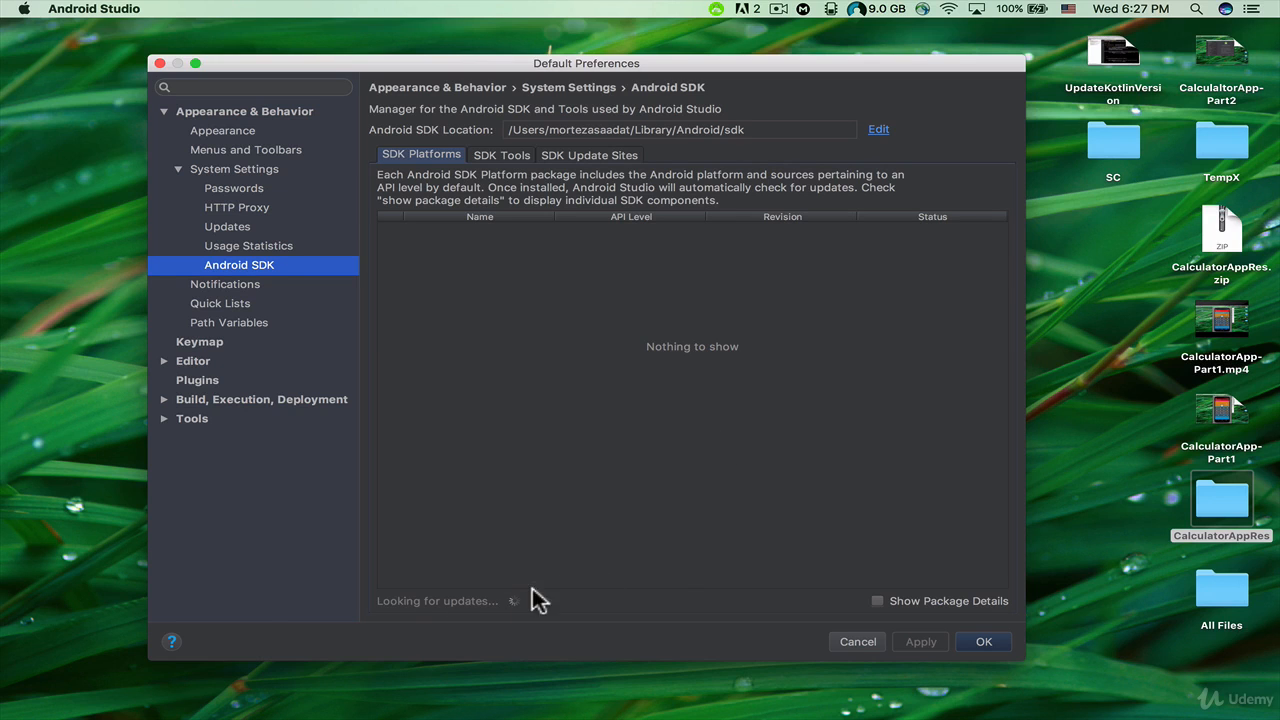
mouse_move(560, 584)
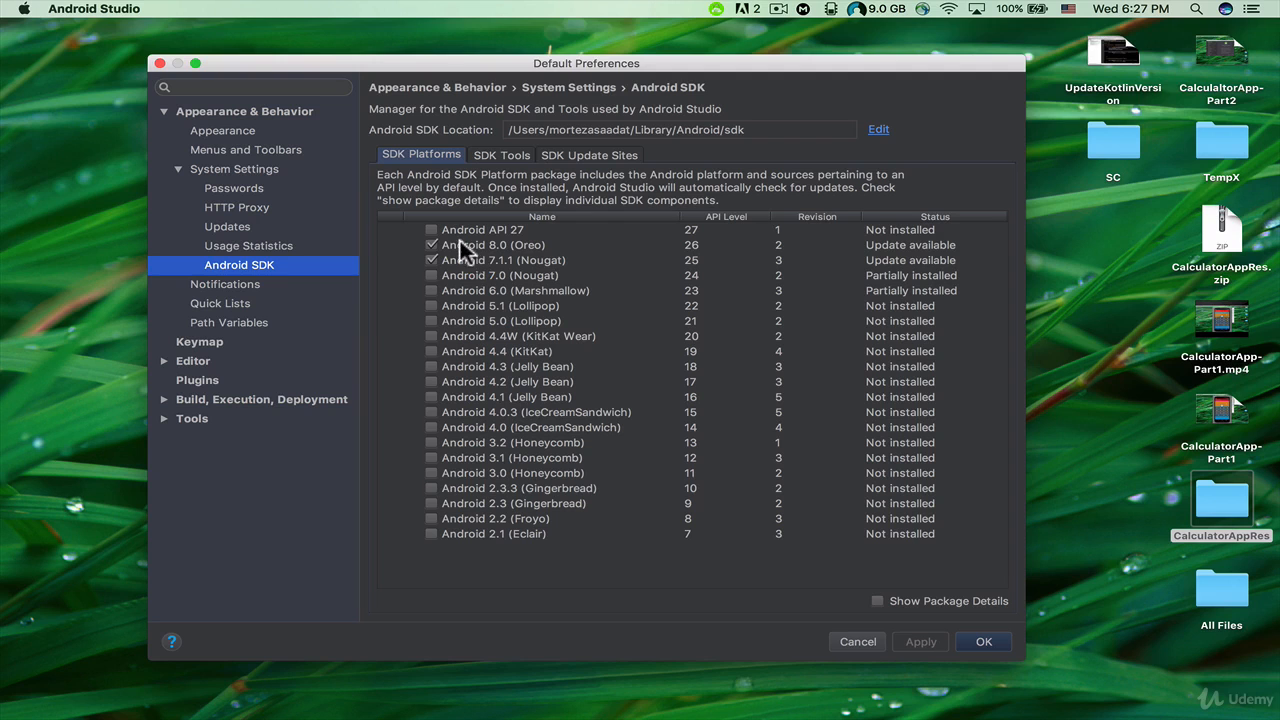
mouse_move(450, 262)
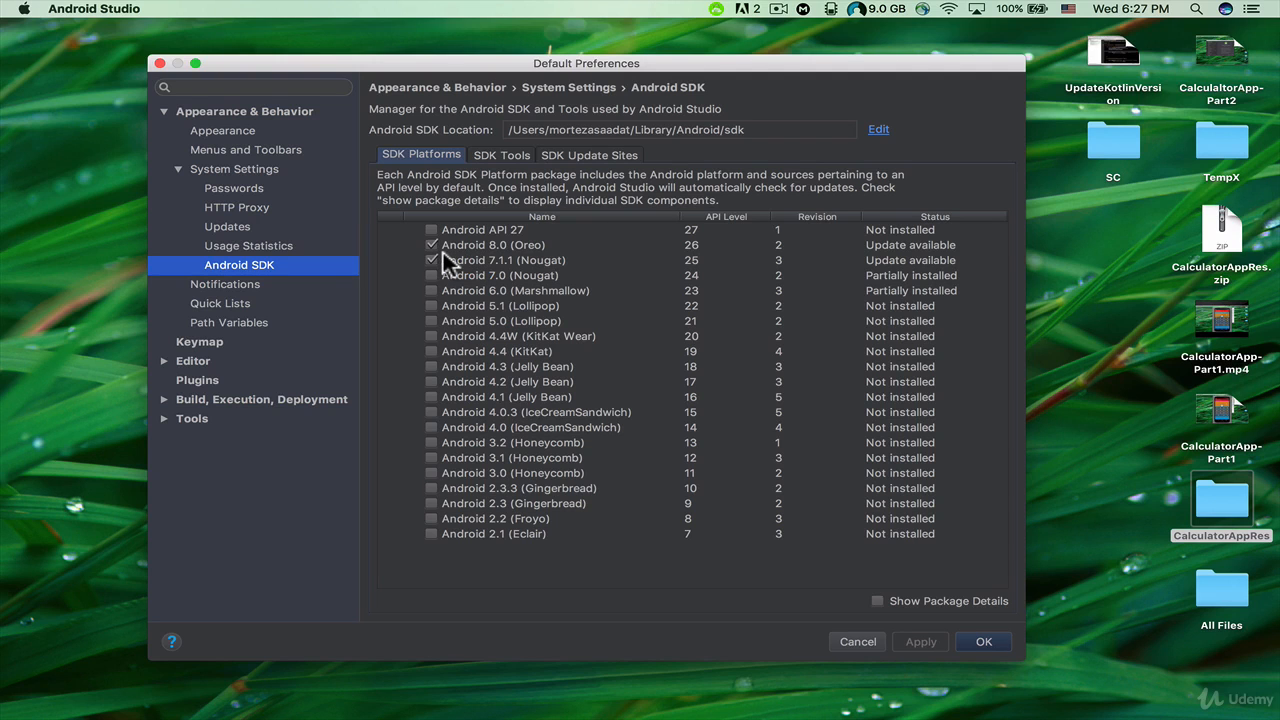
mouse_move(504, 264)
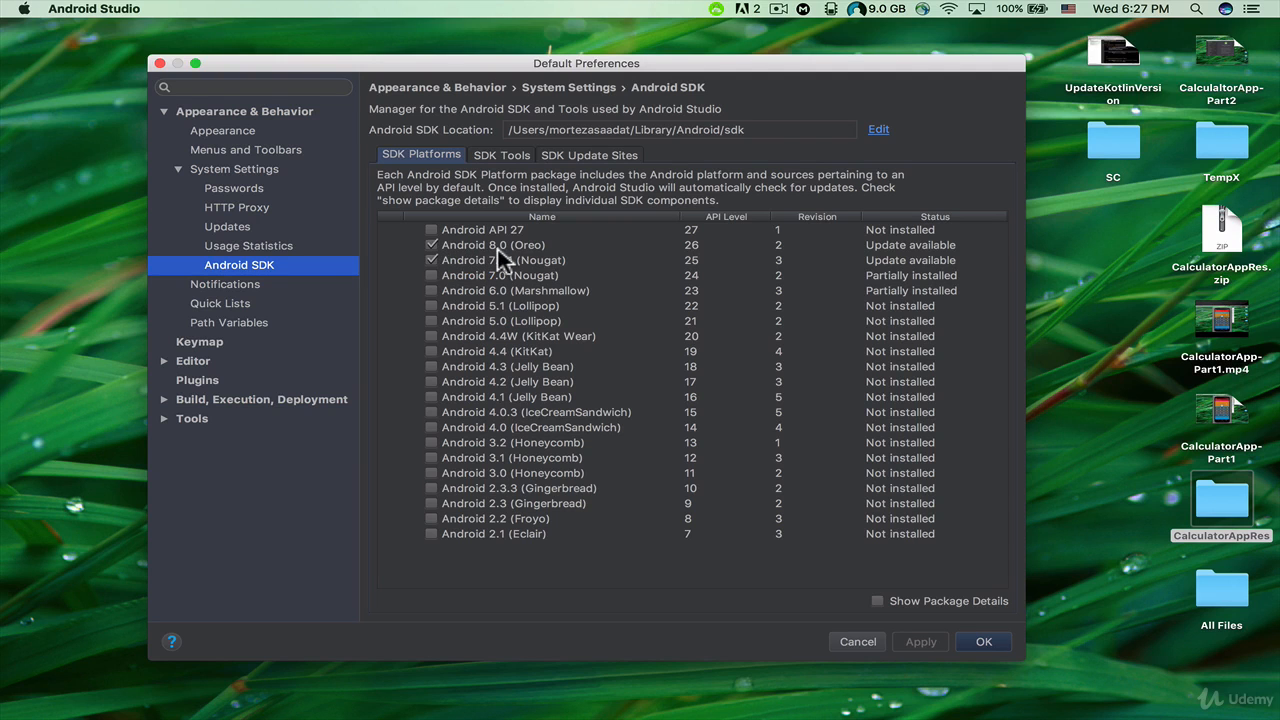
mouse_move(544, 262)
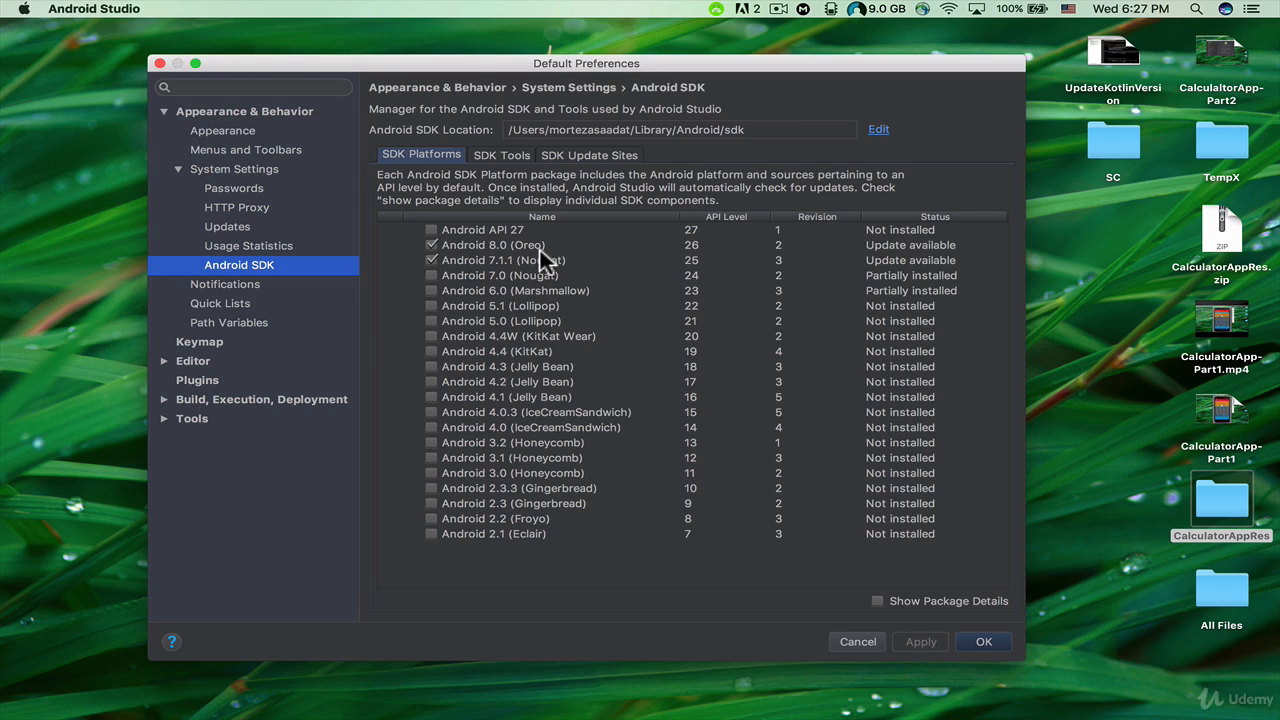
mouse_move(696, 256)
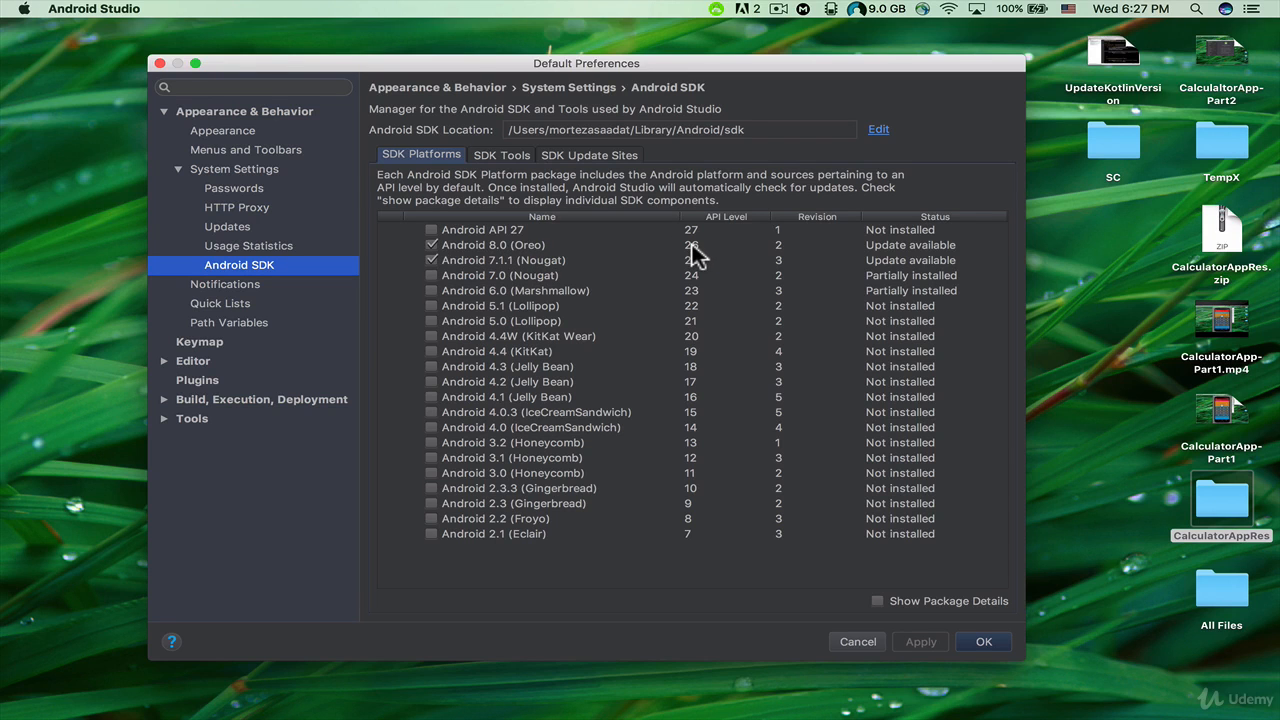
mouse_move(890, 616)
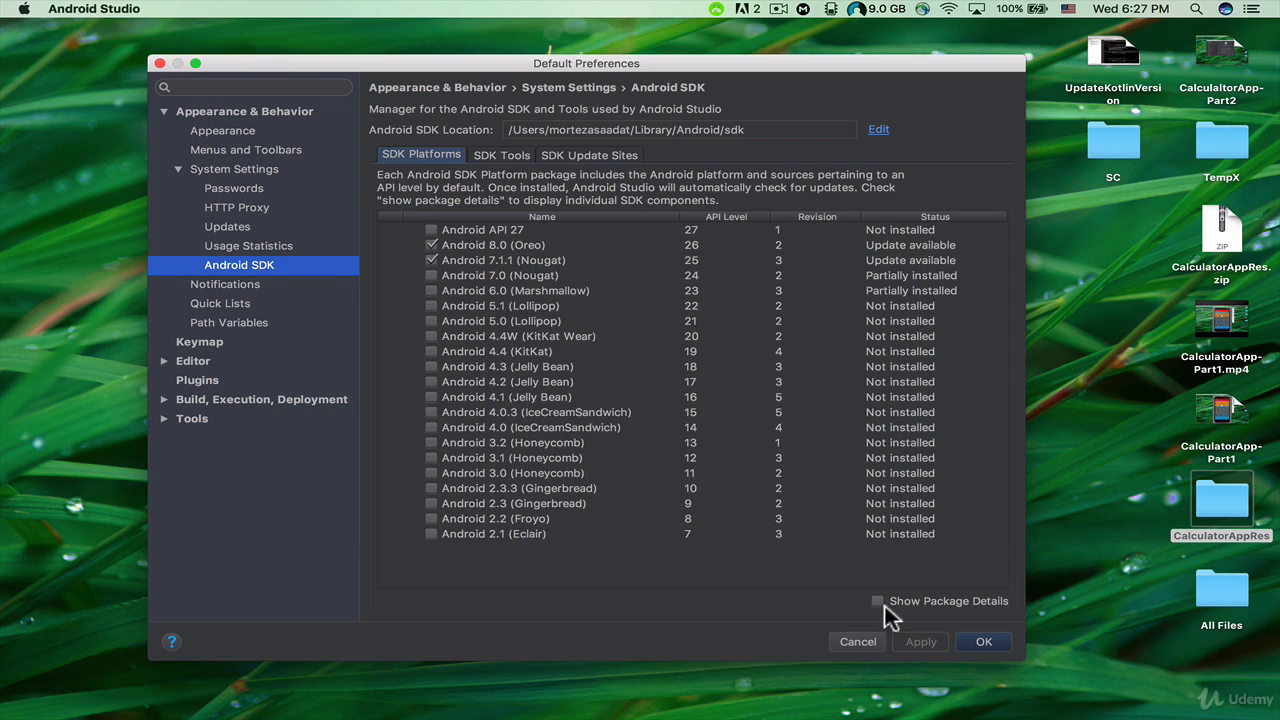
mouse_move(888, 616)
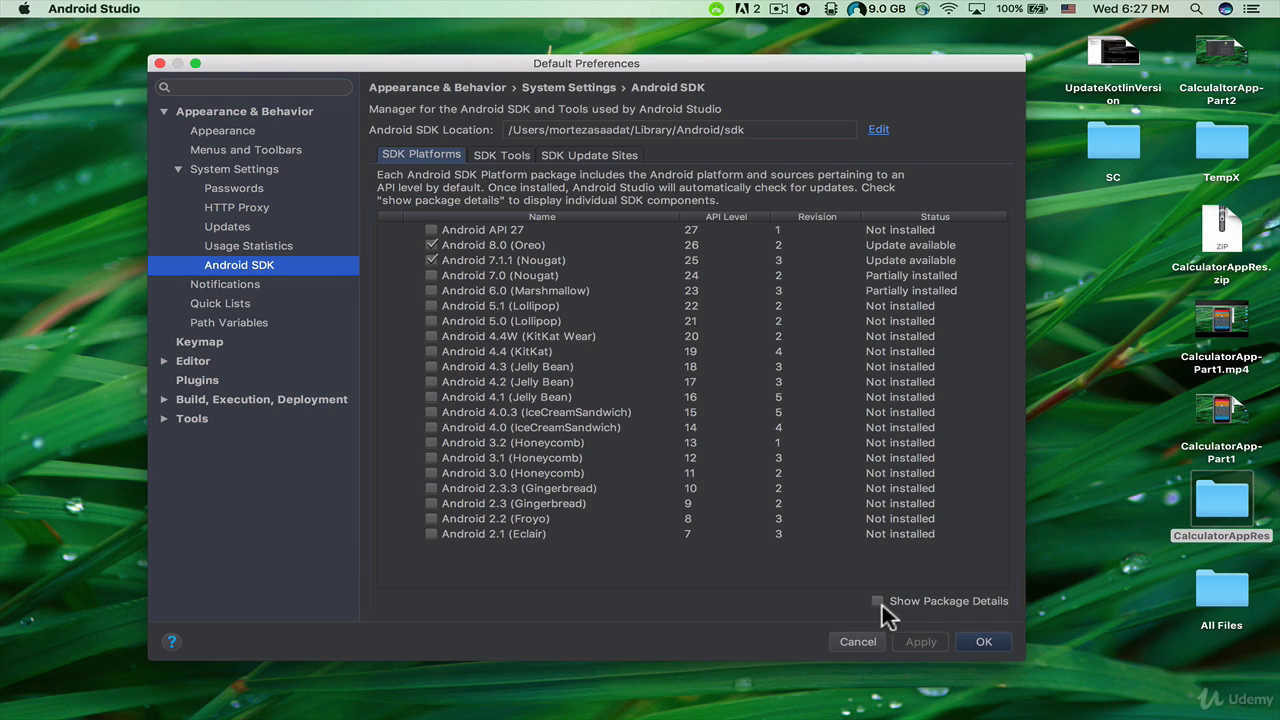
Show package details and mark the Android 8.0 Google APIs Intel x86 Atom_64 system image for install
left_click(878, 600)
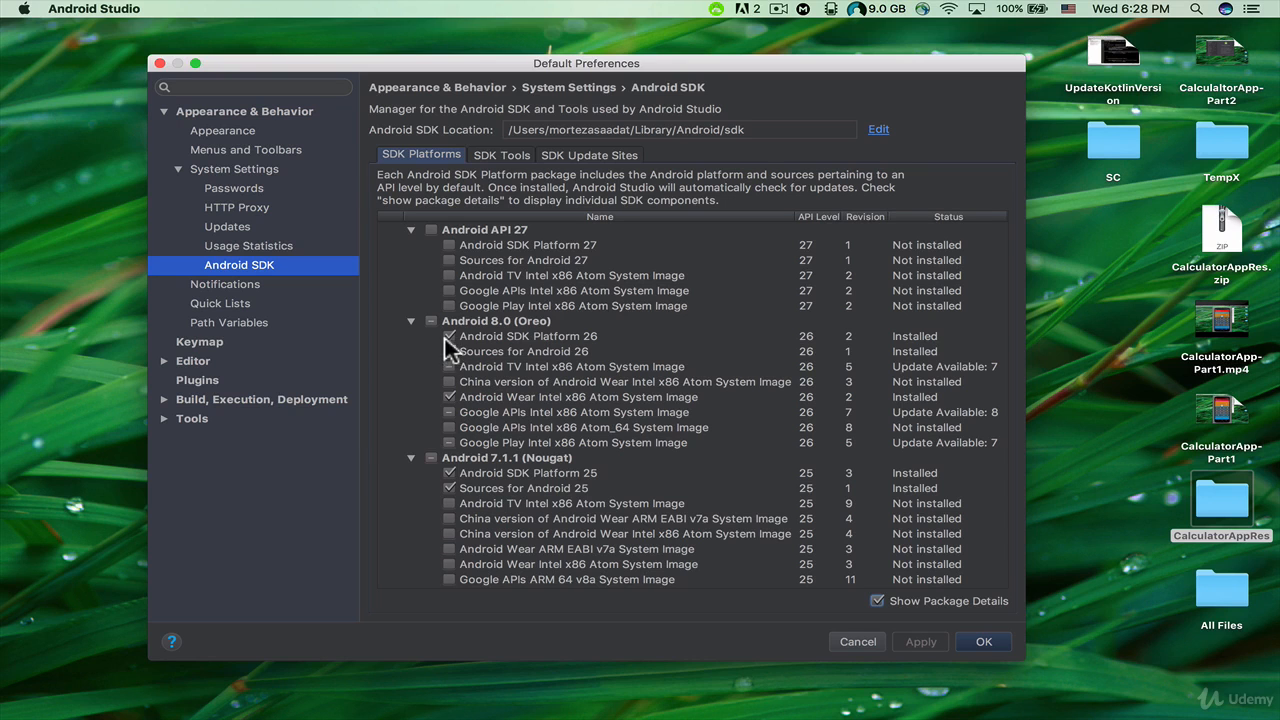
mouse_move(470, 352)
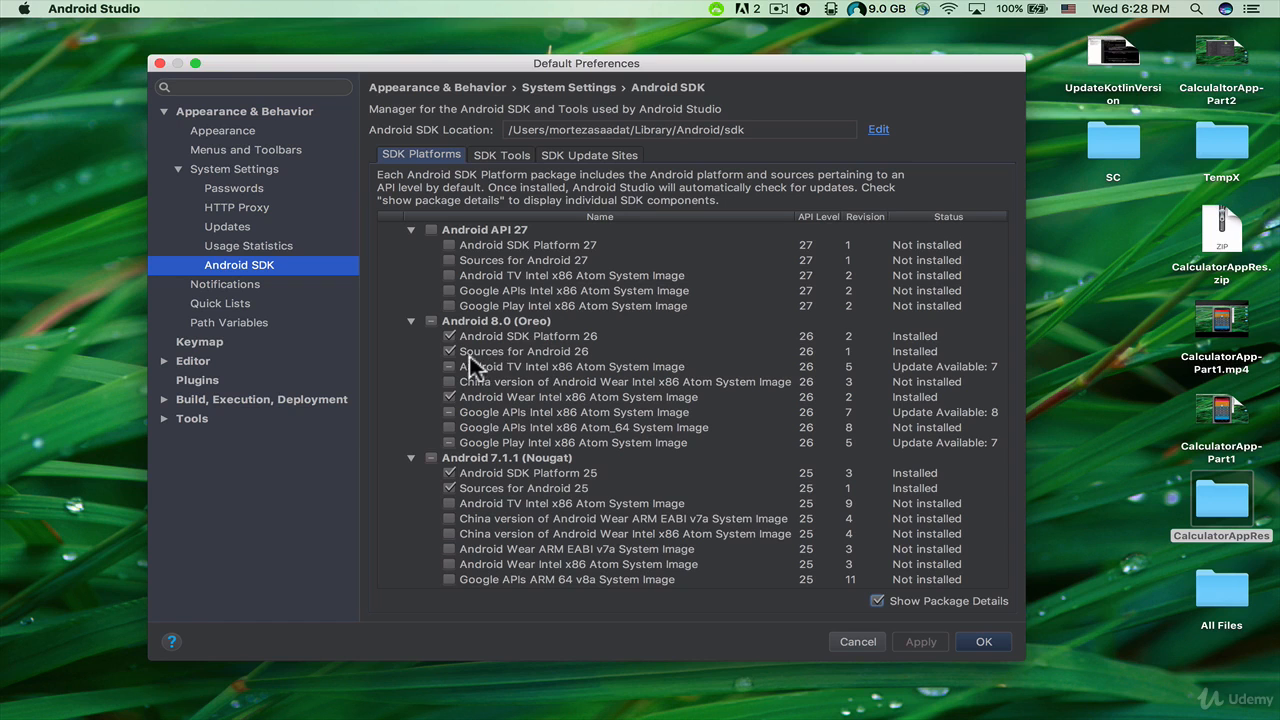
mouse_move(604, 370)
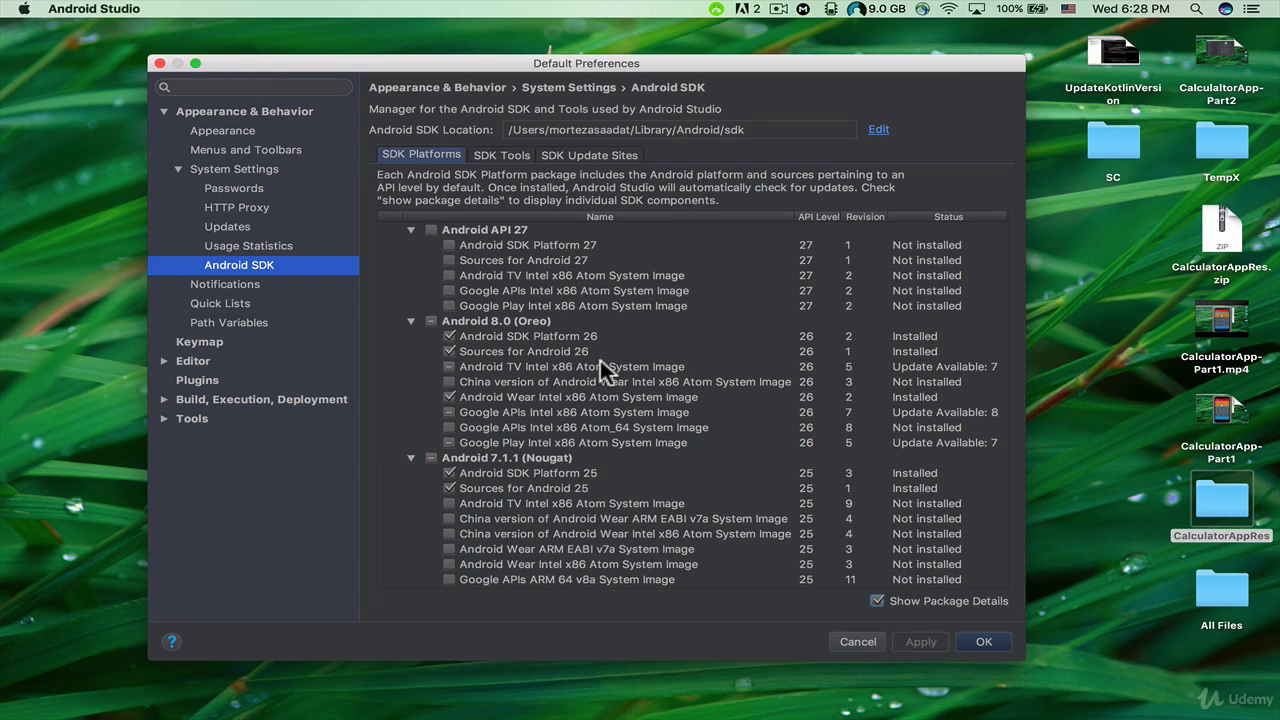
mouse_move(464, 388)
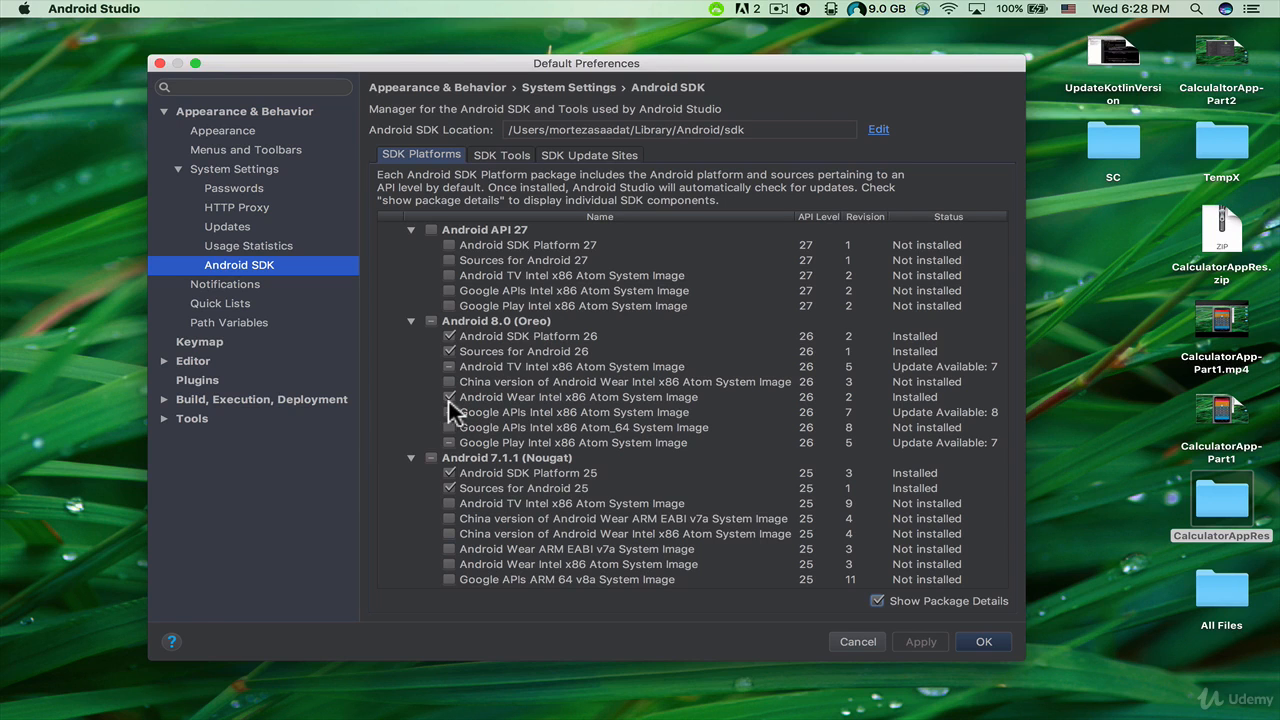
mouse_move(484, 414)
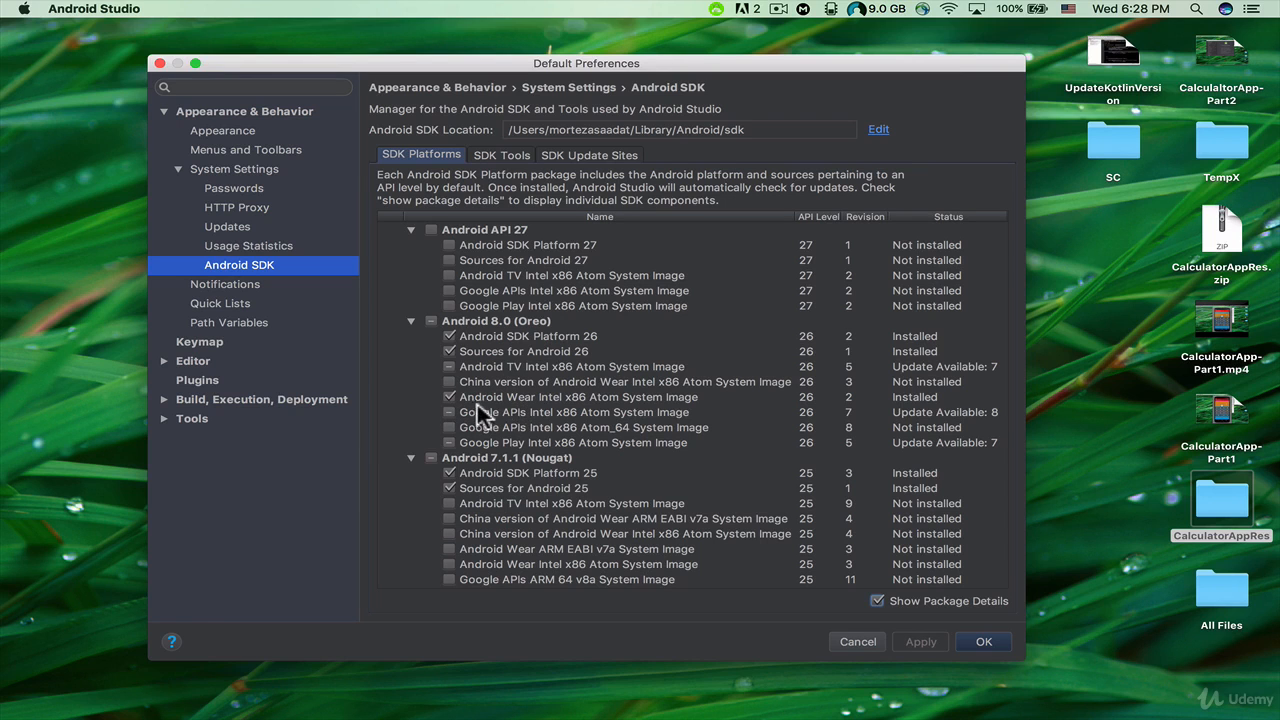
mouse_move(512, 414)
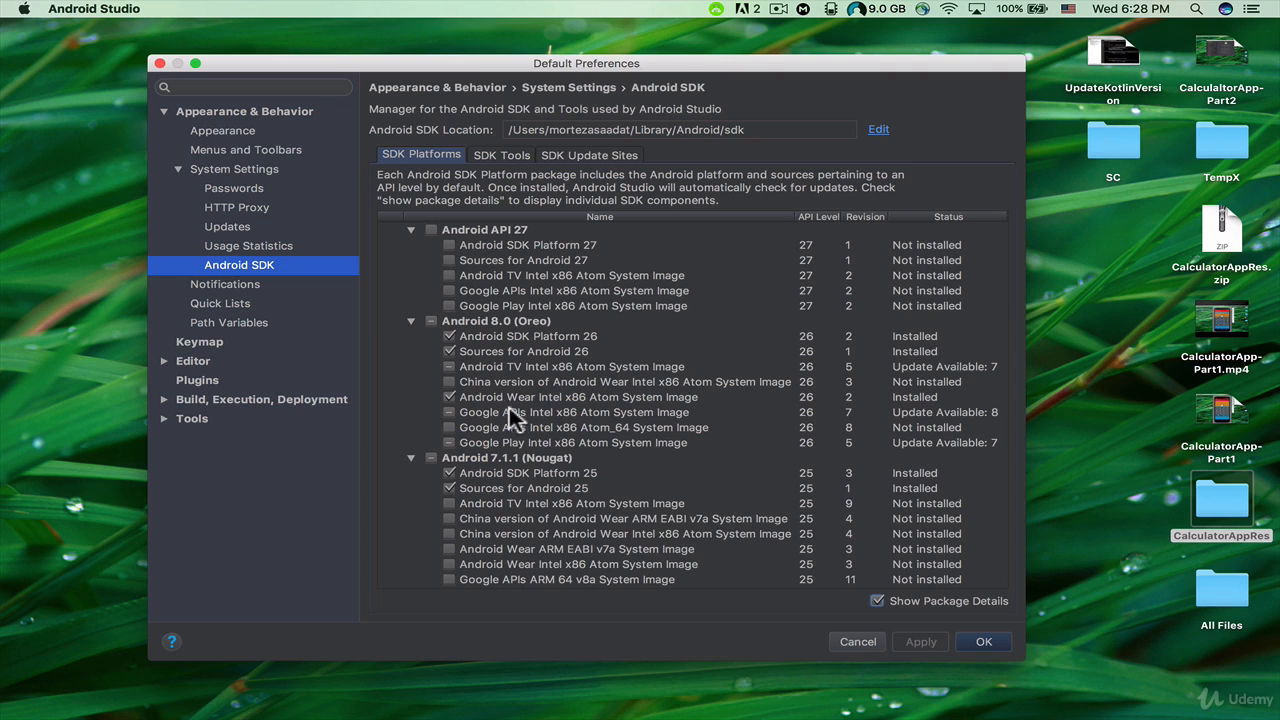
mouse_move(464, 412)
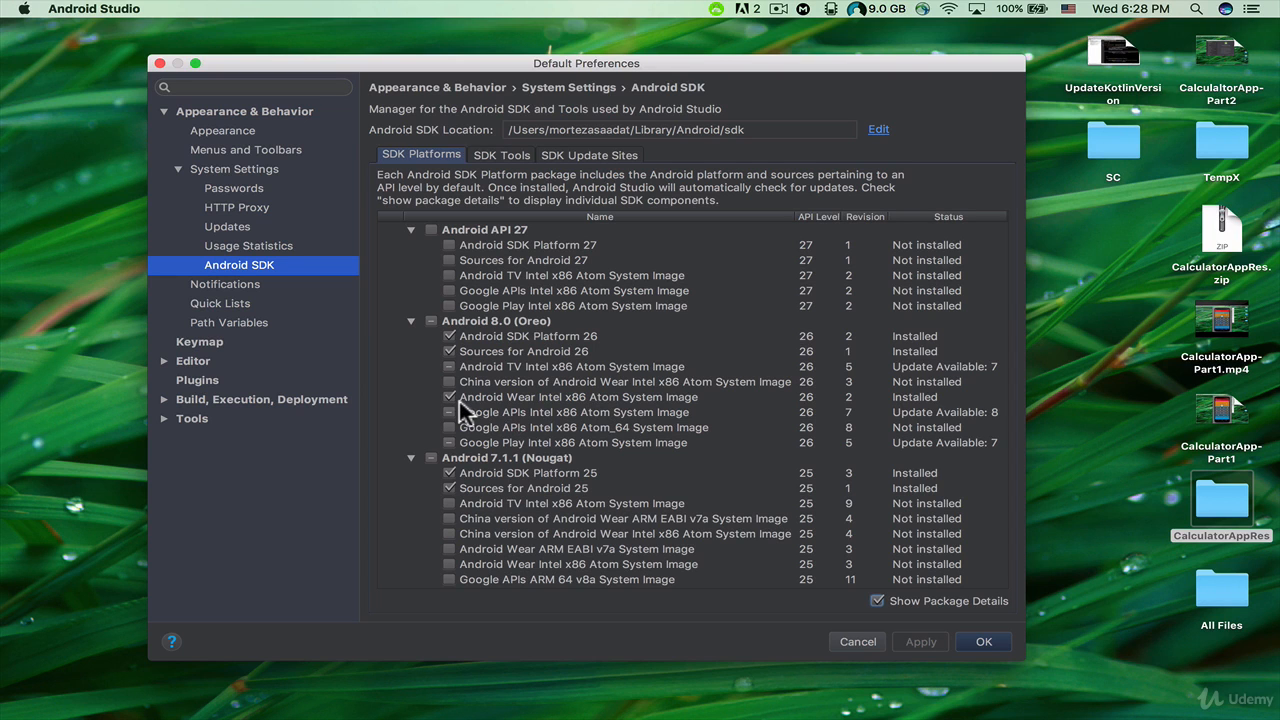
mouse_move(518, 414)
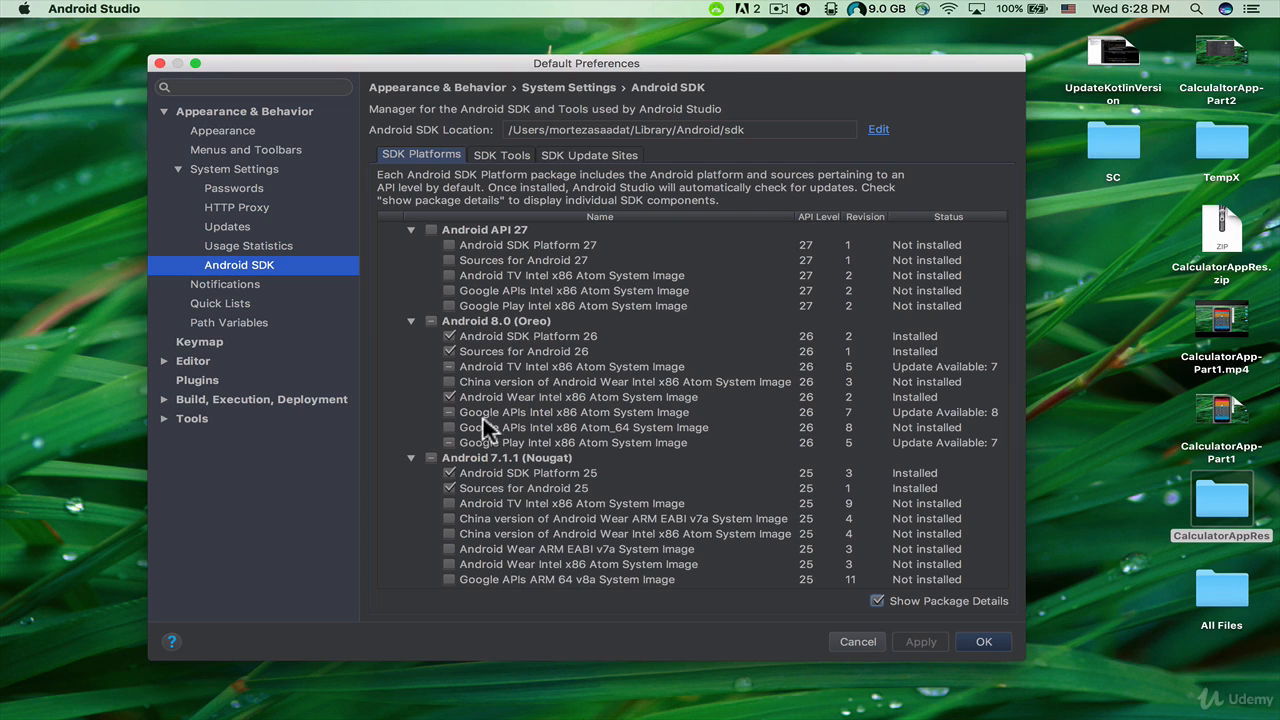
mouse_move(548, 428)
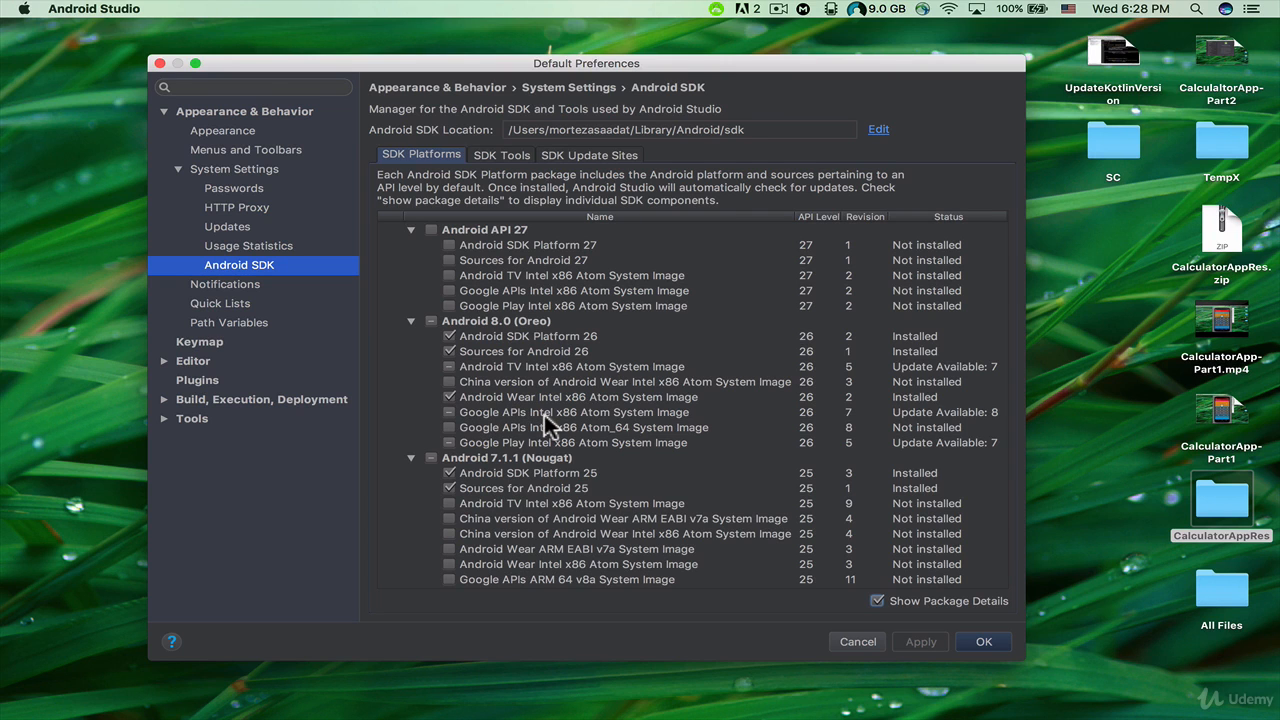
mouse_move(624, 428)
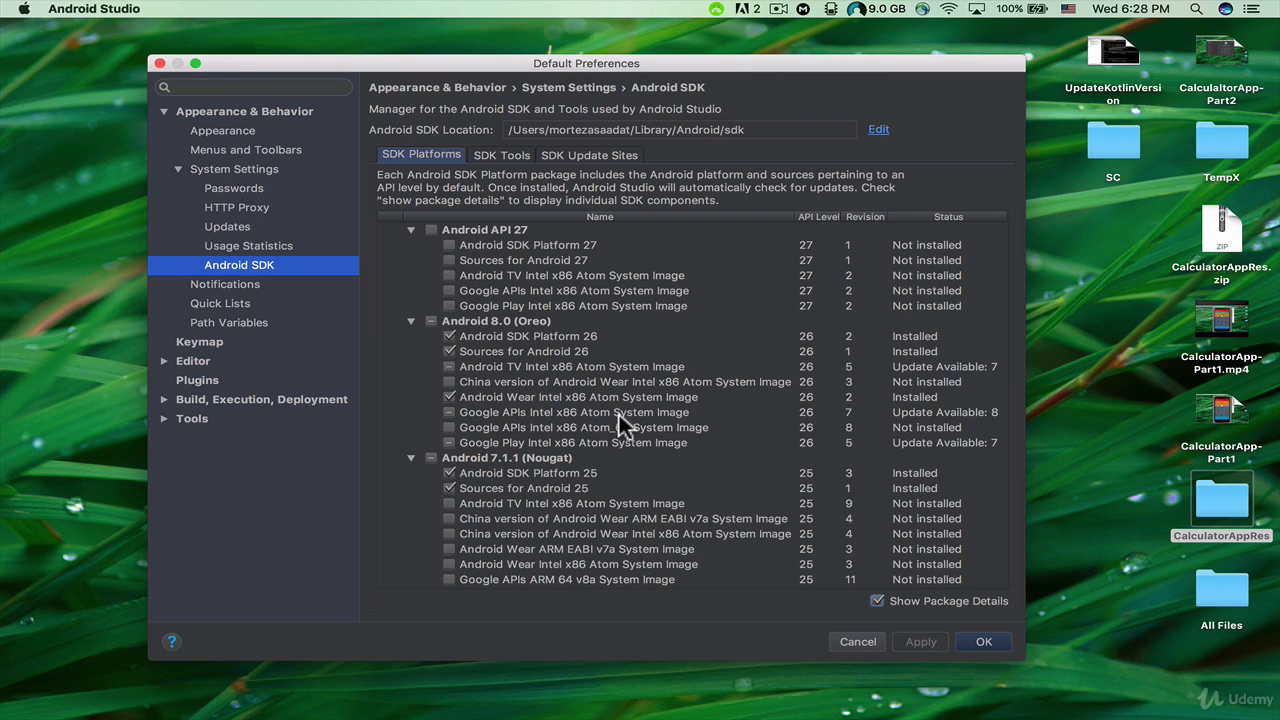
mouse_move(568, 430)
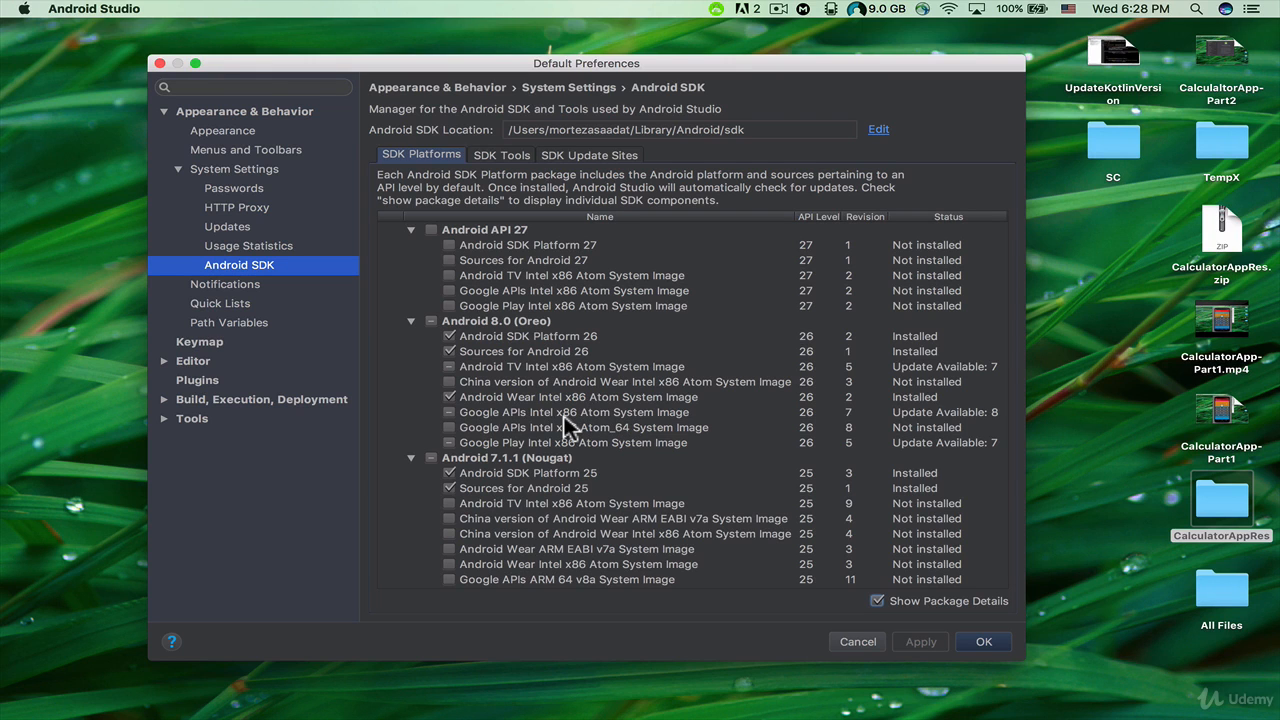
mouse_move(456, 422)
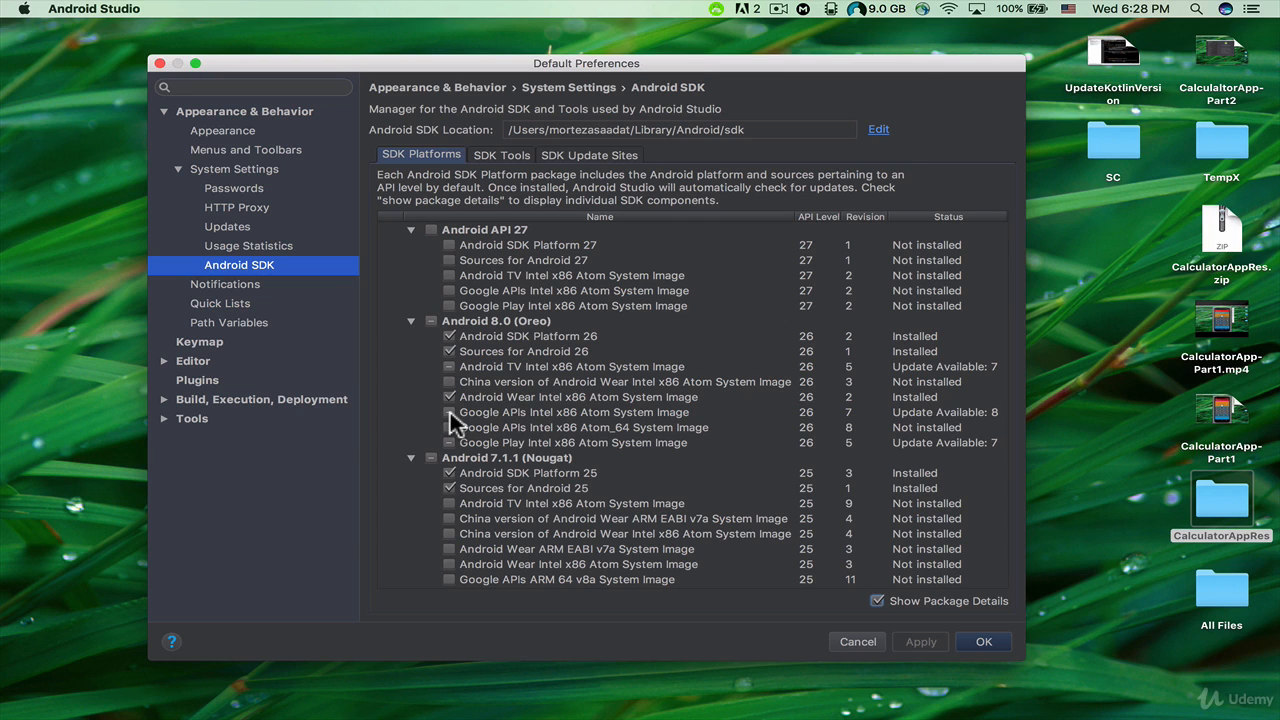
left_click(448, 412)
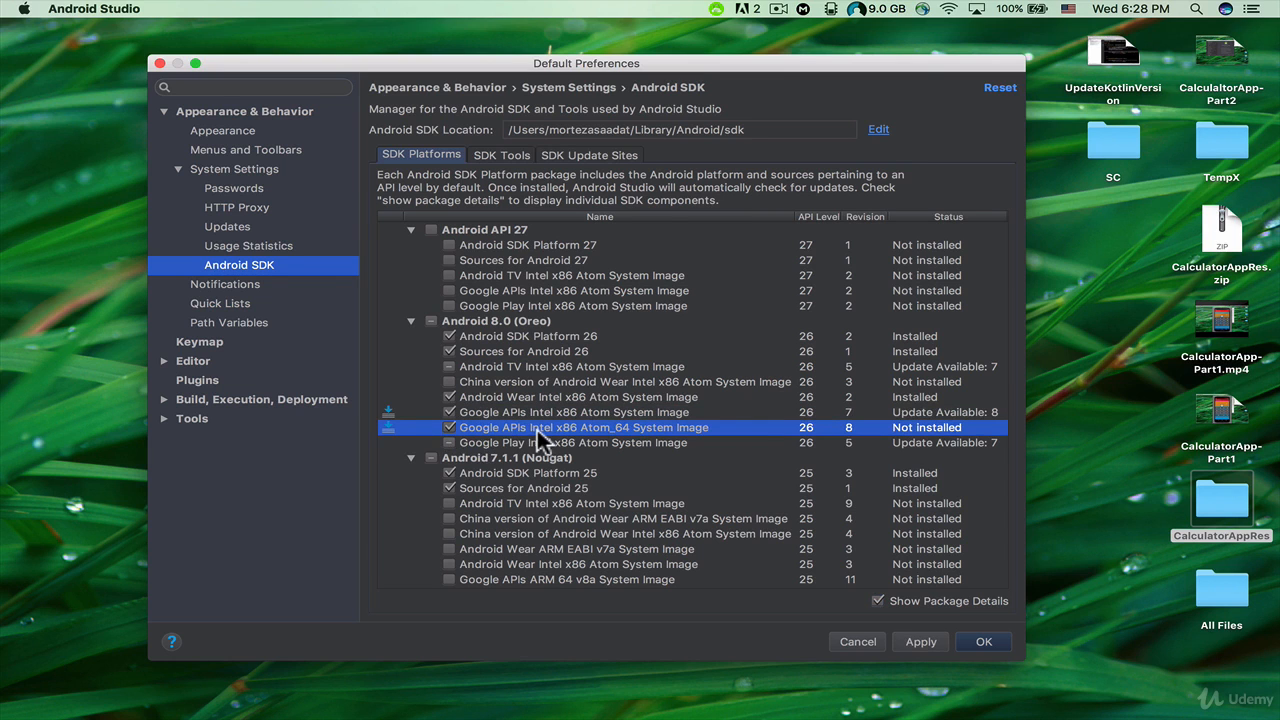
mouse_move(588, 444)
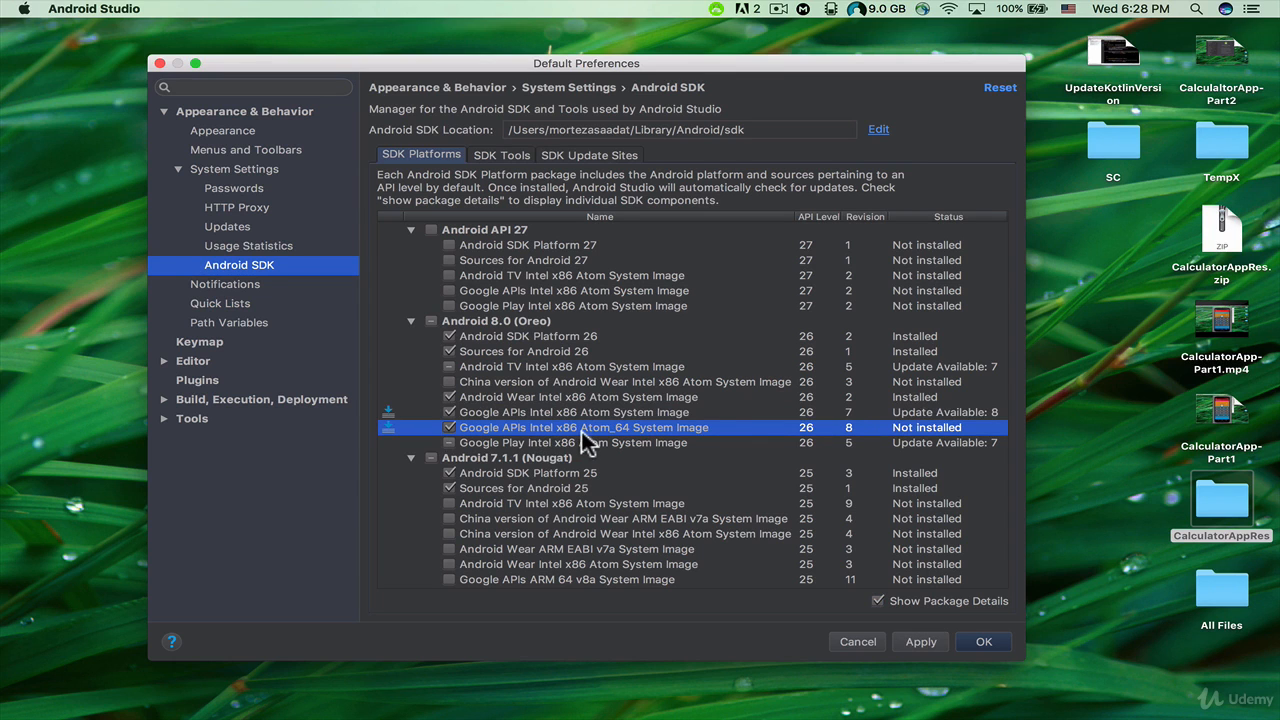
mouse_move(560, 456)
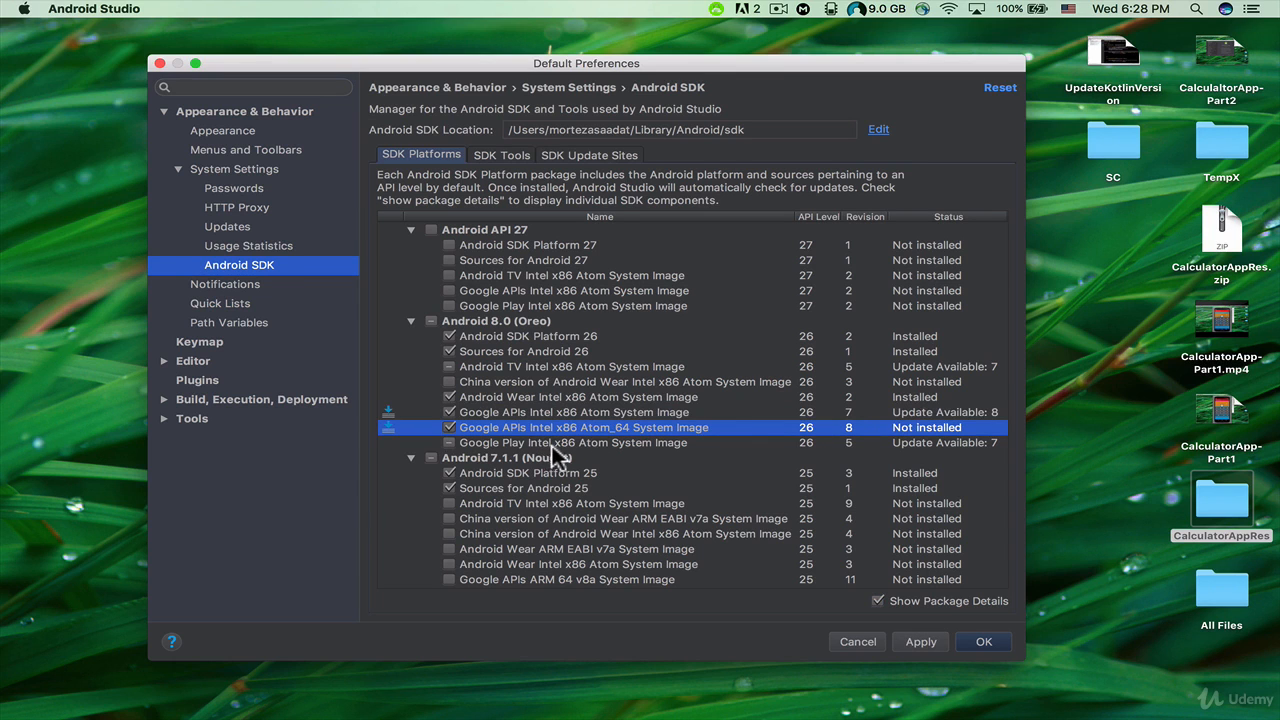
mouse_move(660, 456)
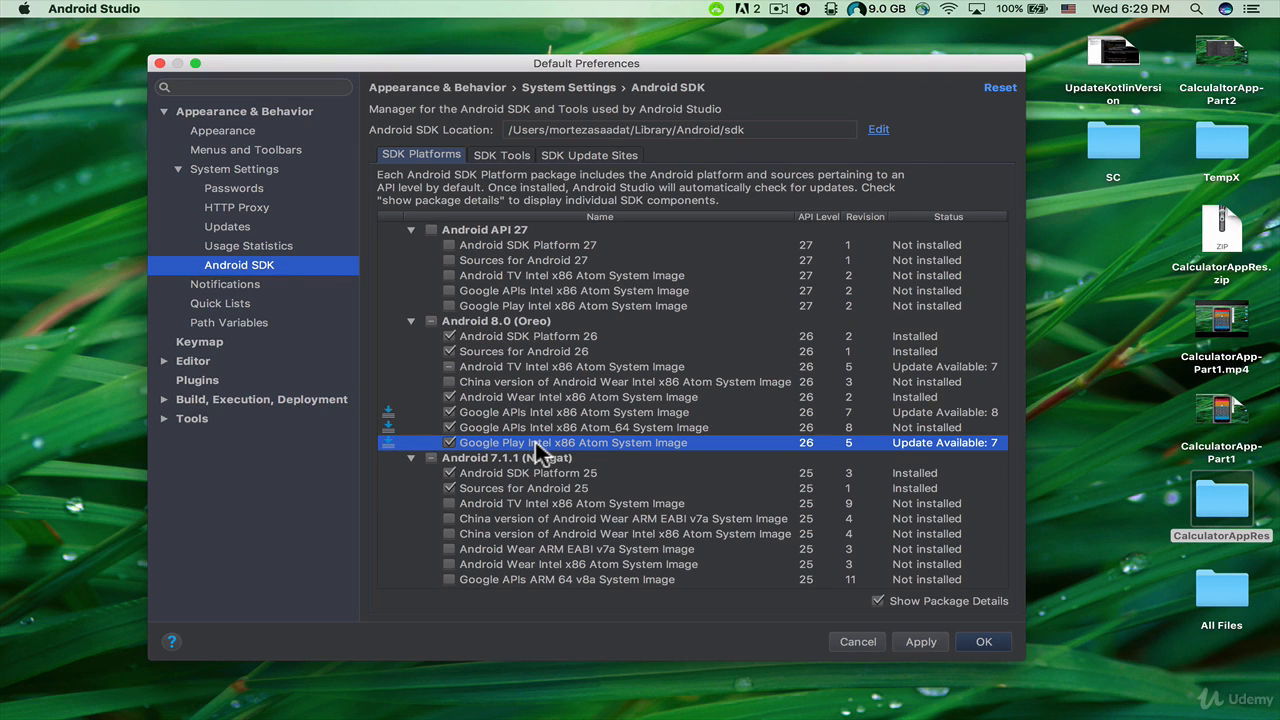
mouse_move(732, 258)
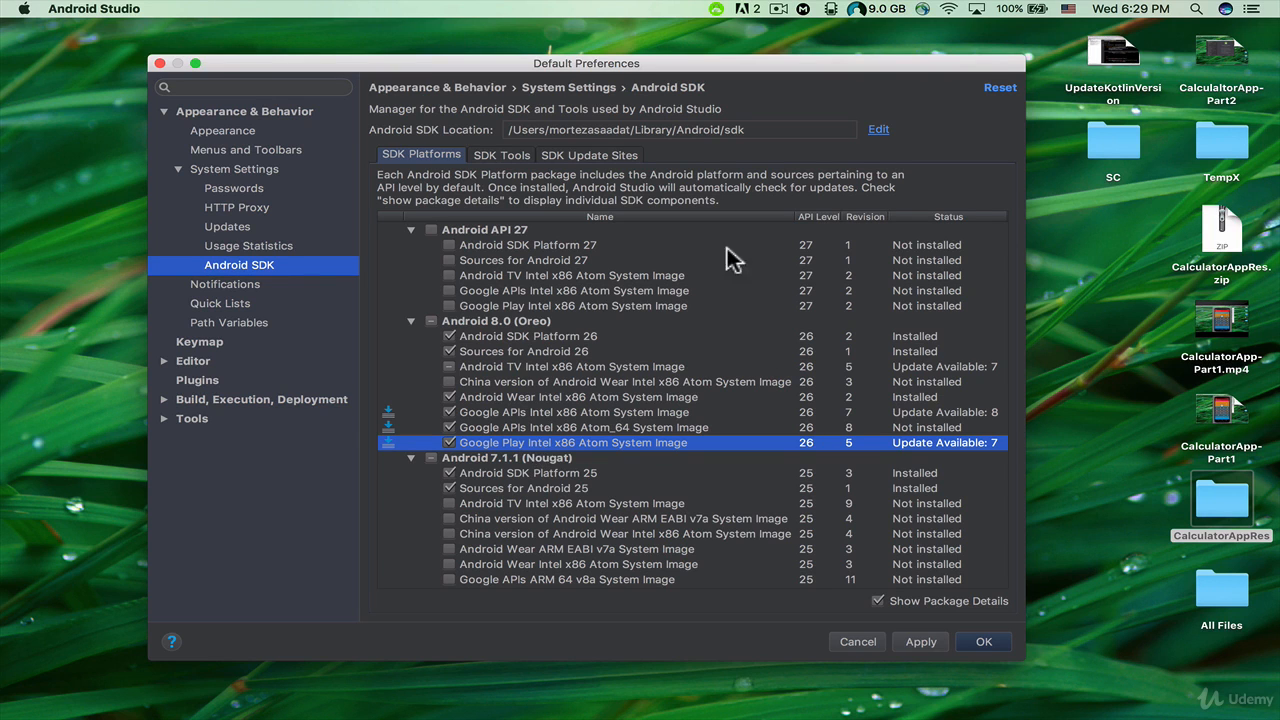
mouse_move(472, 164)
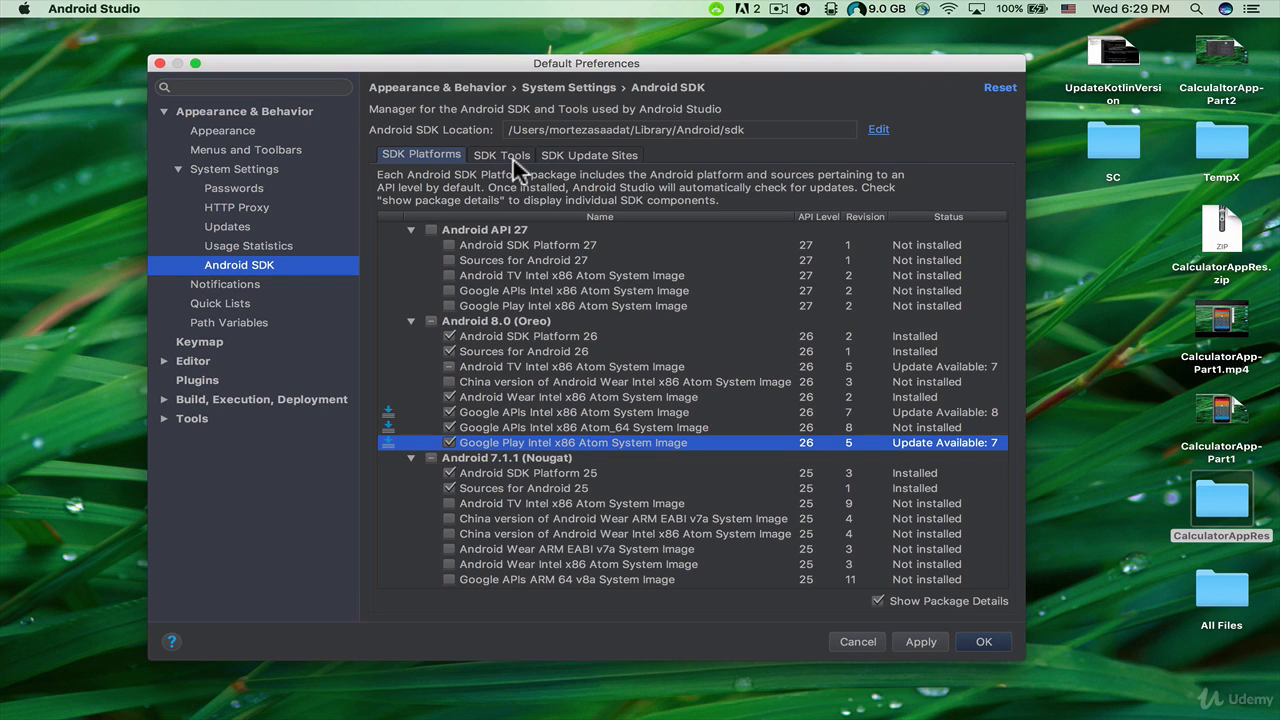
View the SDK Tools list of build-tools, emulator and platform tools with their versions
left_click(500, 156)
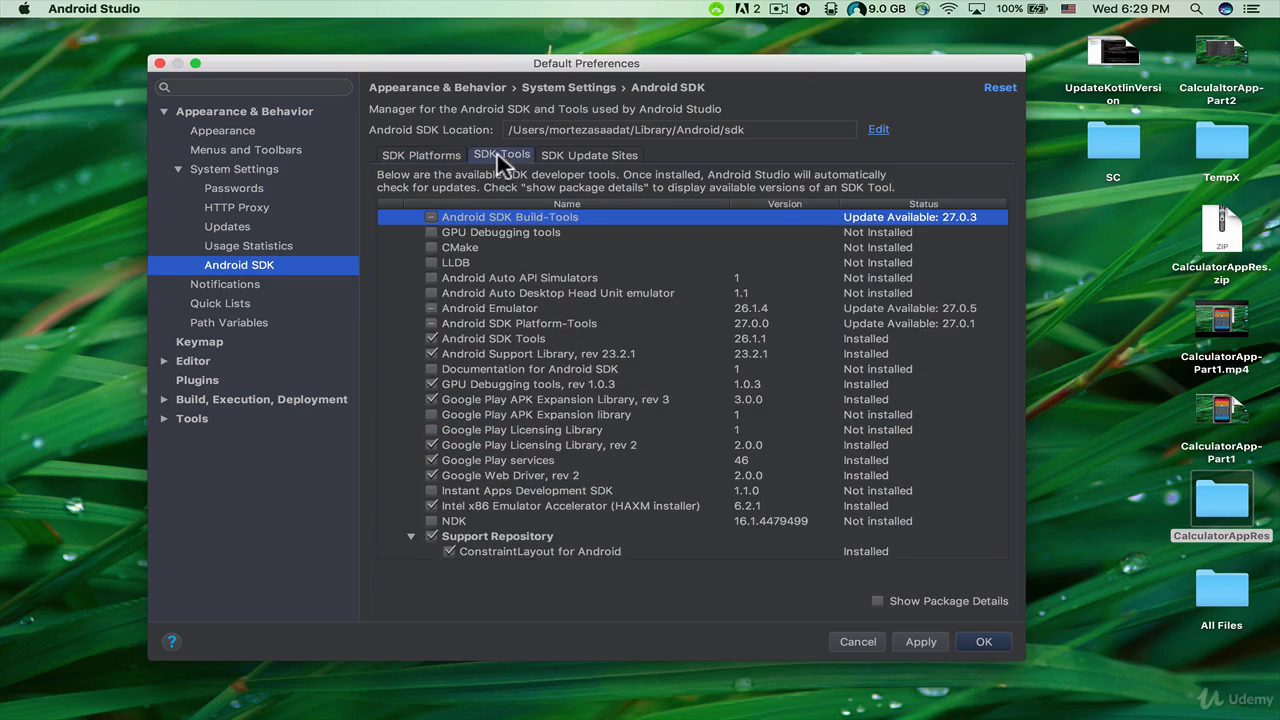
scroll("down", 3)
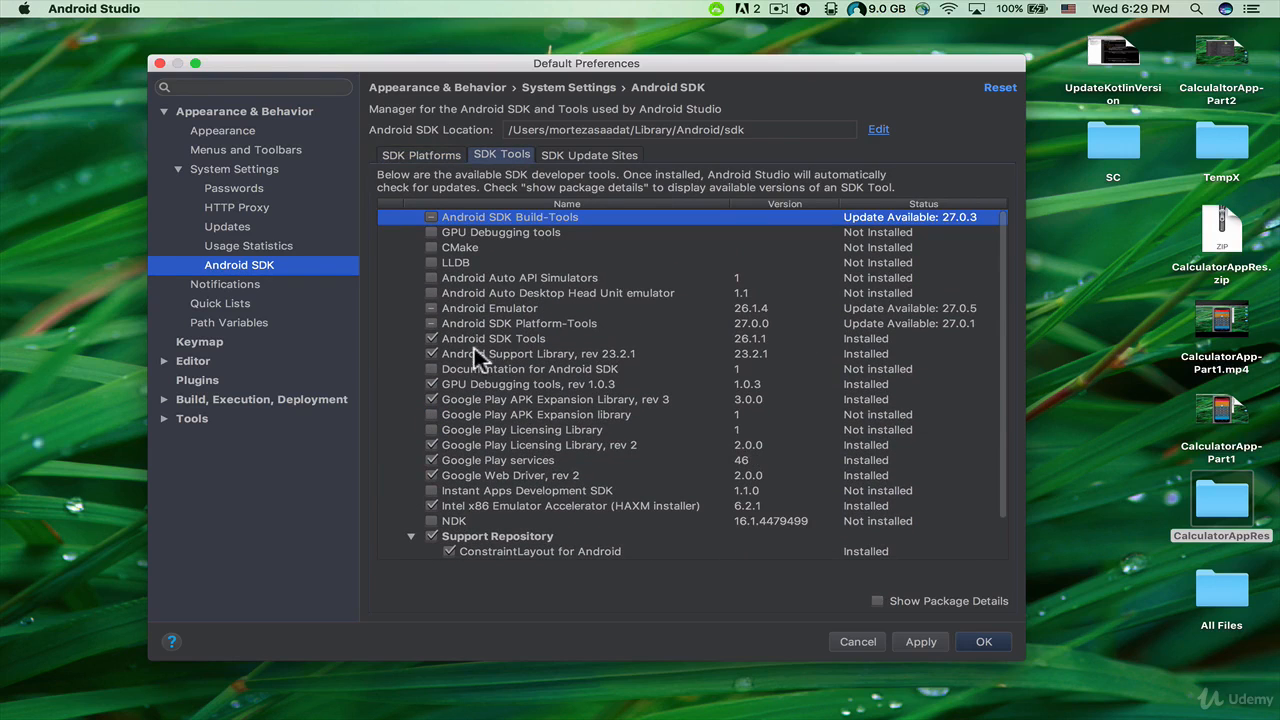
mouse_move(536, 348)
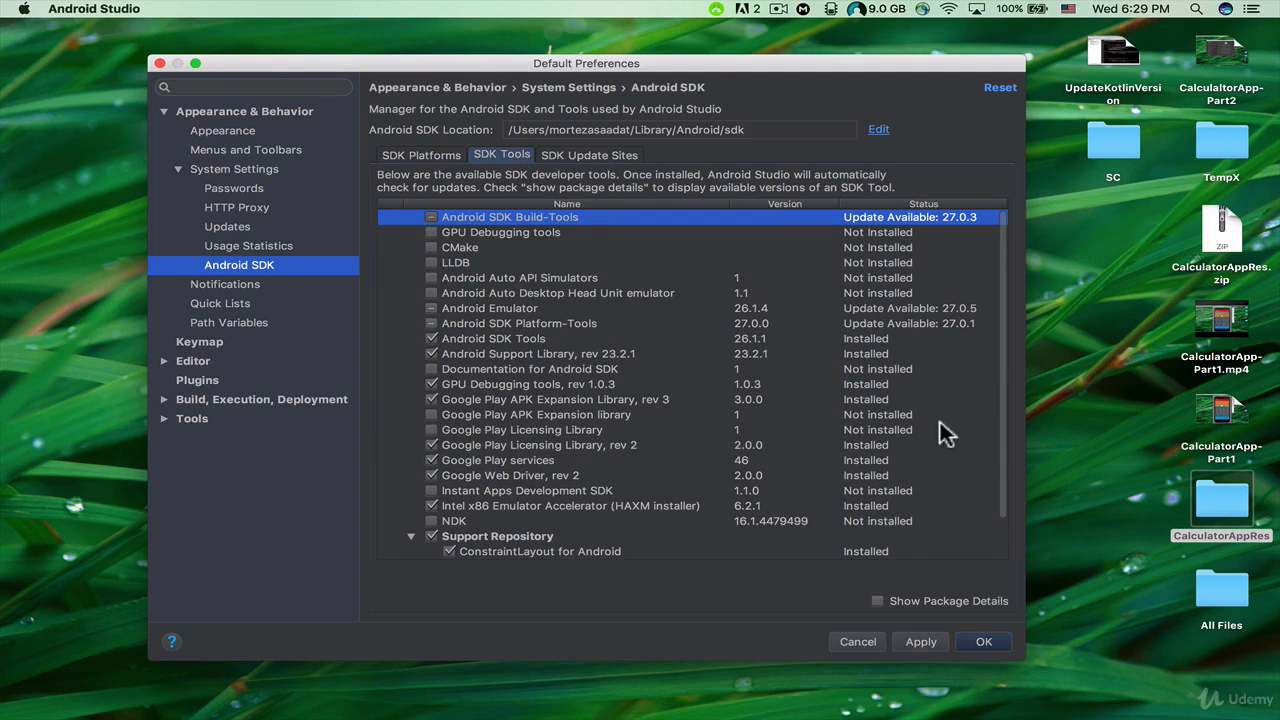
left_click(878, 600)
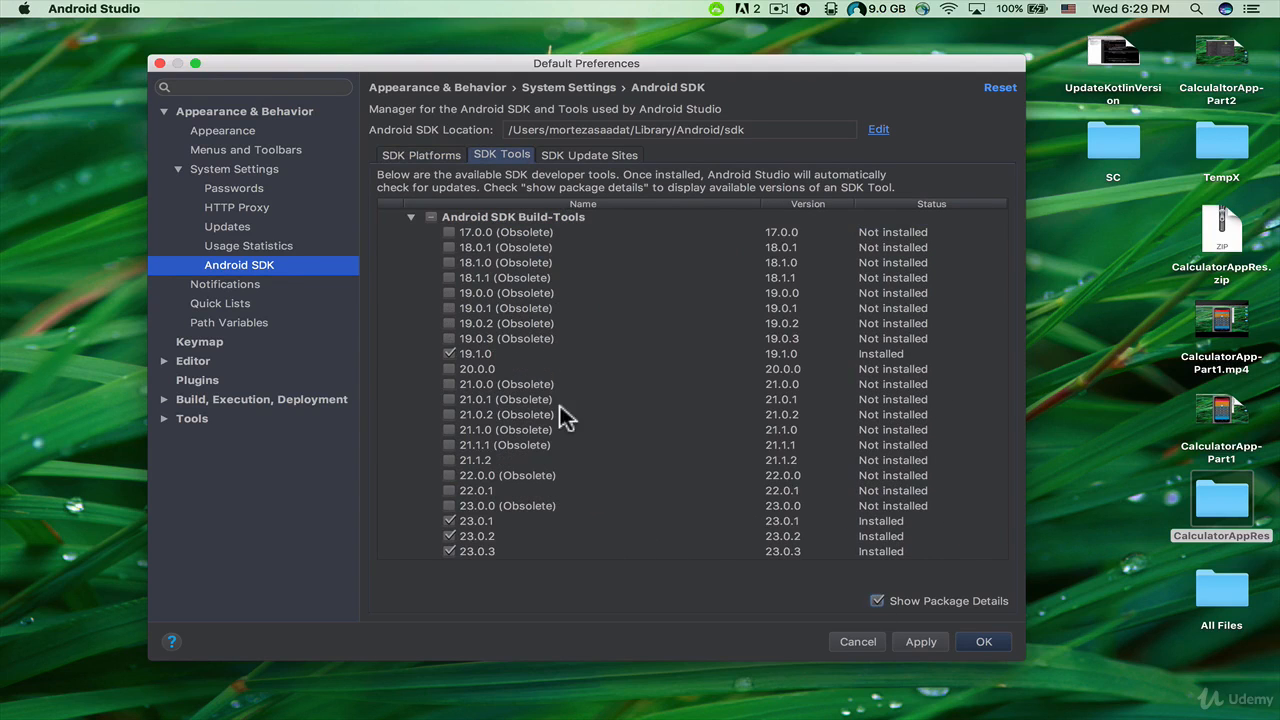
scroll("down", 3)
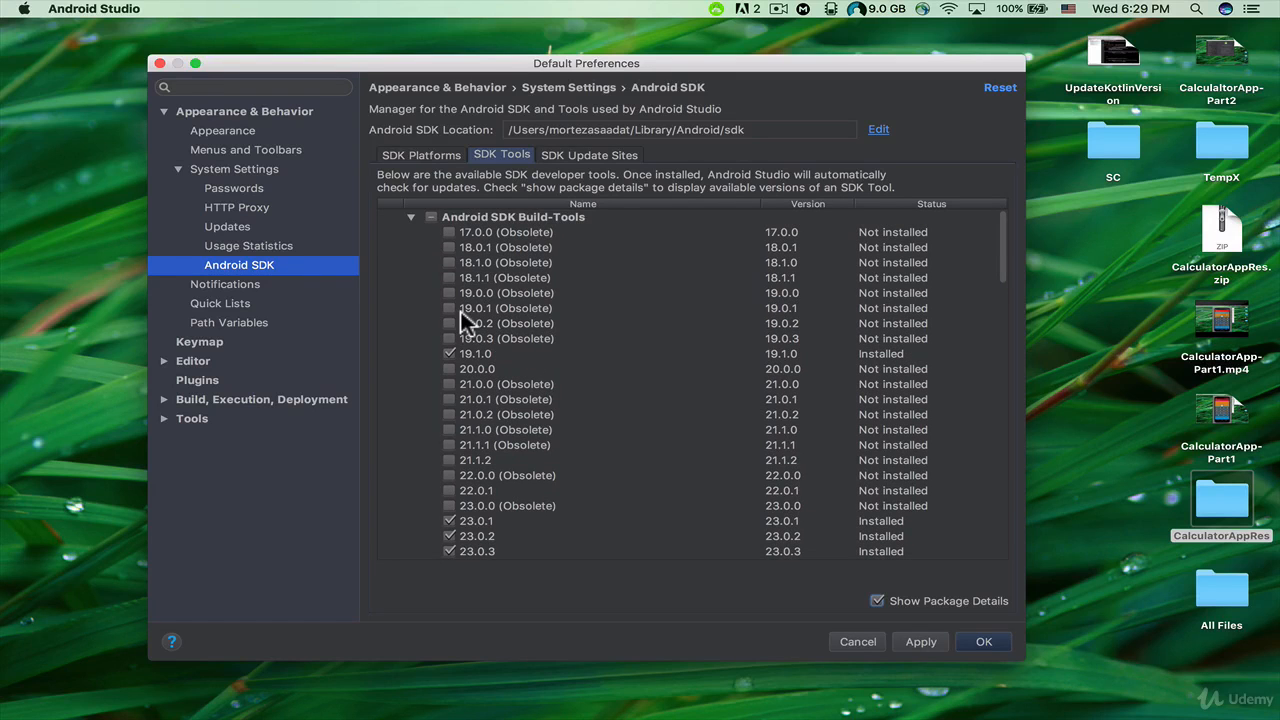
scroll("down", 3)
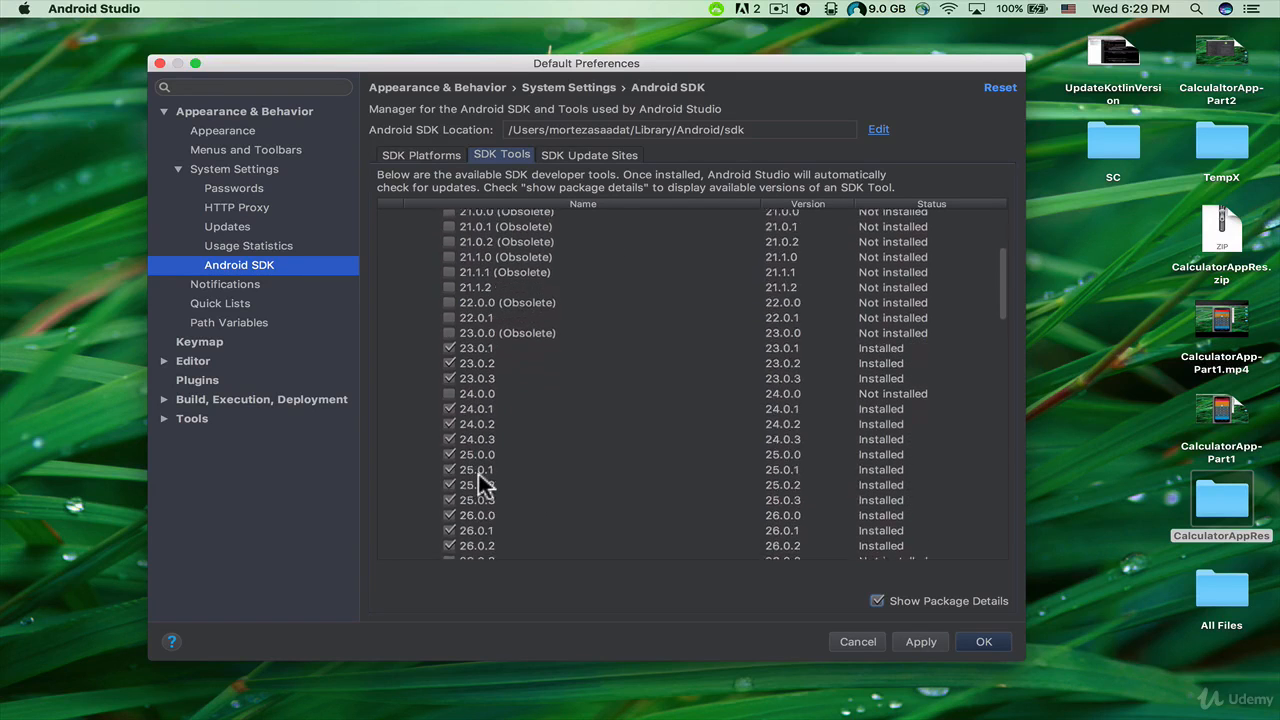
scroll("down", 3)
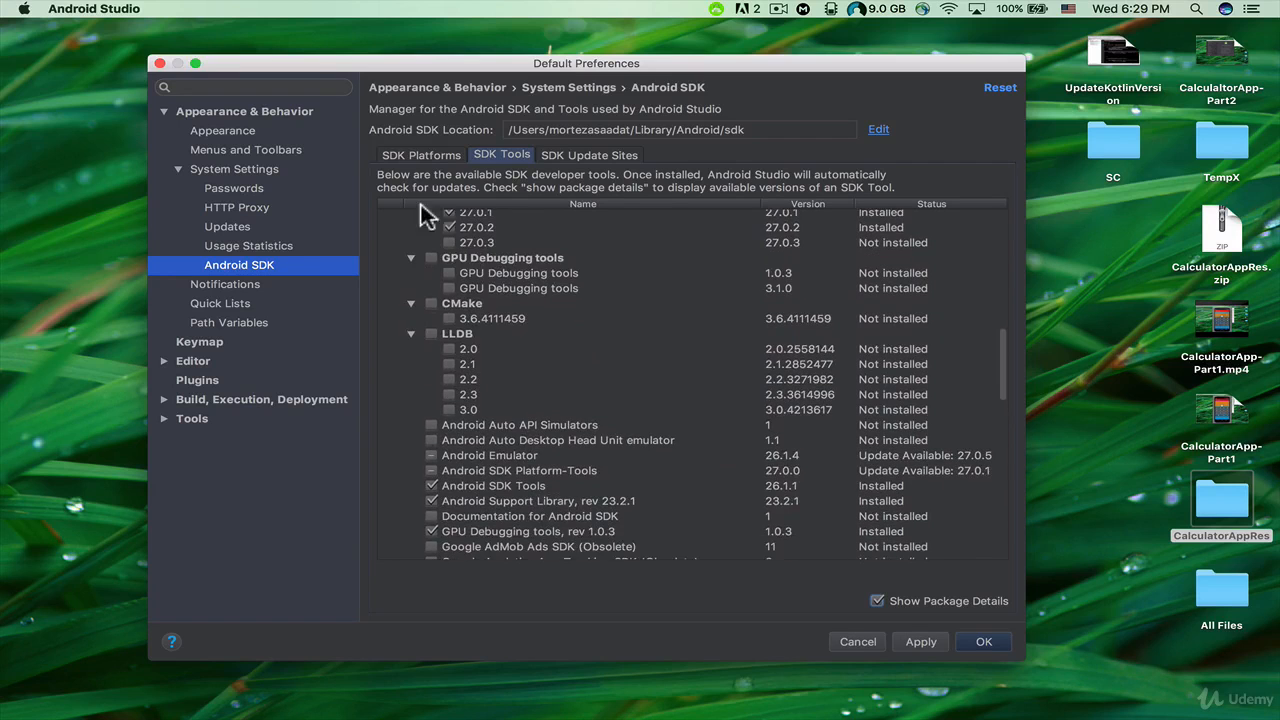
scroll("down", 3)
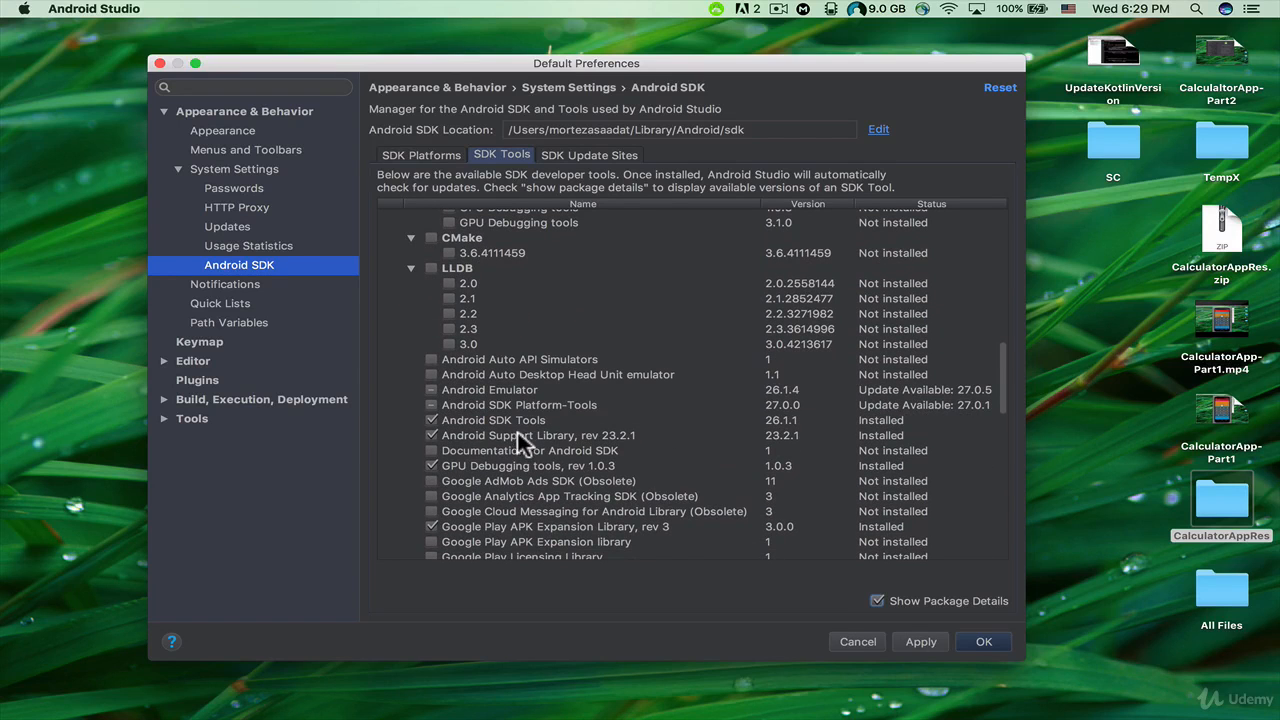
mouse_move(508, 456)
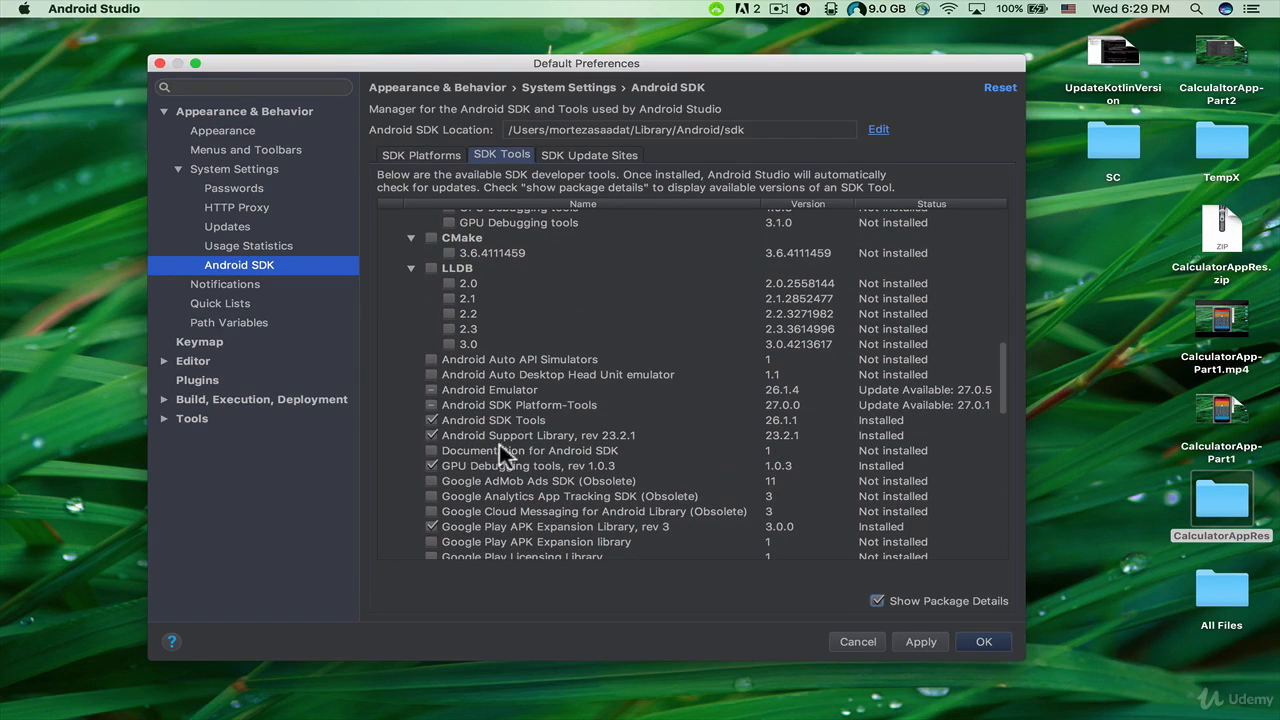
scroll("down", 3)
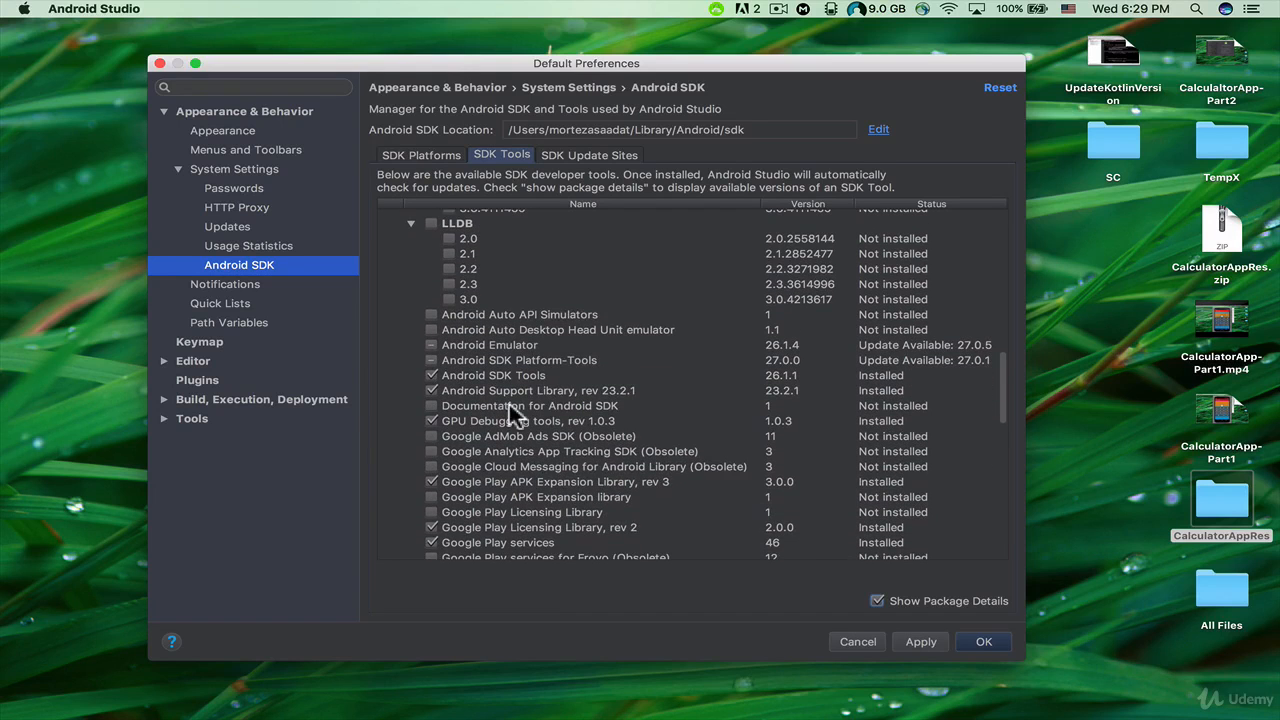
scroll("down", 3)
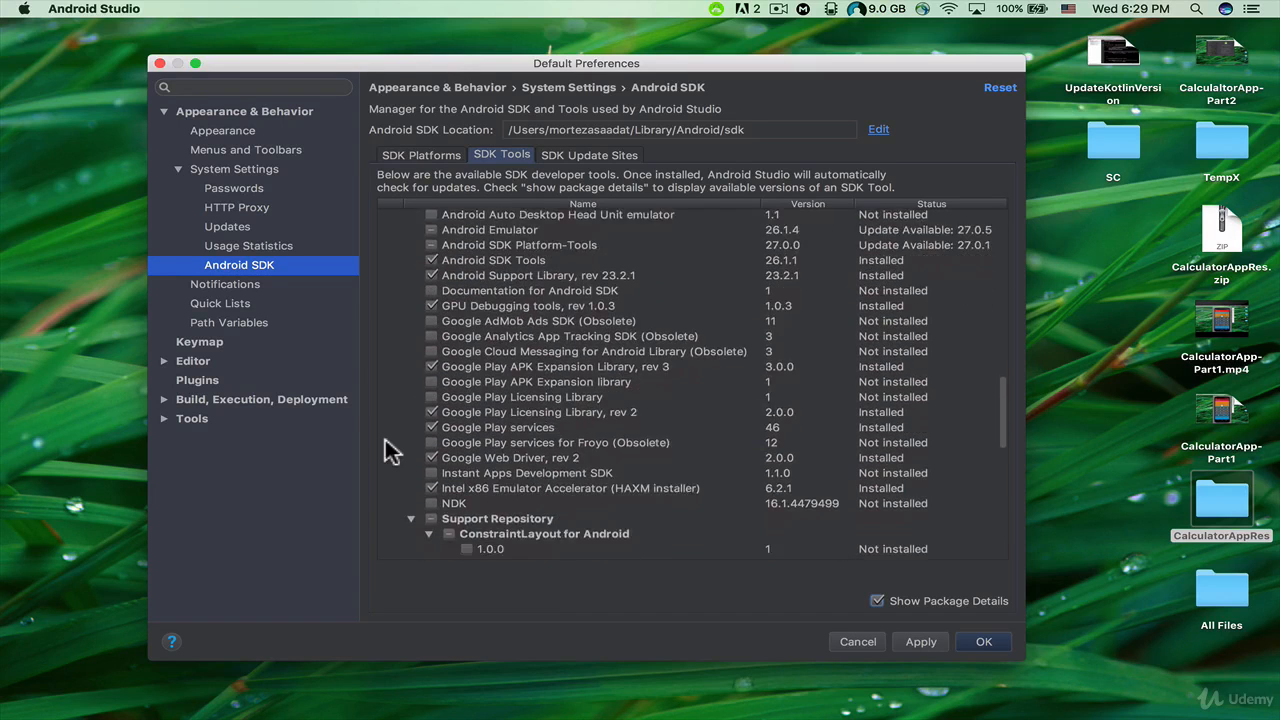
scroll("down", 3)
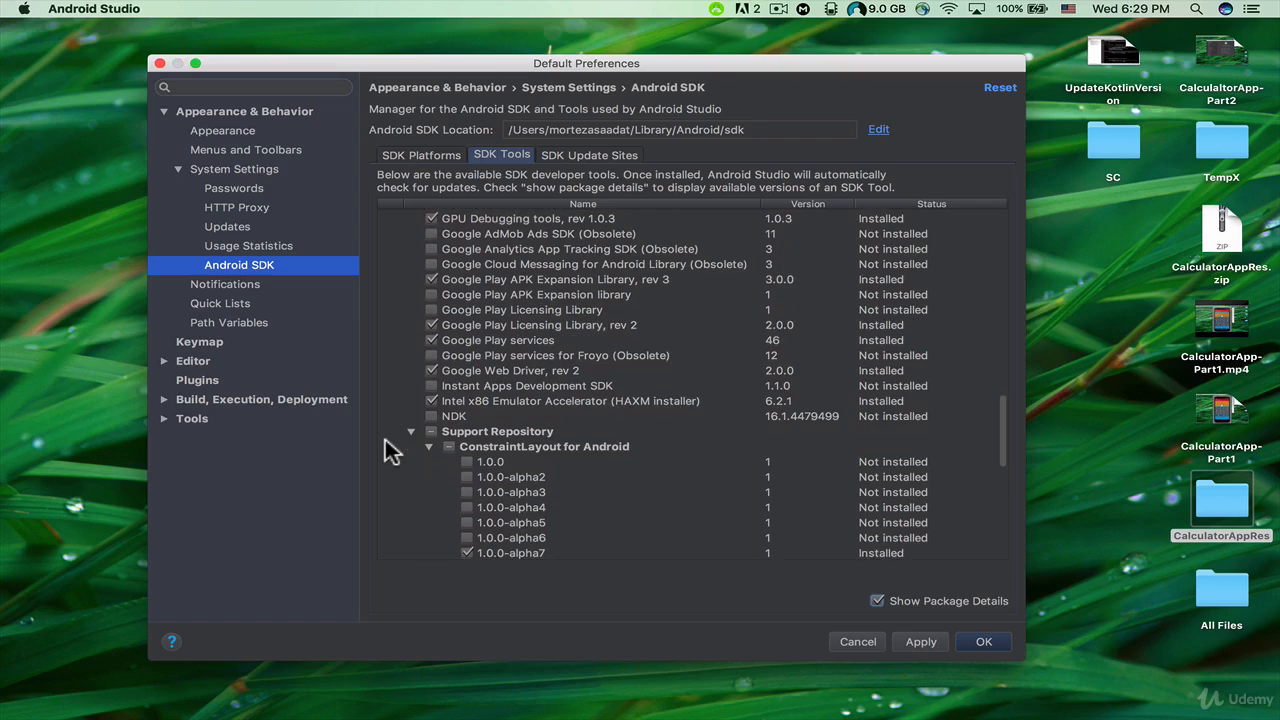
scroll("down", 3)
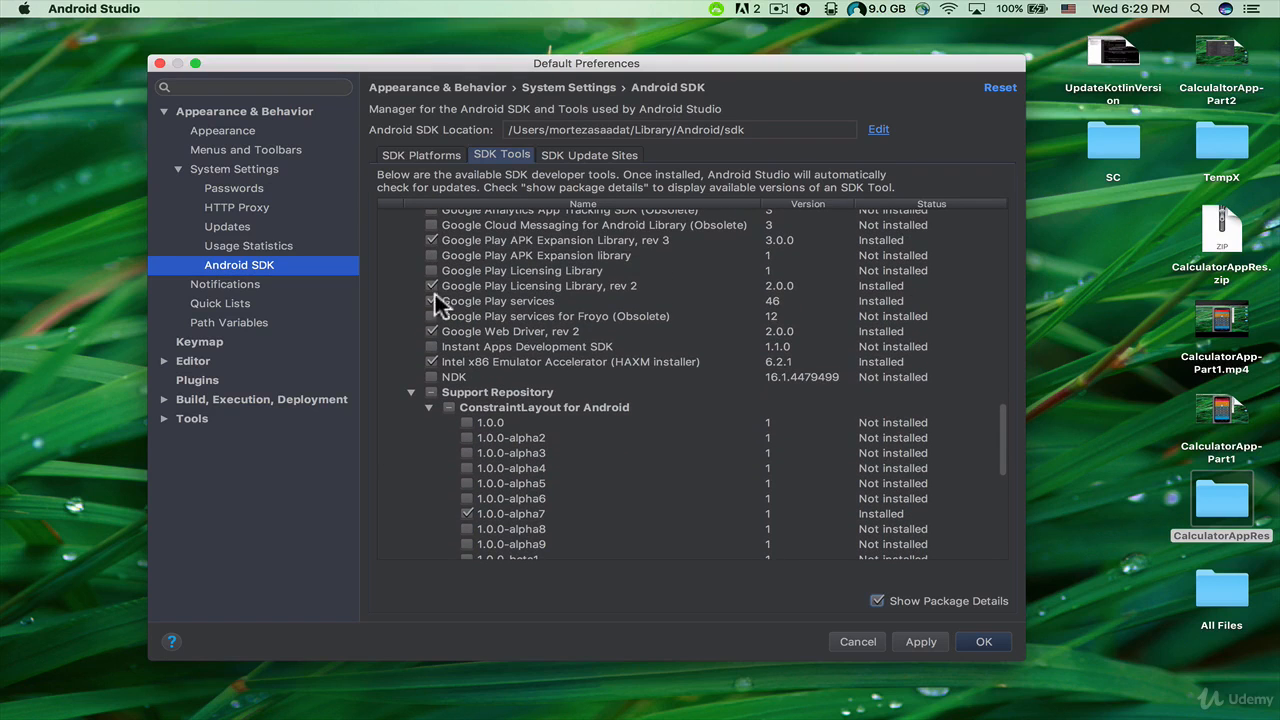
scroll("down", 3)
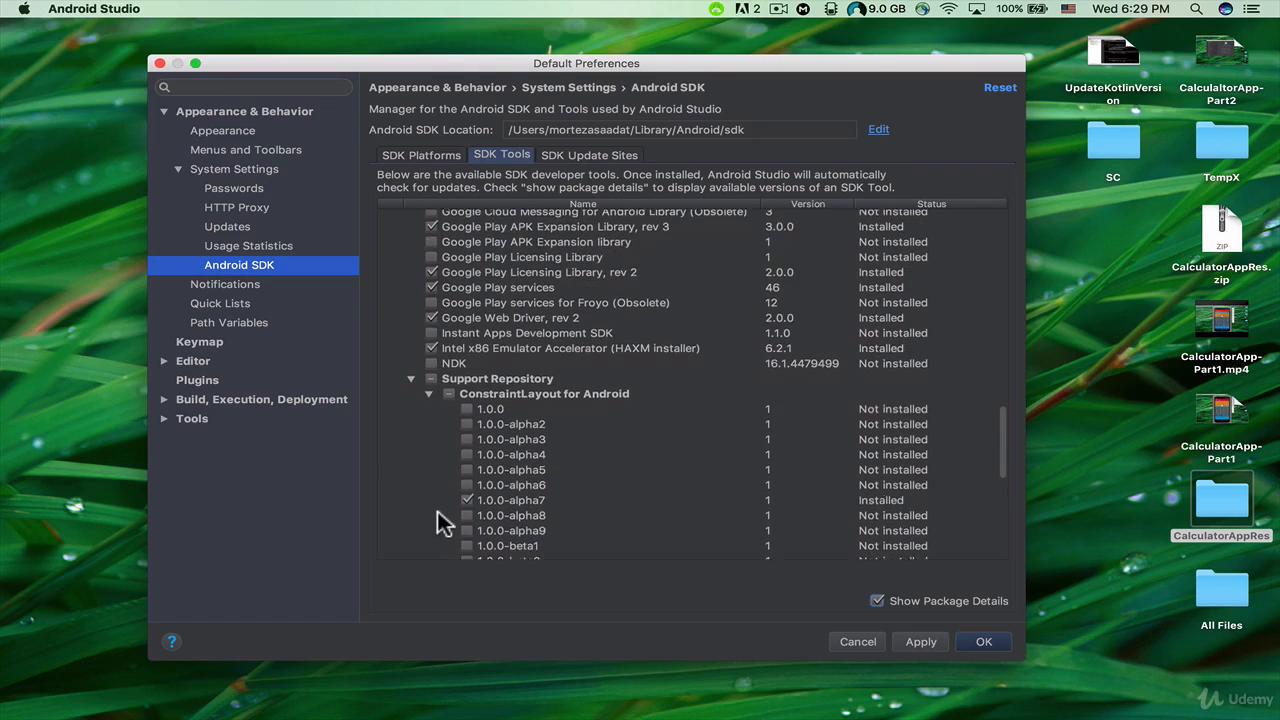
scroll("down", 3)
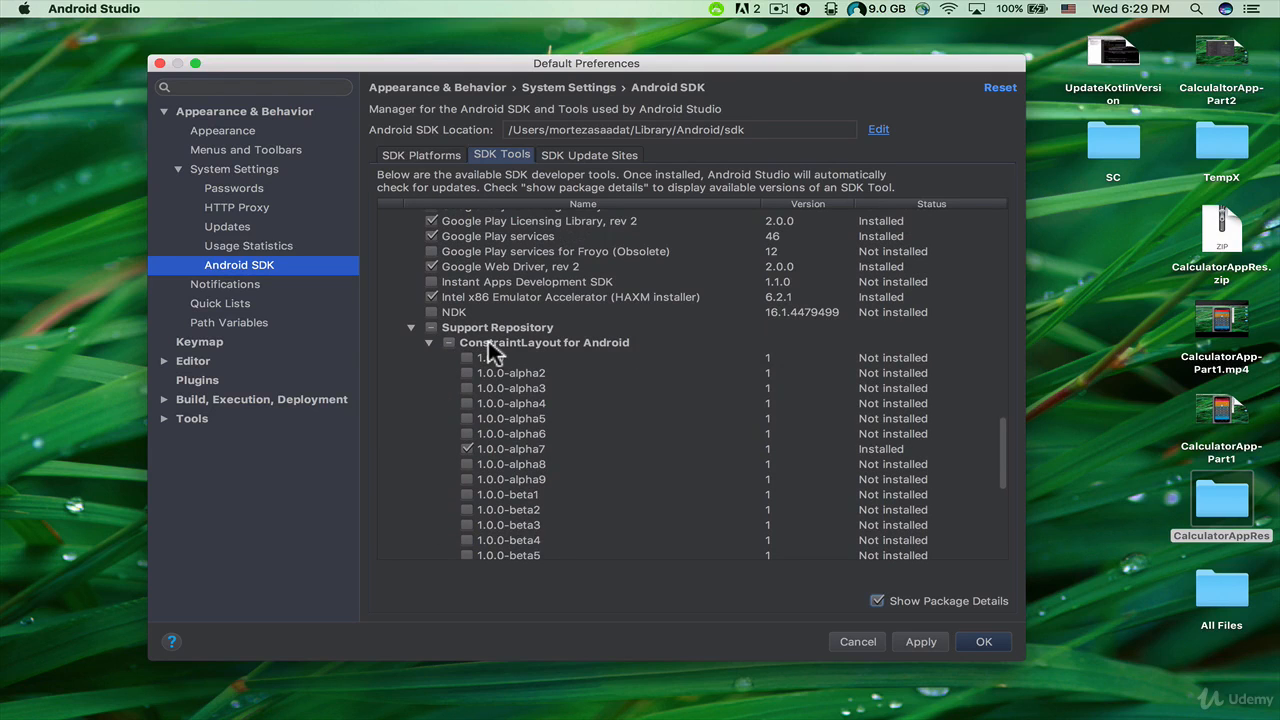
mouse_move(470, 398)
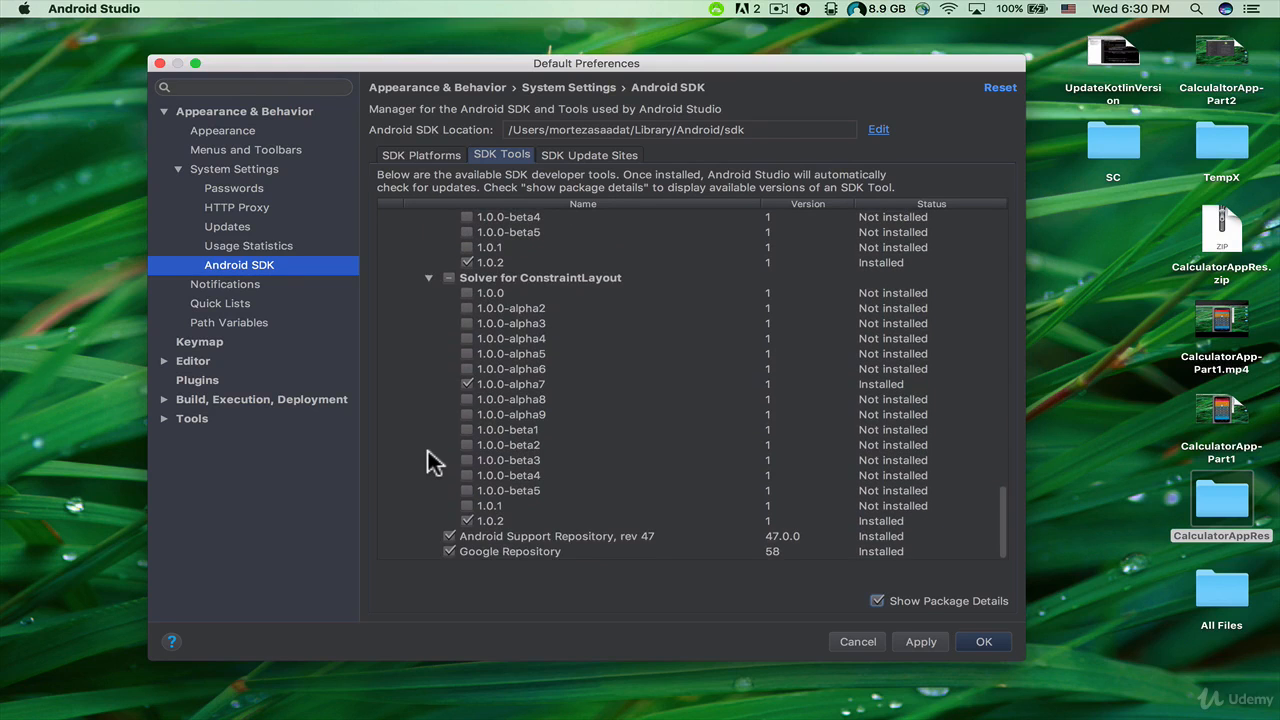
mouse_move(756, 578)
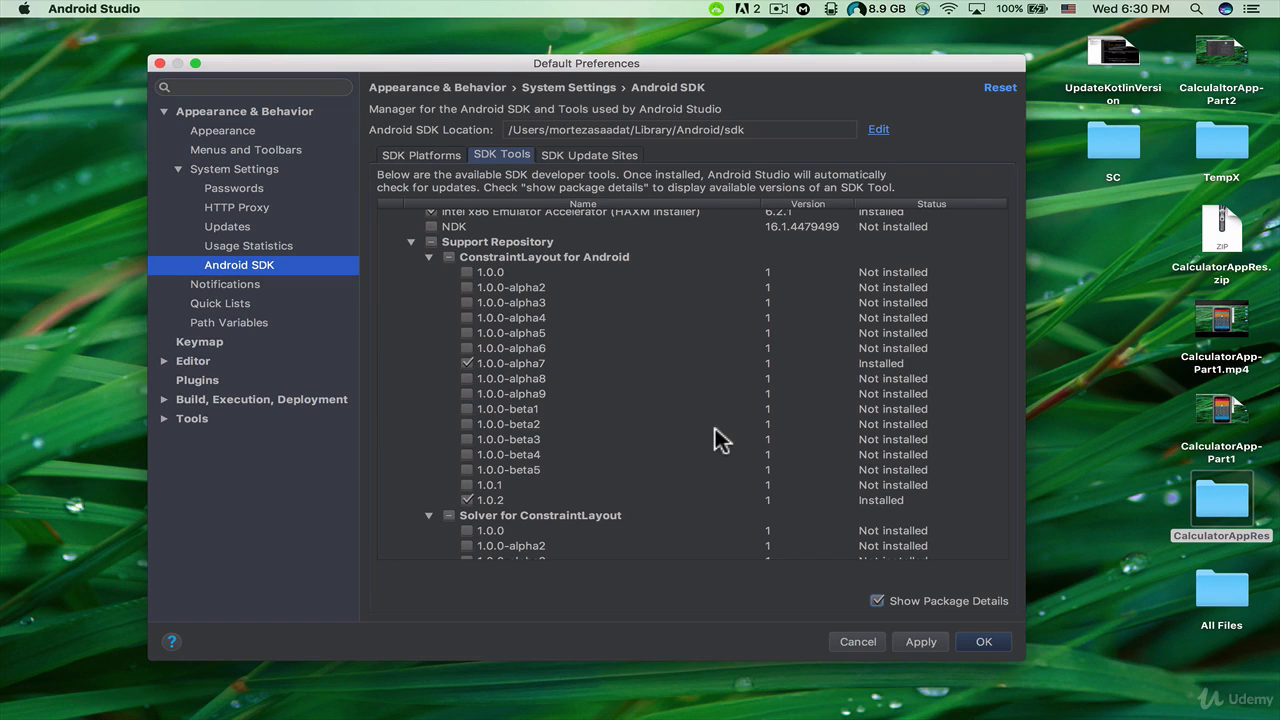
mouse_move(940, 650)
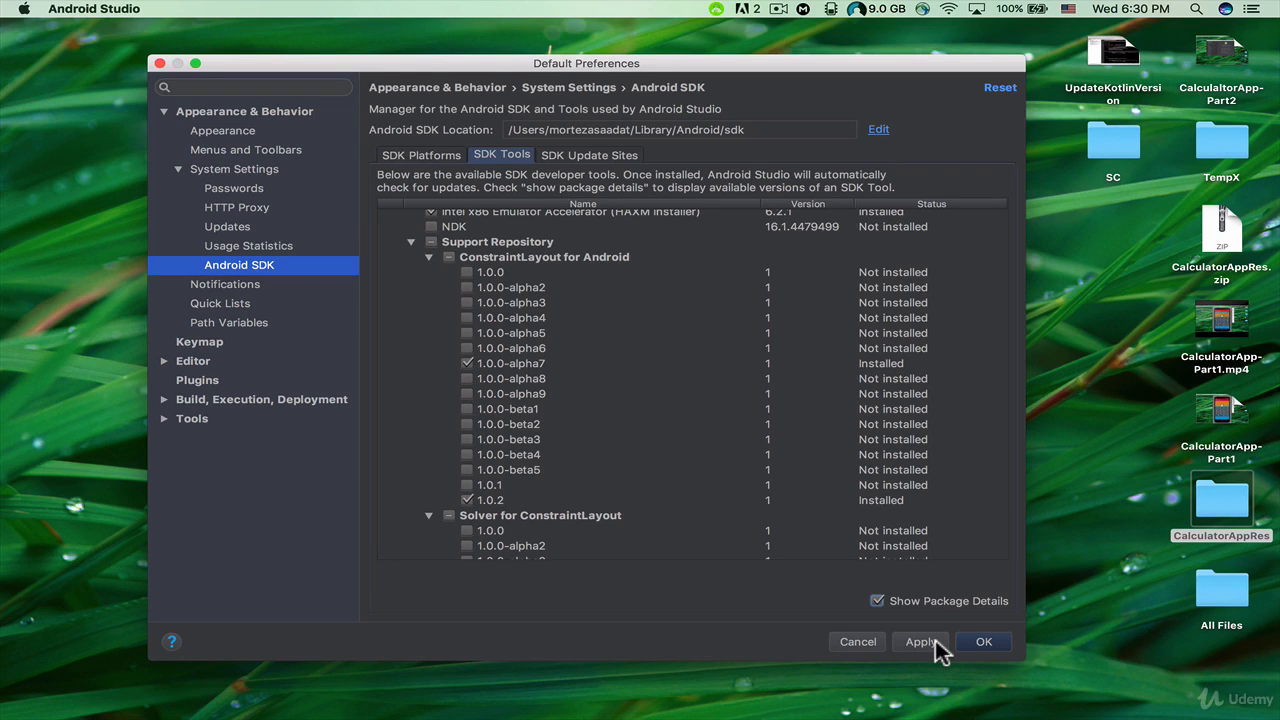
Close the SDK settings and start a new project named MyCalculator
left_click(856, 640)
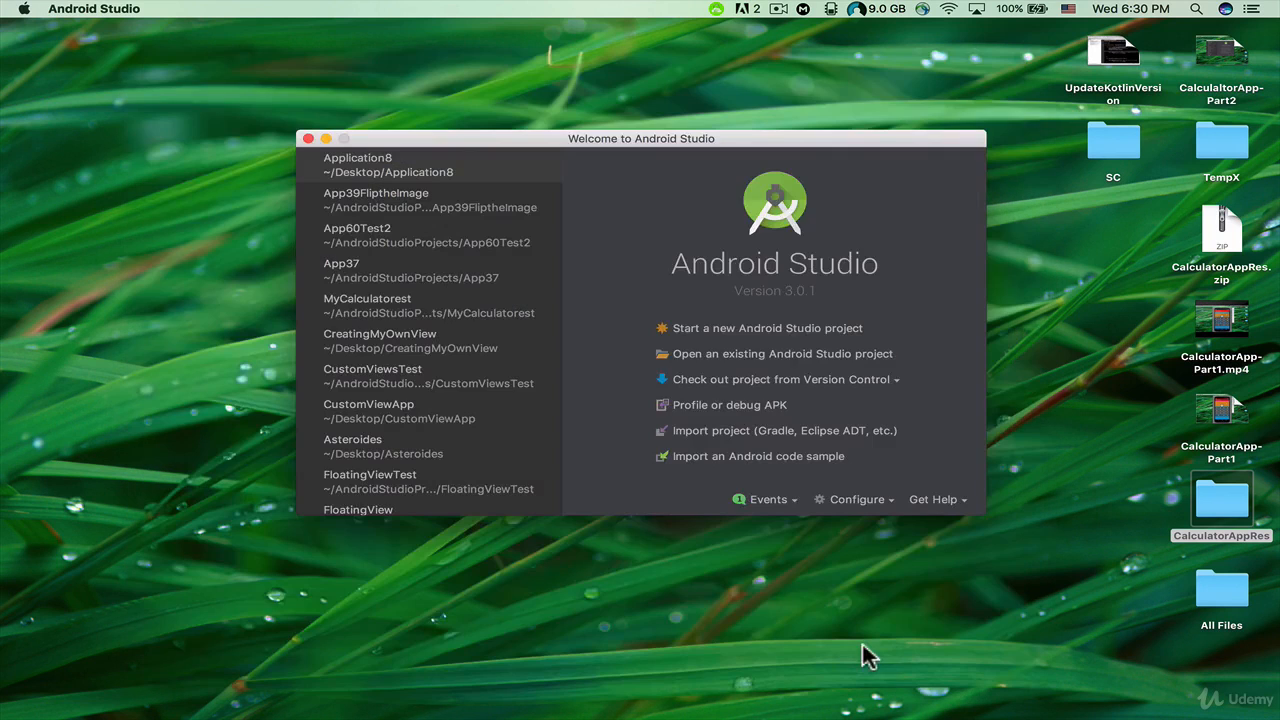
mouse_move(720, 344)
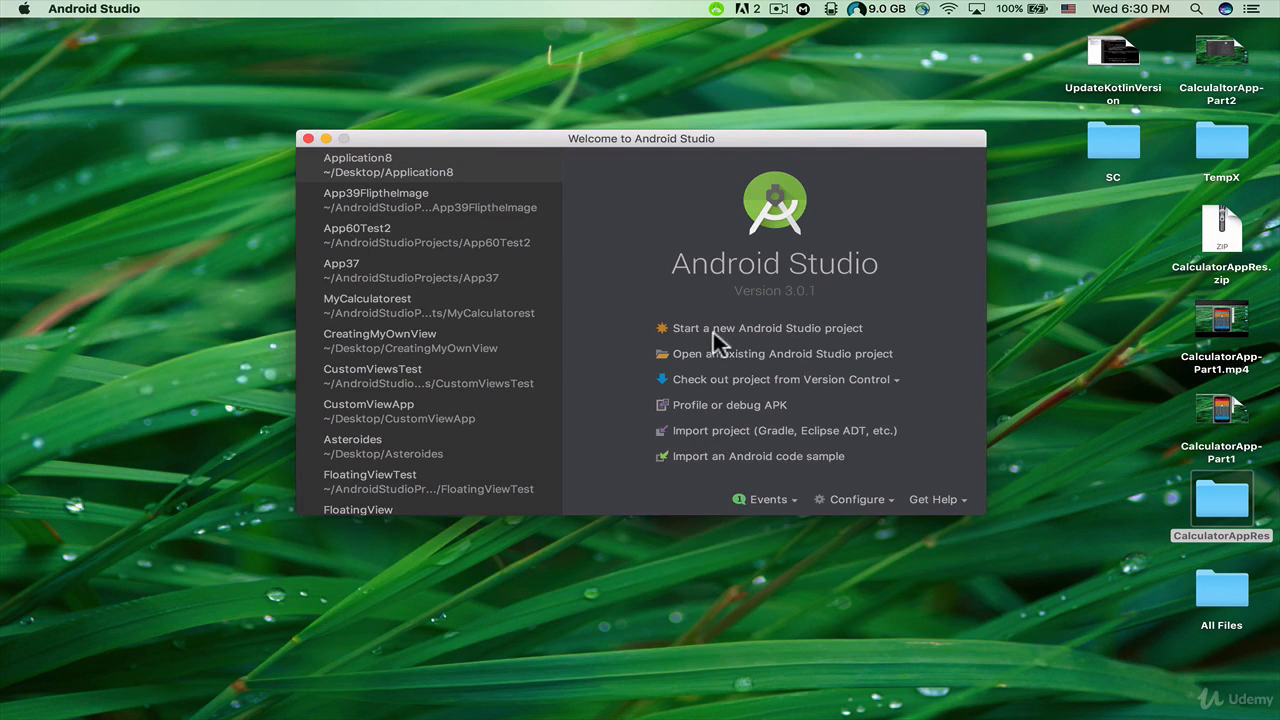
mouse_move(784, 352)
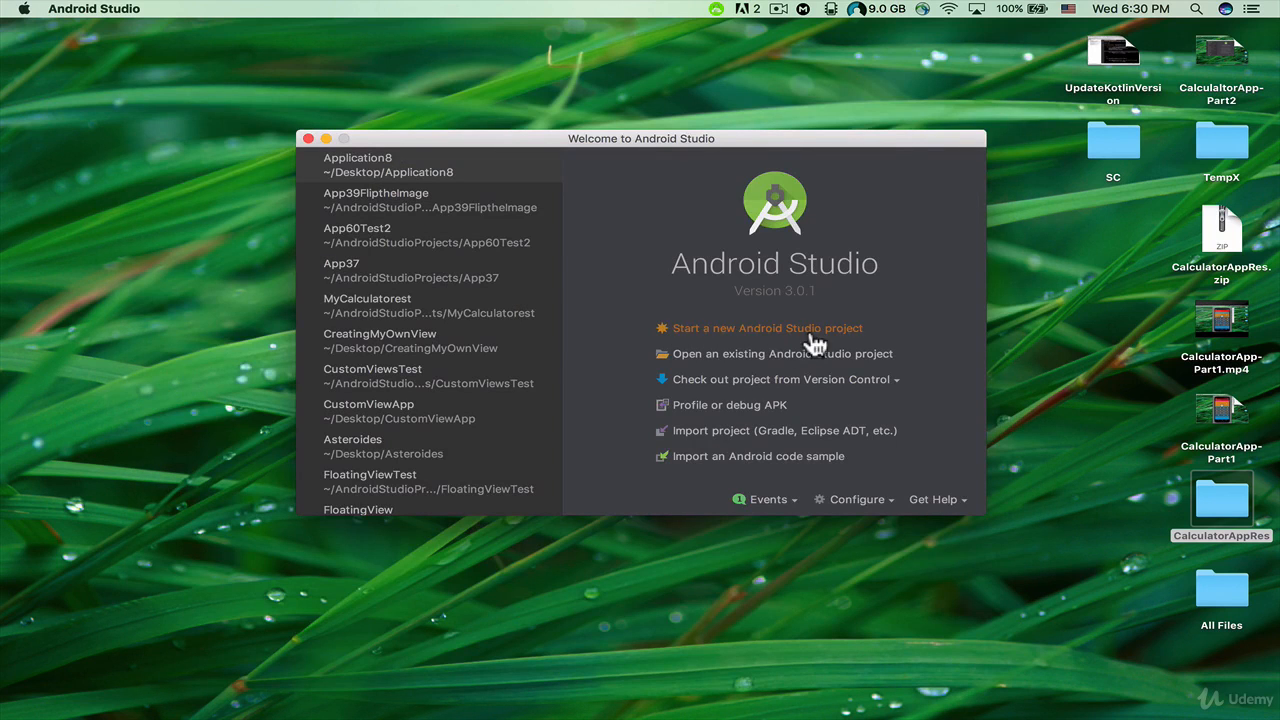
left_click(768, 328)
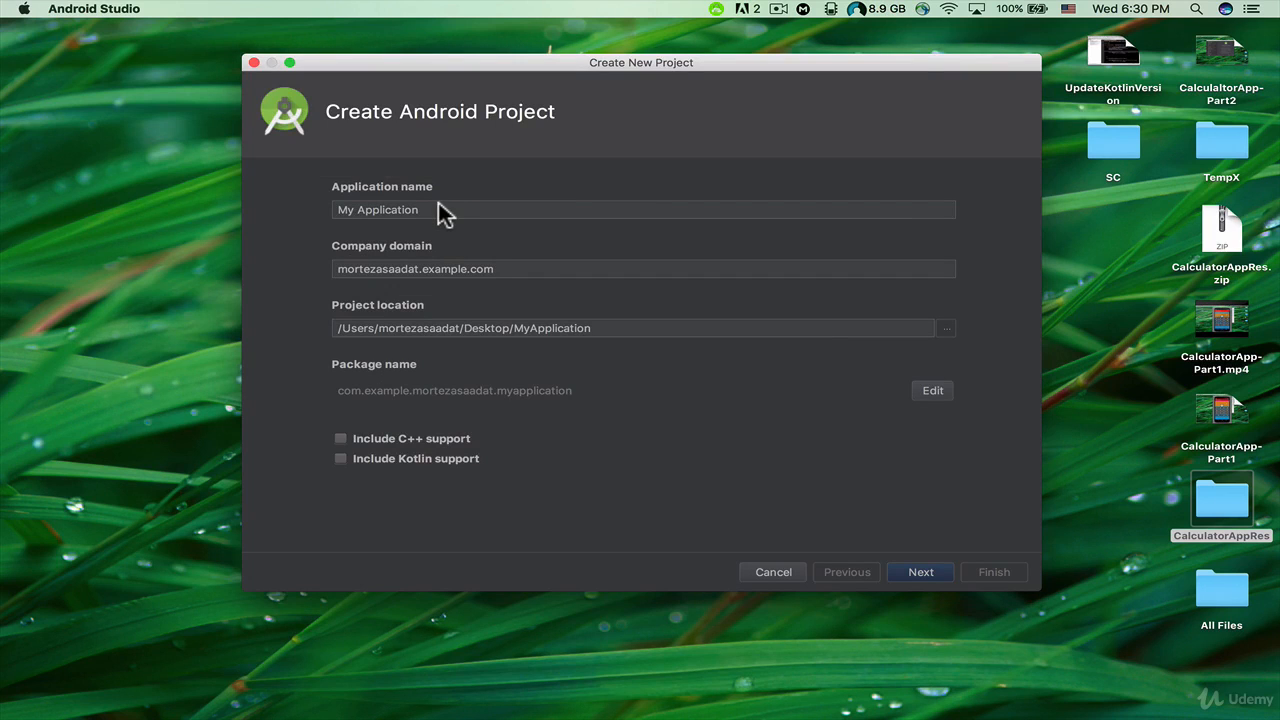
left_click(440, 210)
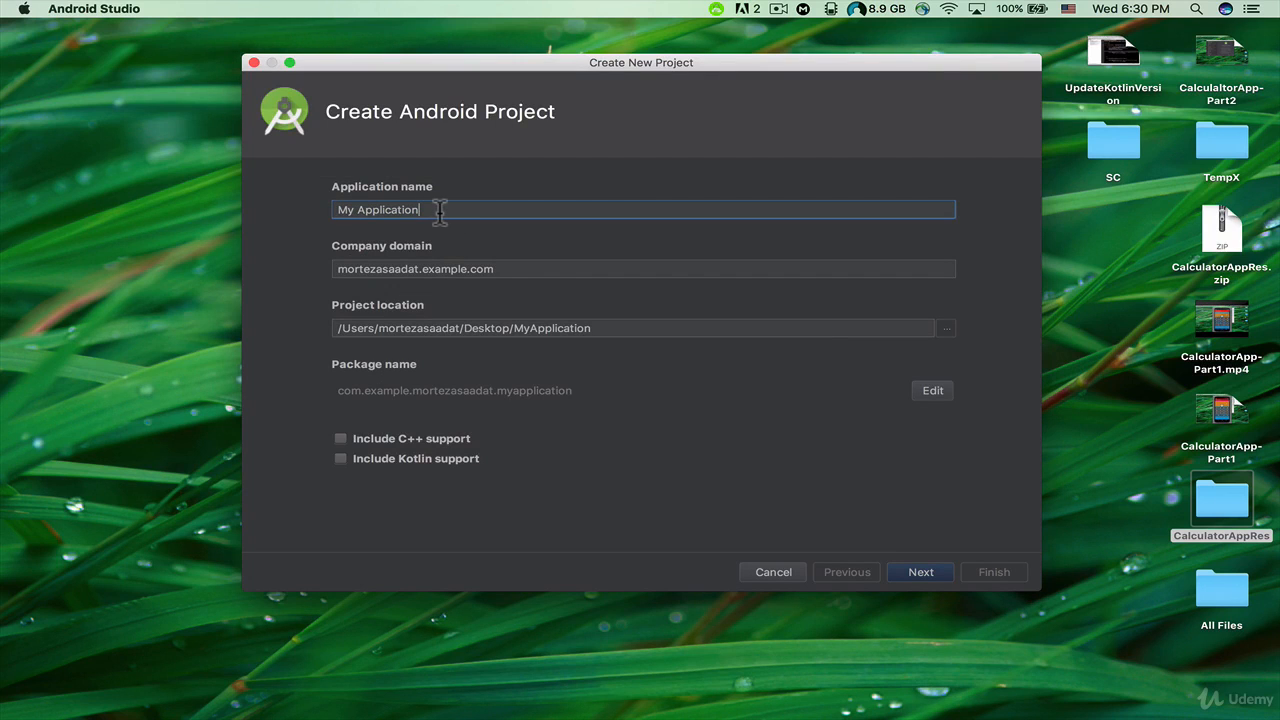
key("Backspace")
type("MyCalcu")
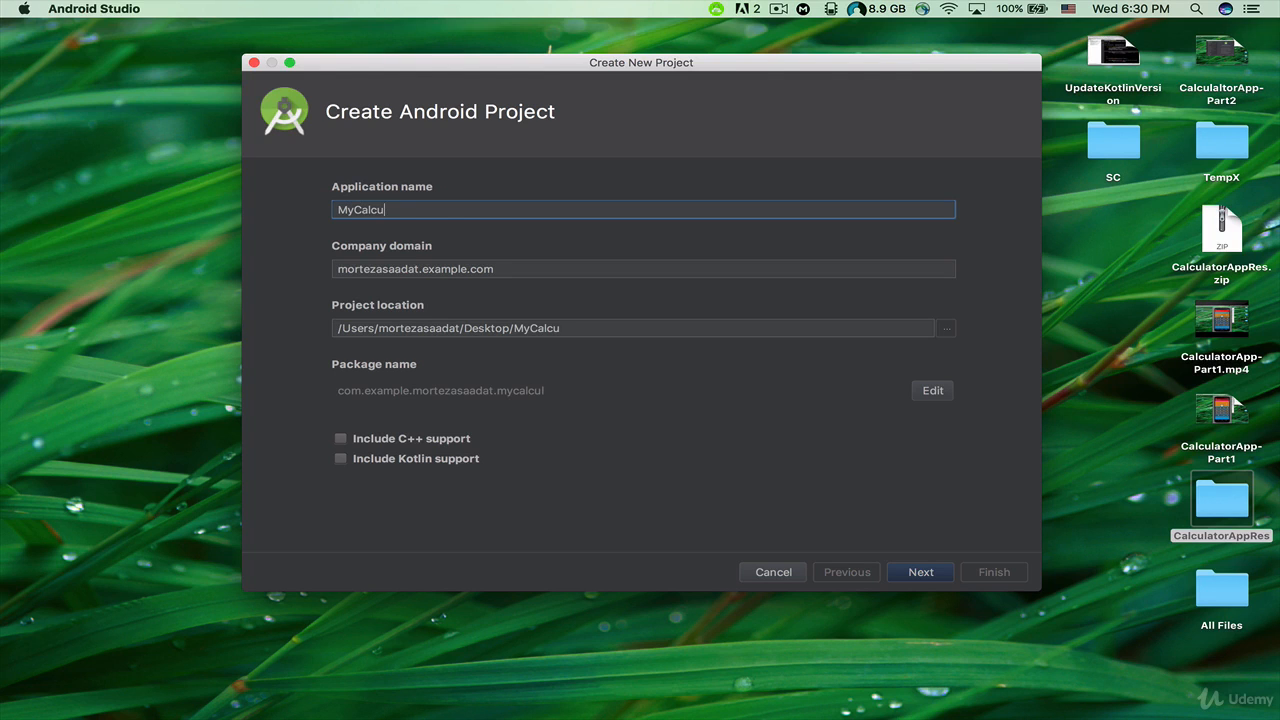
type("lator")
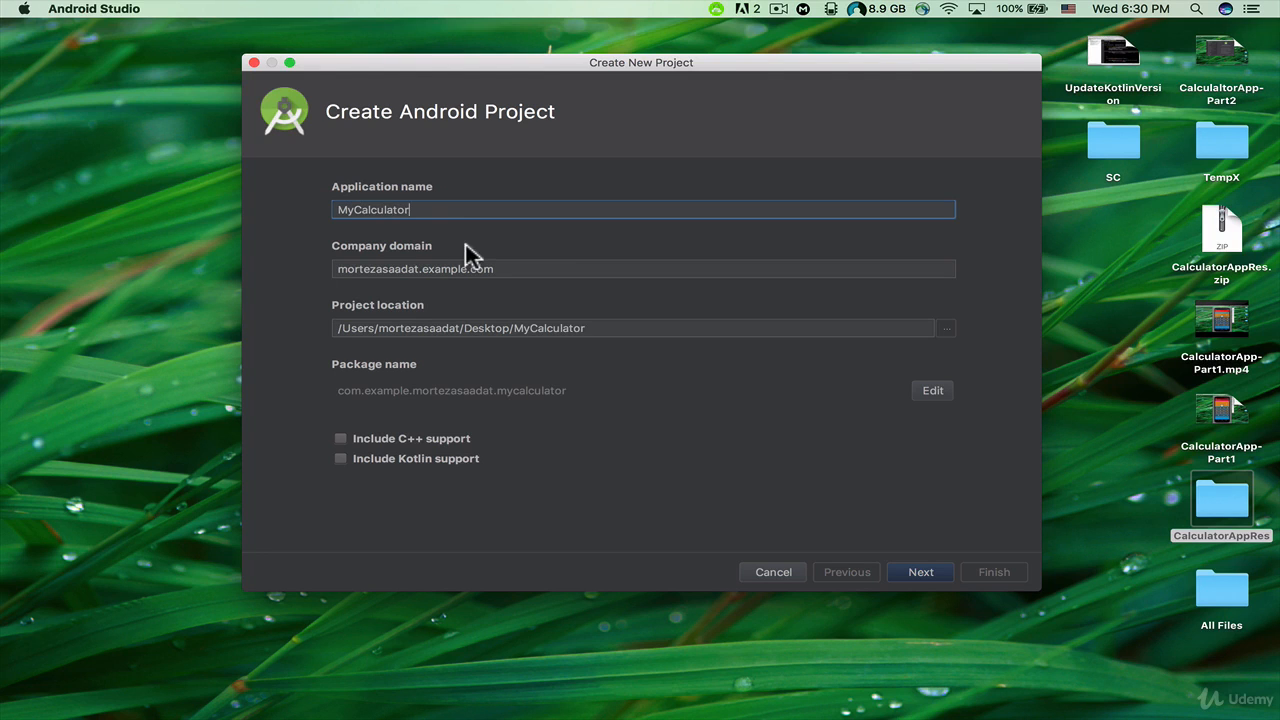
mouse_move(378, 432)
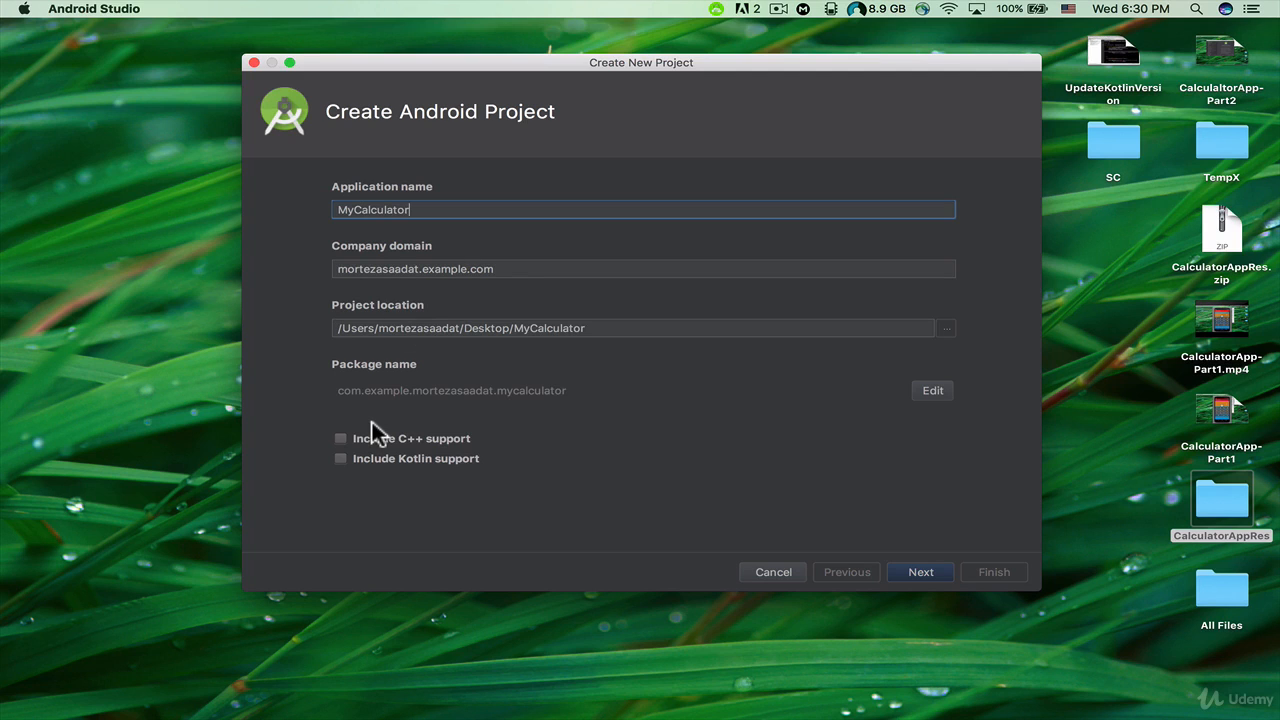
mouse_move(568, 452)
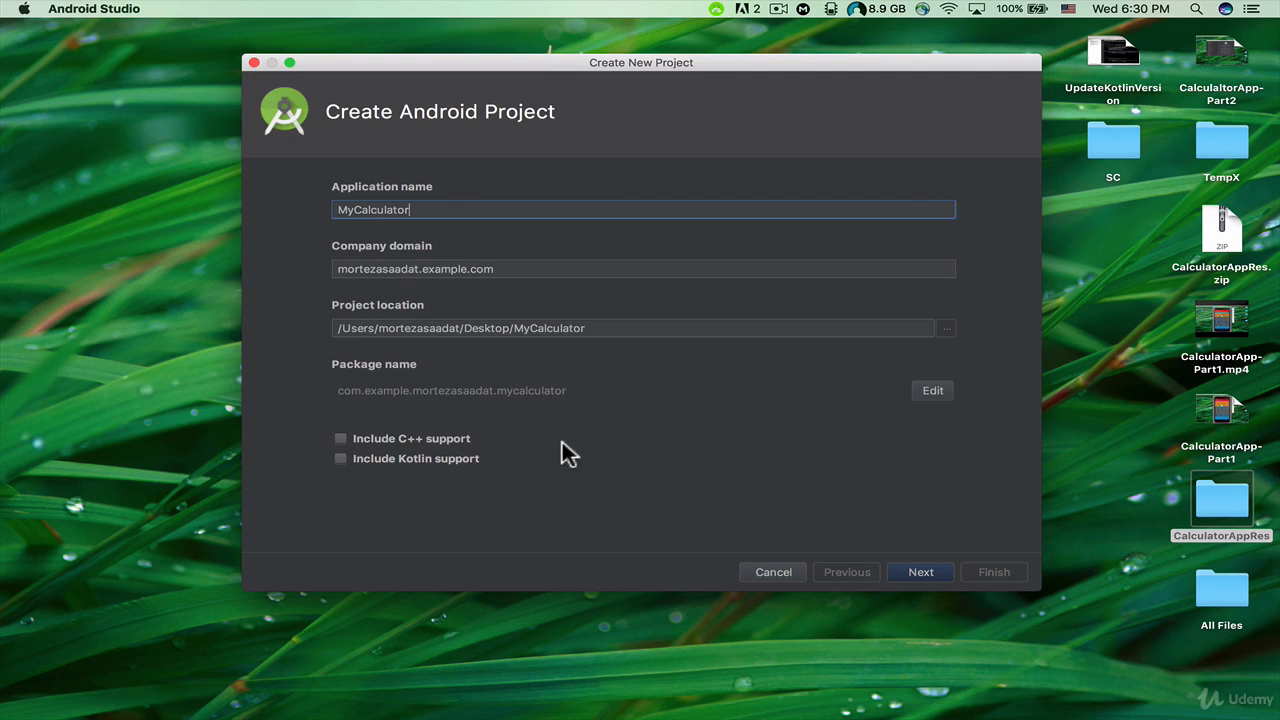
mouse_move(400, 468)
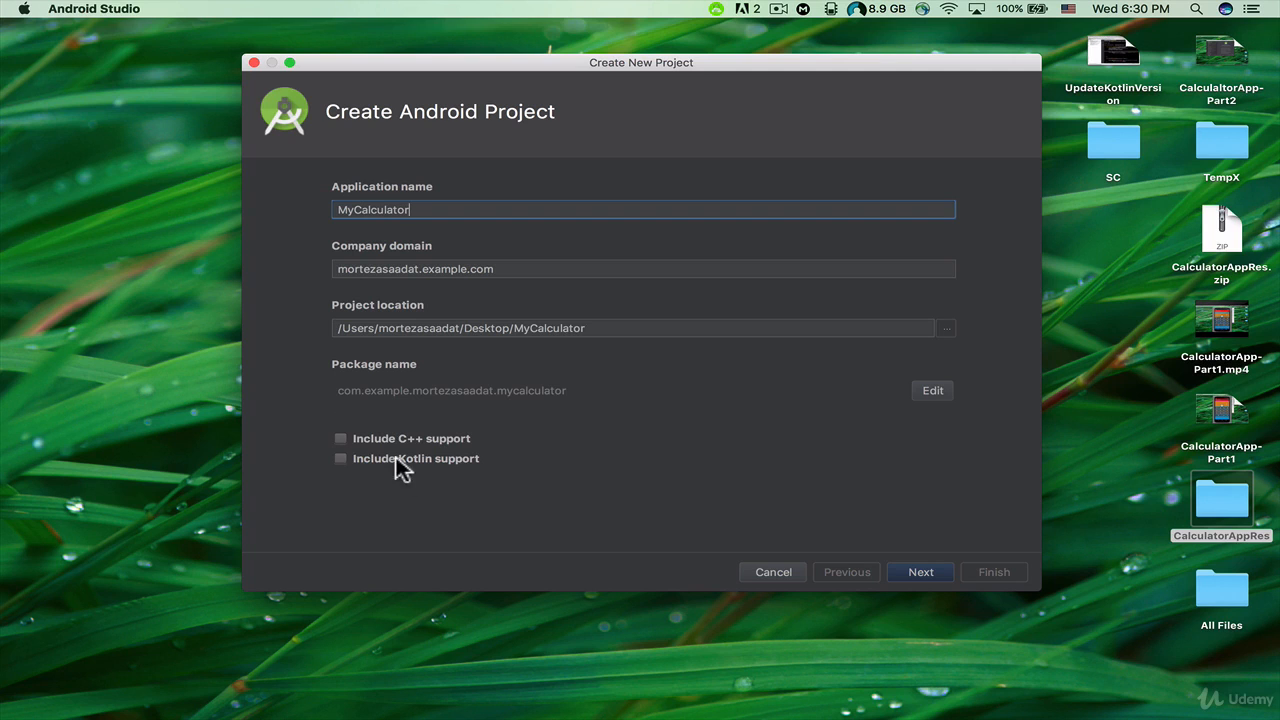
mouse_move(950, 592)
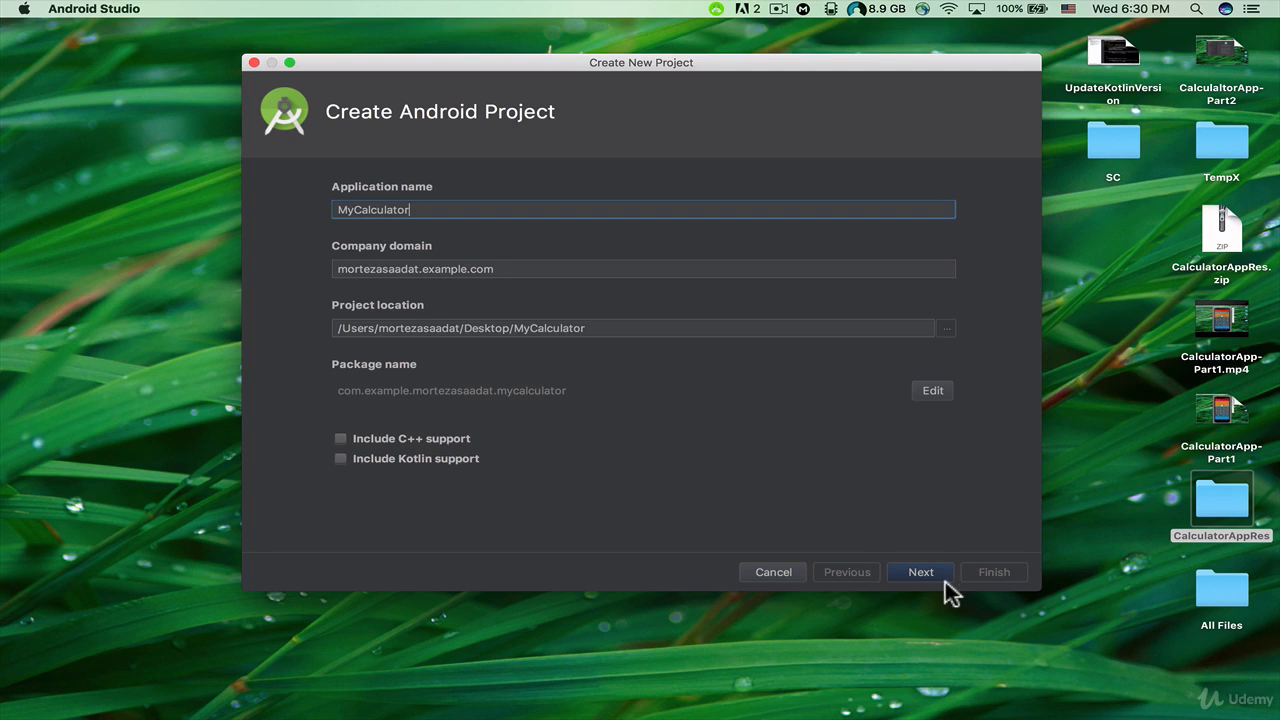
Target phones and tablets with minimum SDK API 22 Android 5.1 (Lollipop) and continue to the activity step
left_click(920, 572)
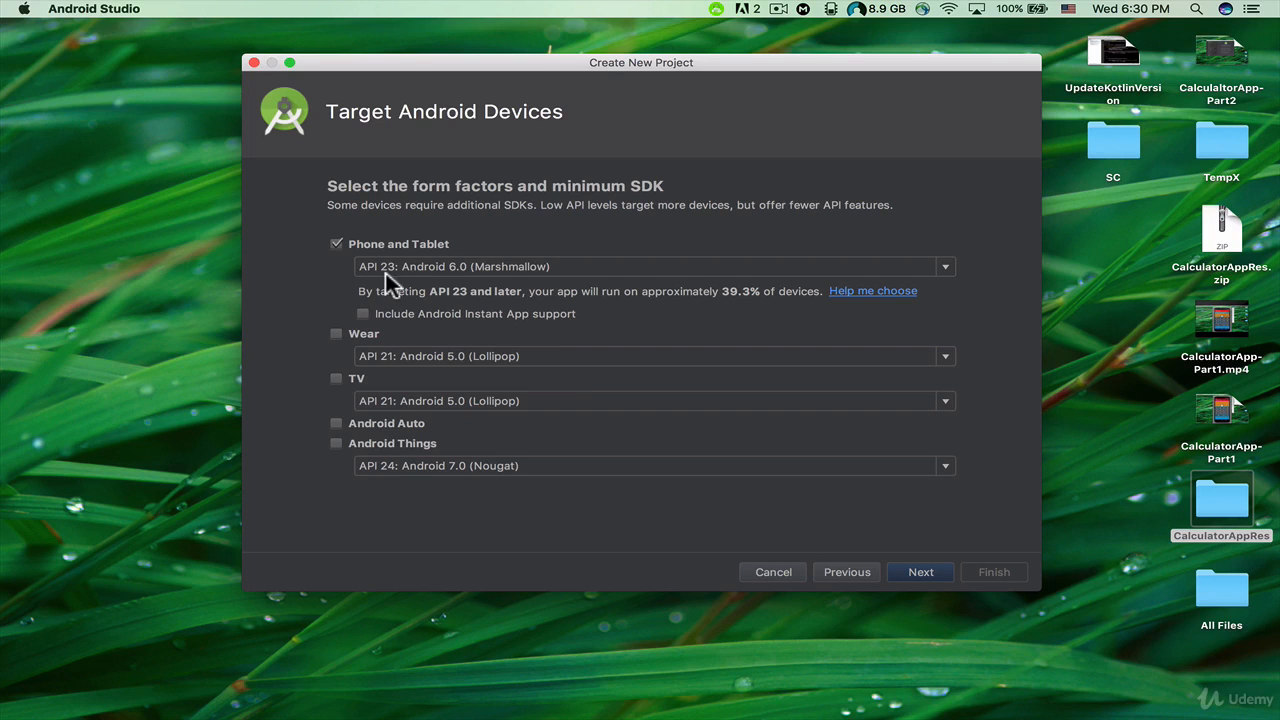
mouse_move(442, 280)
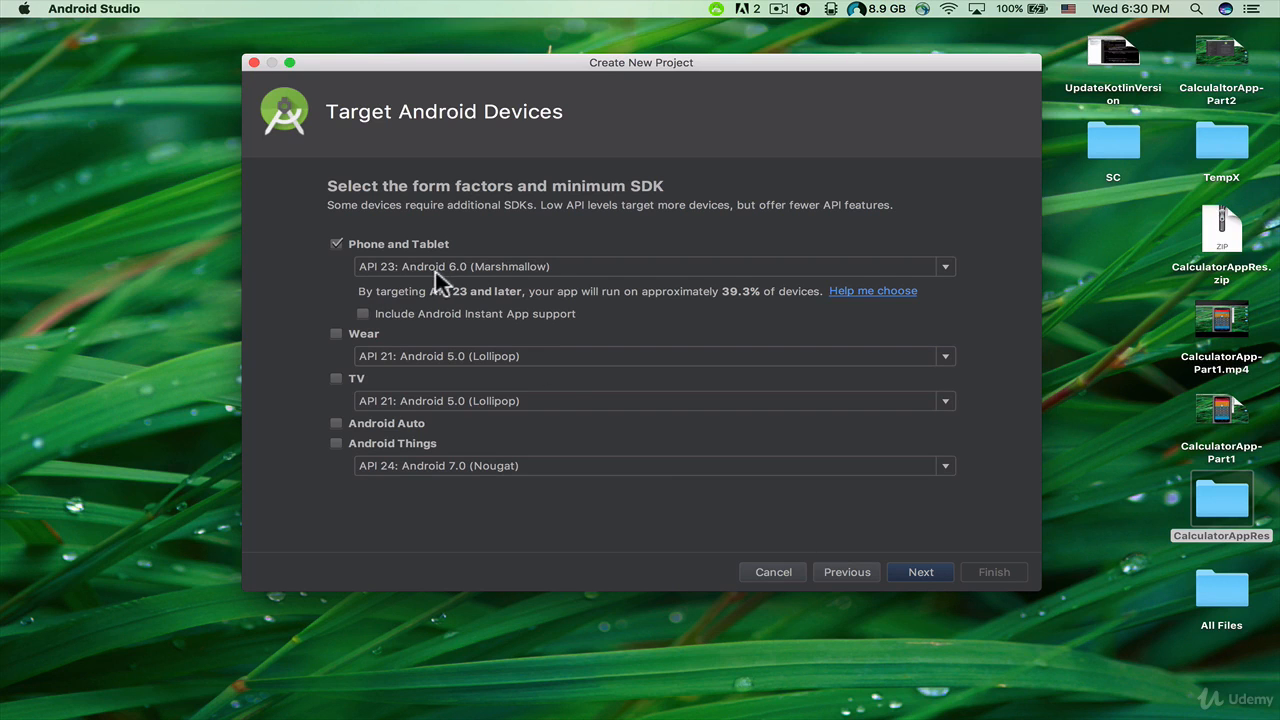
mouse_move(868, 284)
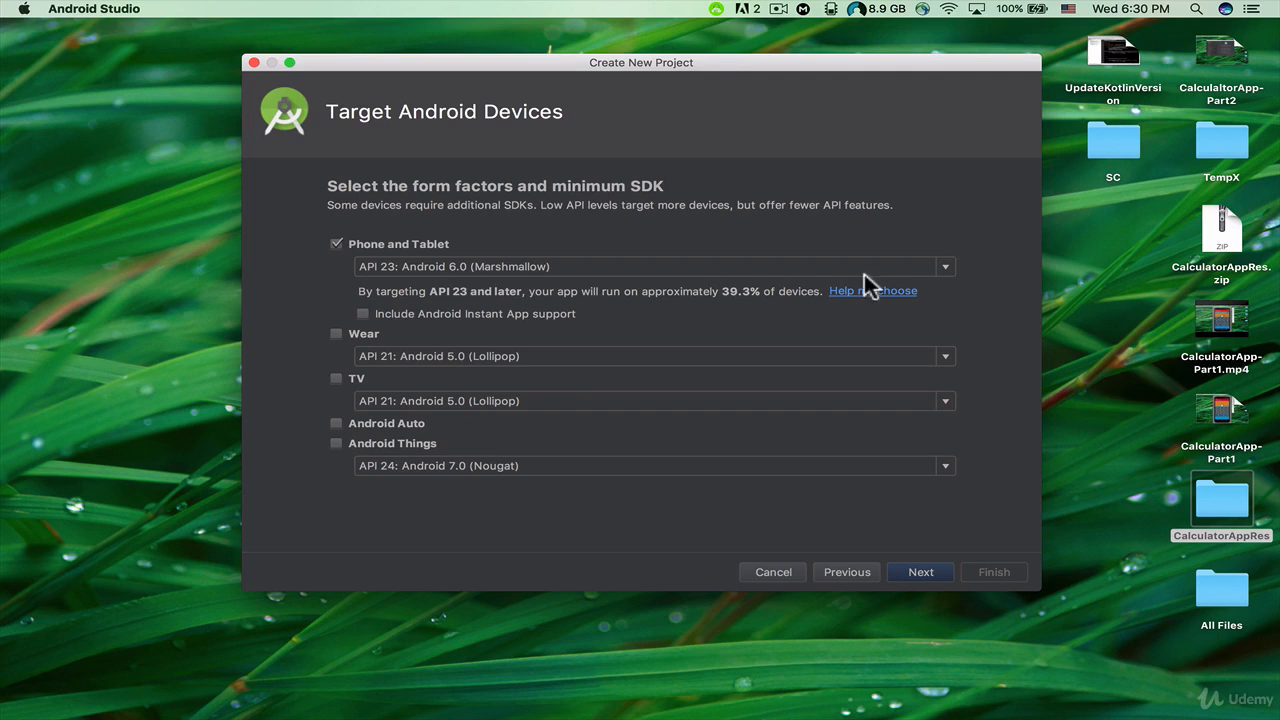
mouse_move(398, 288)
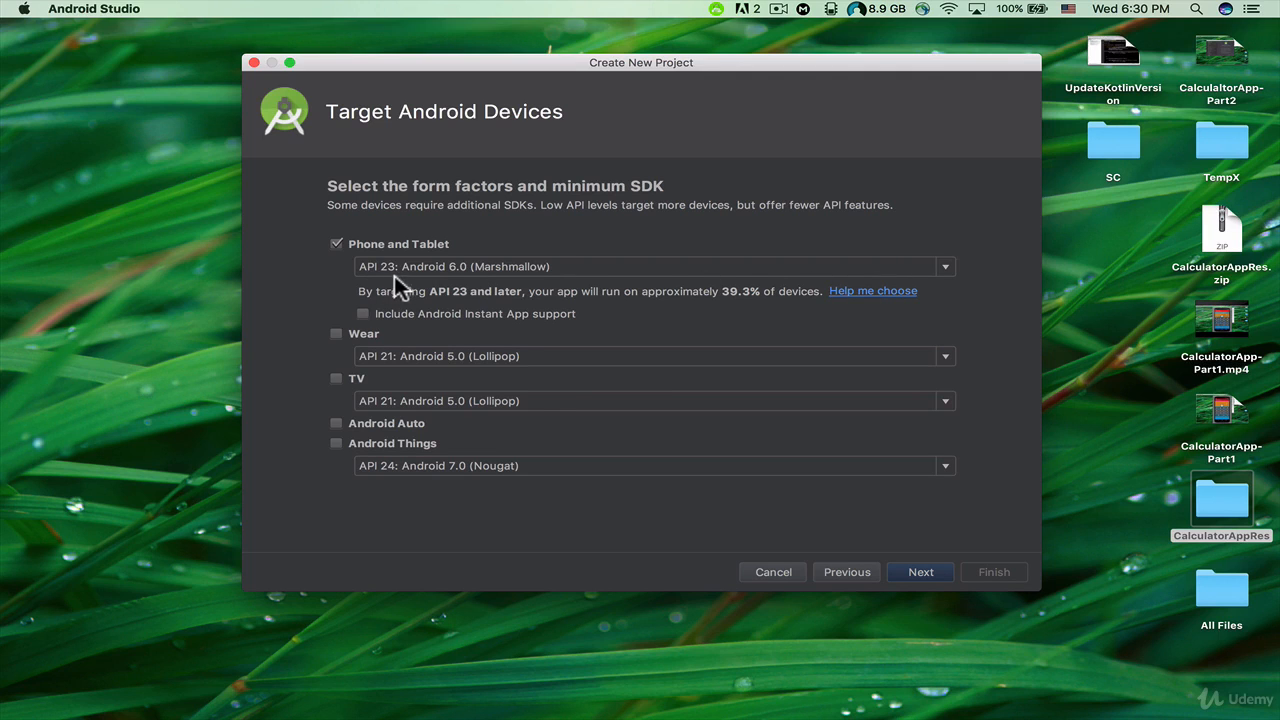
mouse_move(956, 284)
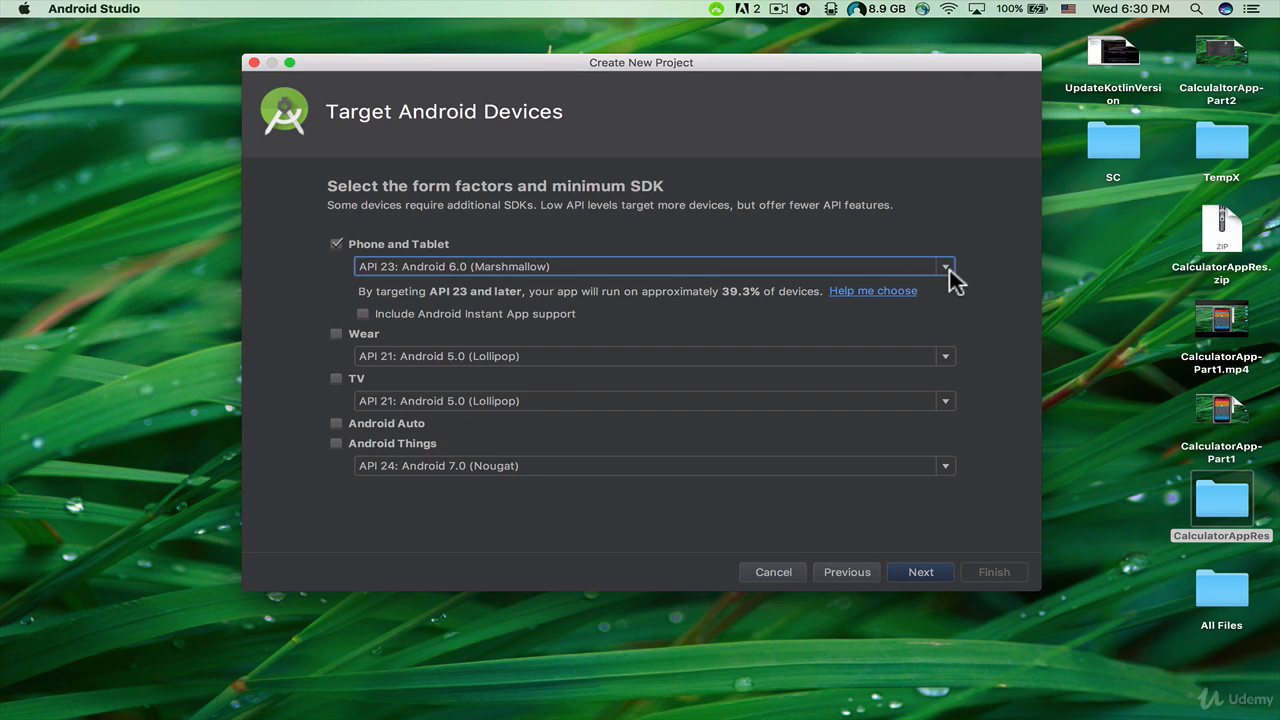
left_click(944, 266)
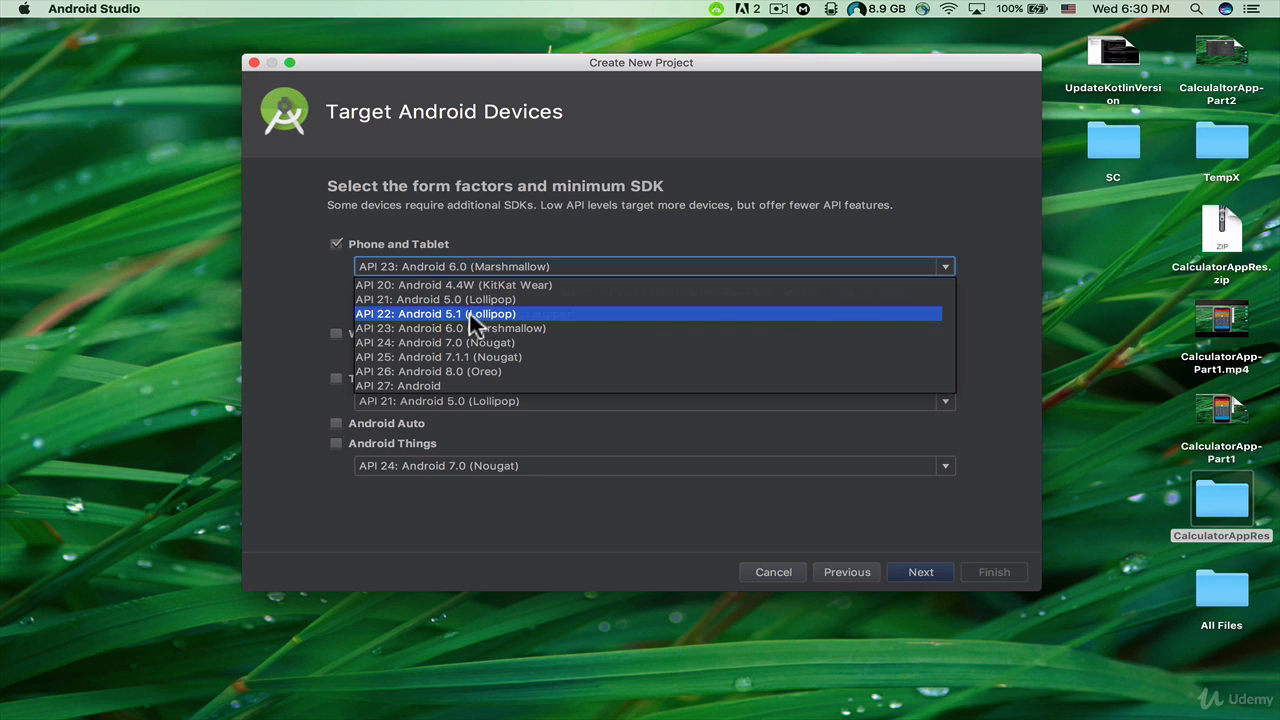
left_click(436, 312)
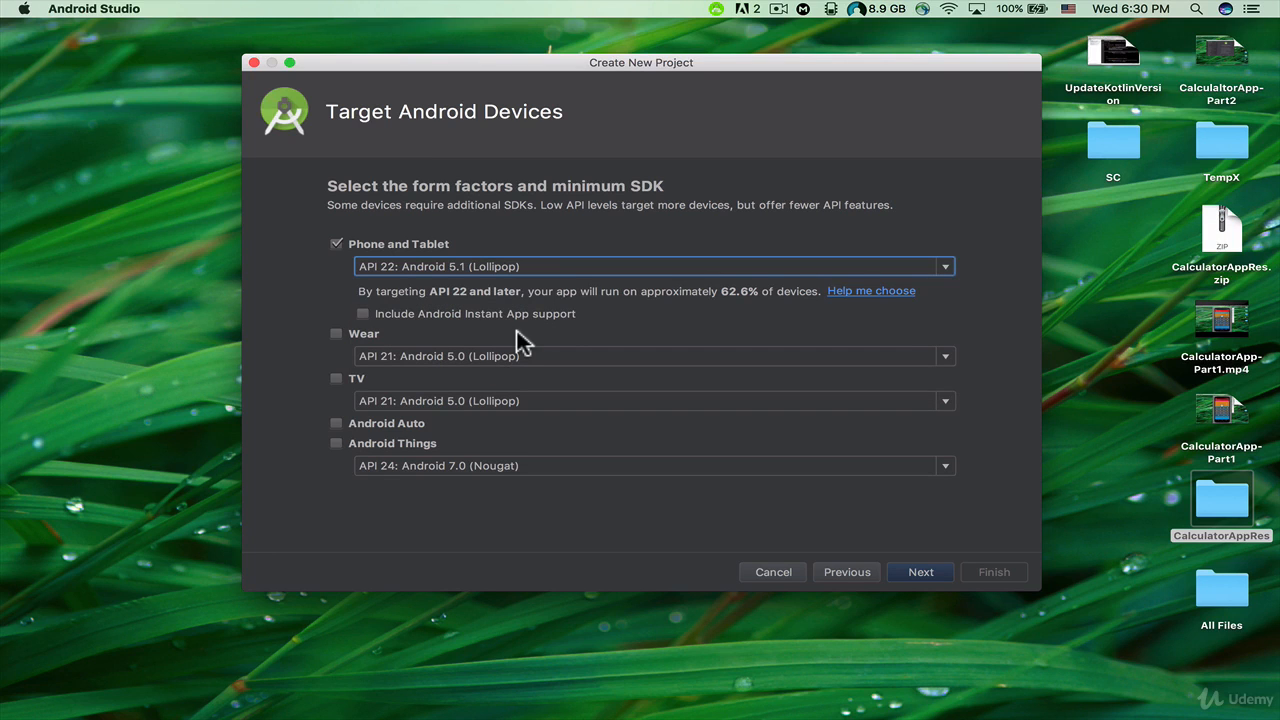
mouse_move(464, 290)
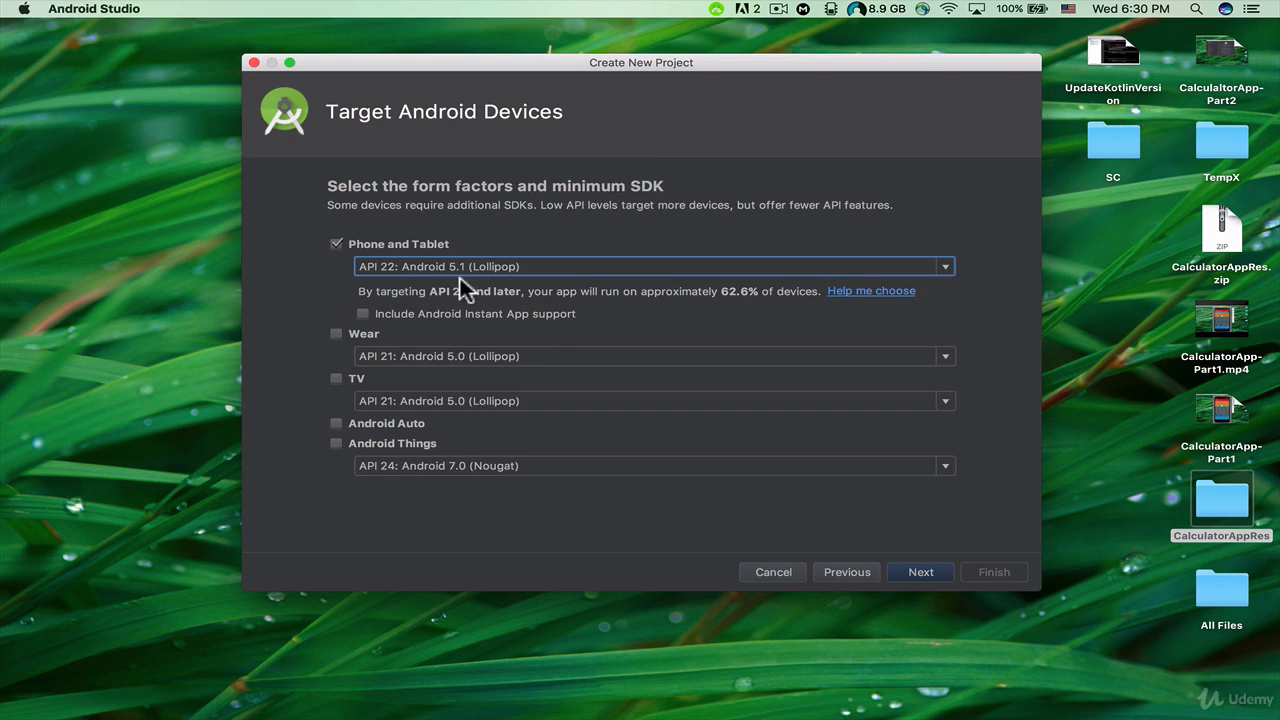
mouse_move(496, 292)
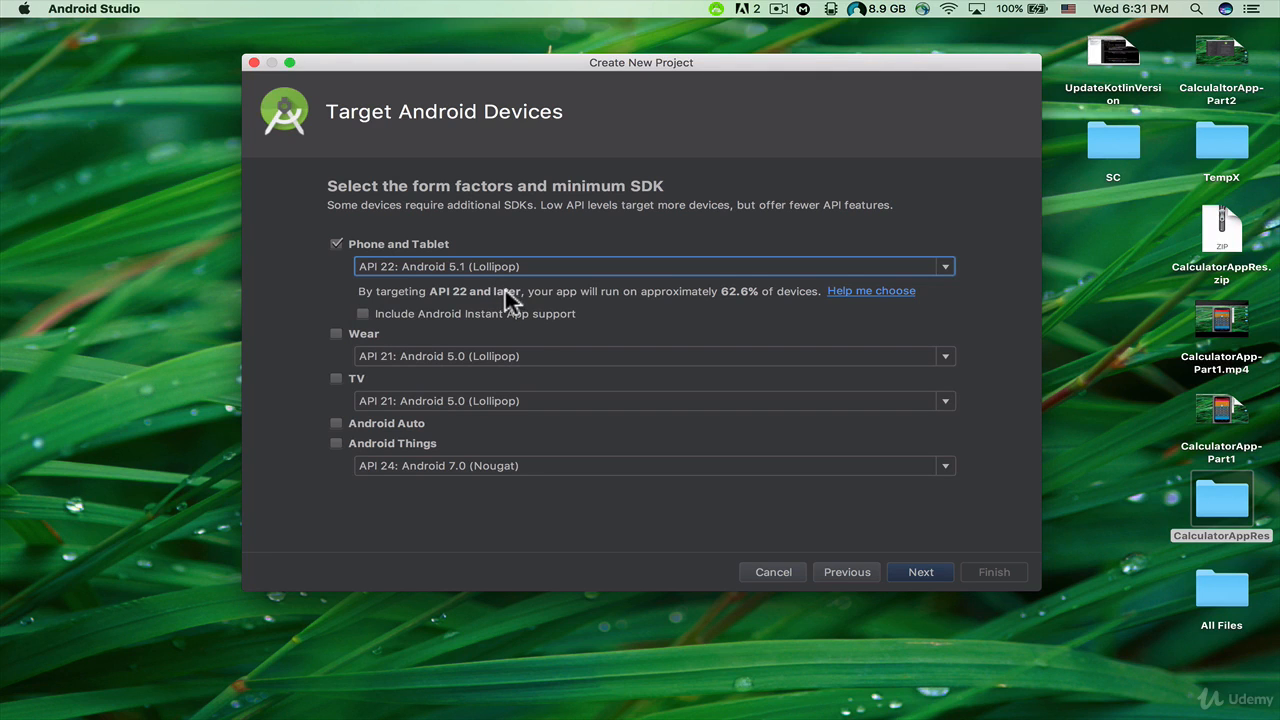
mouse_move(370, 310)
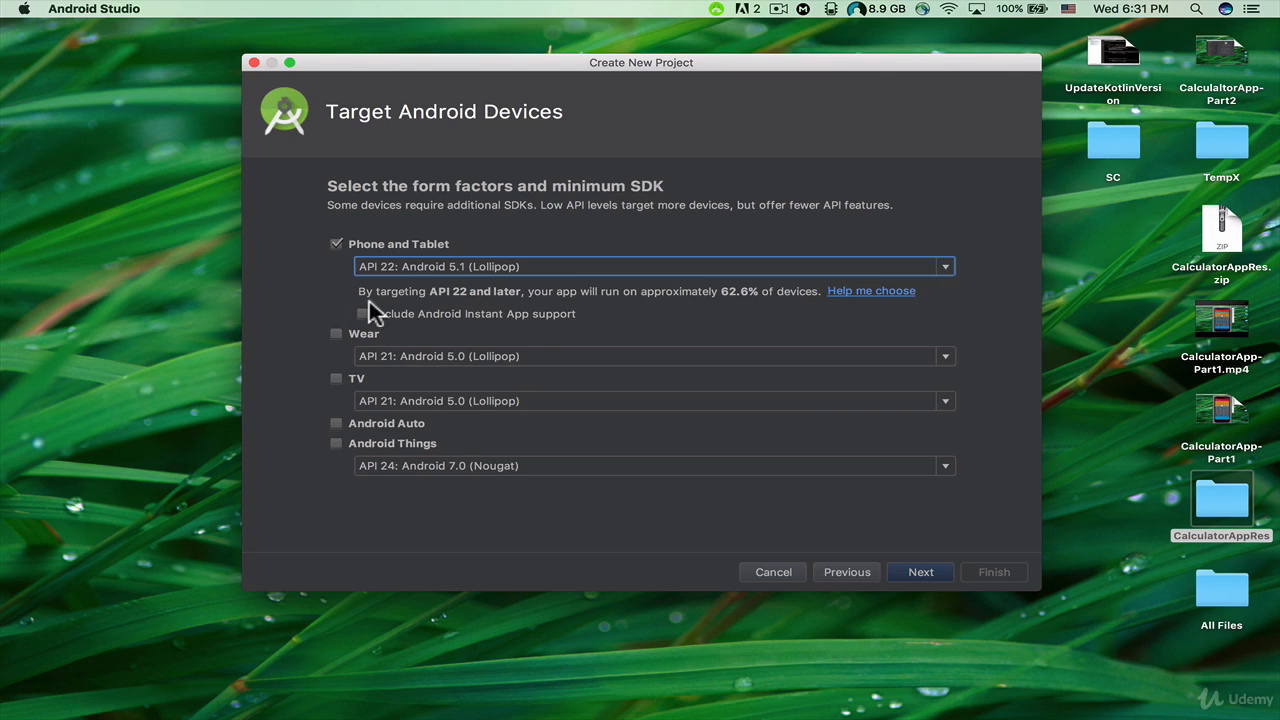
mouse_move(550, 304)
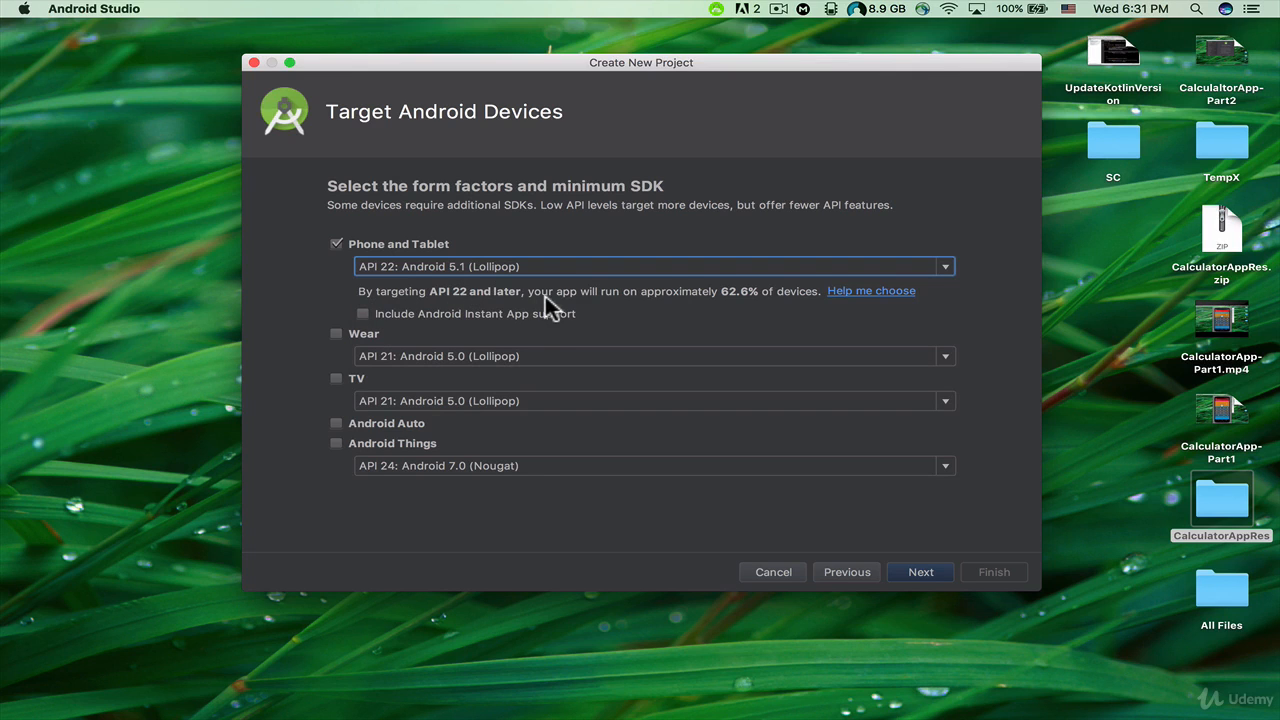
mouse_move(678, 312)
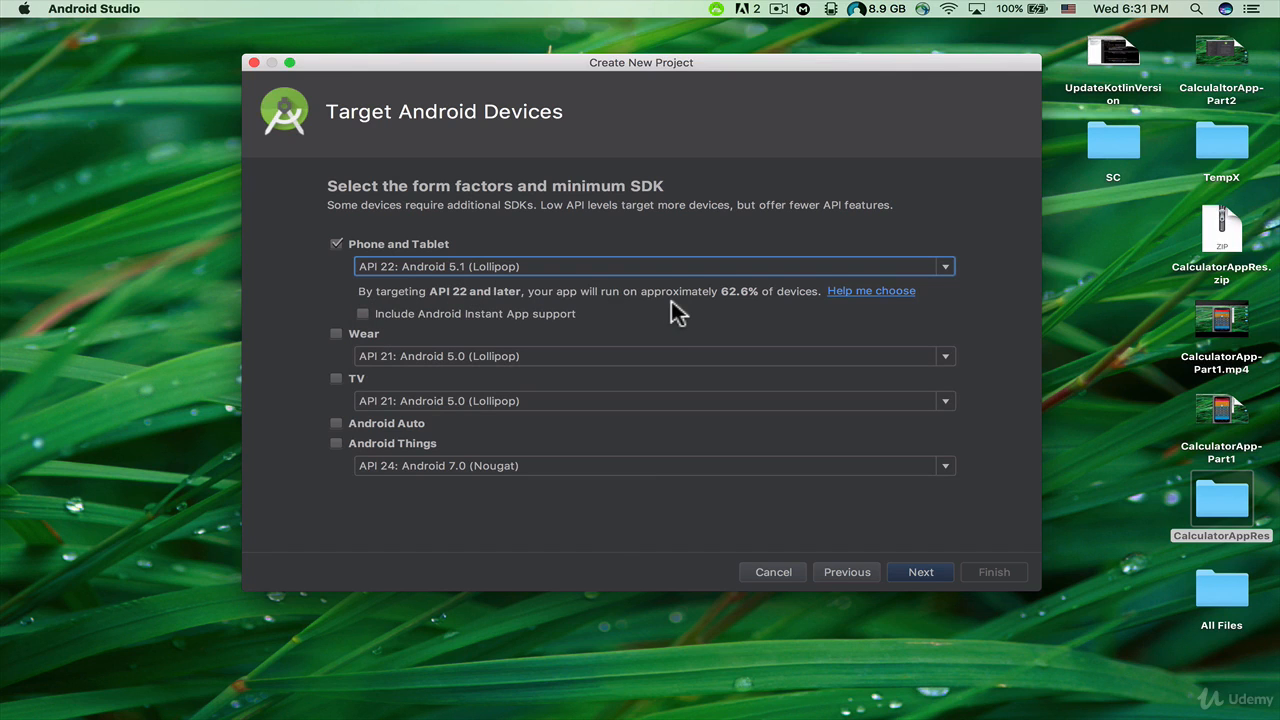
mouse_move(758, 312)
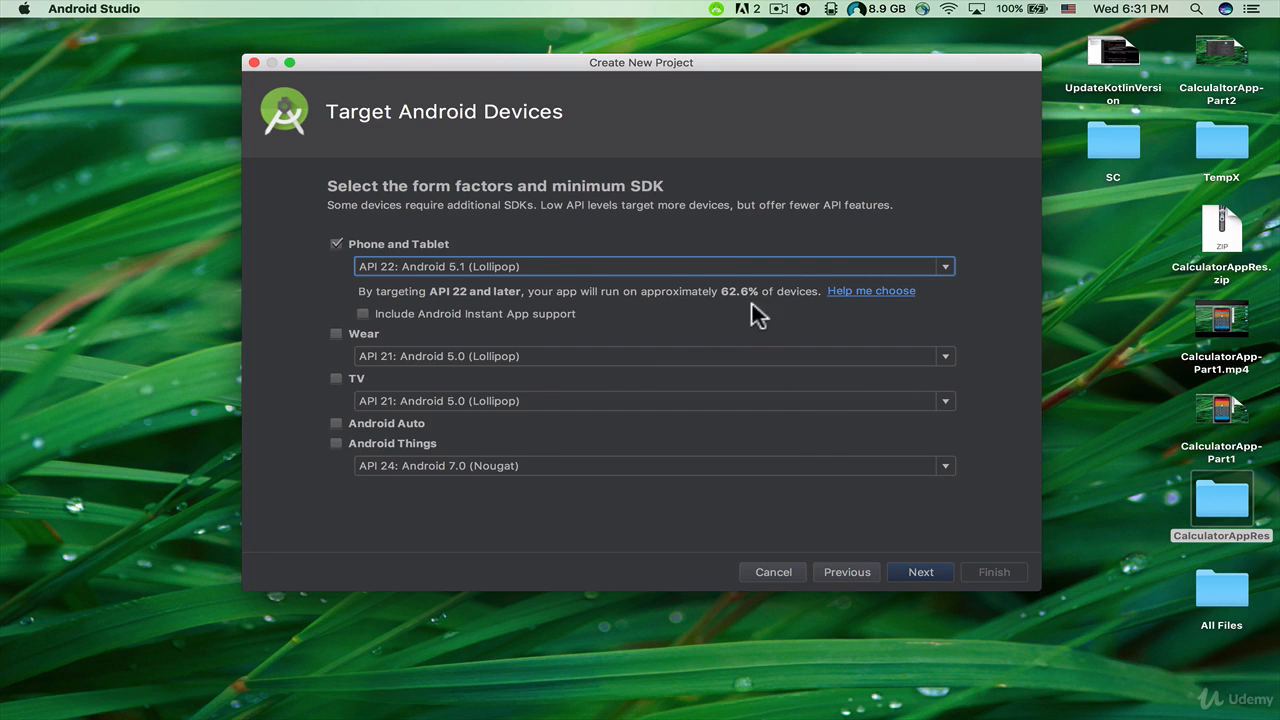
left_click(920, 572)
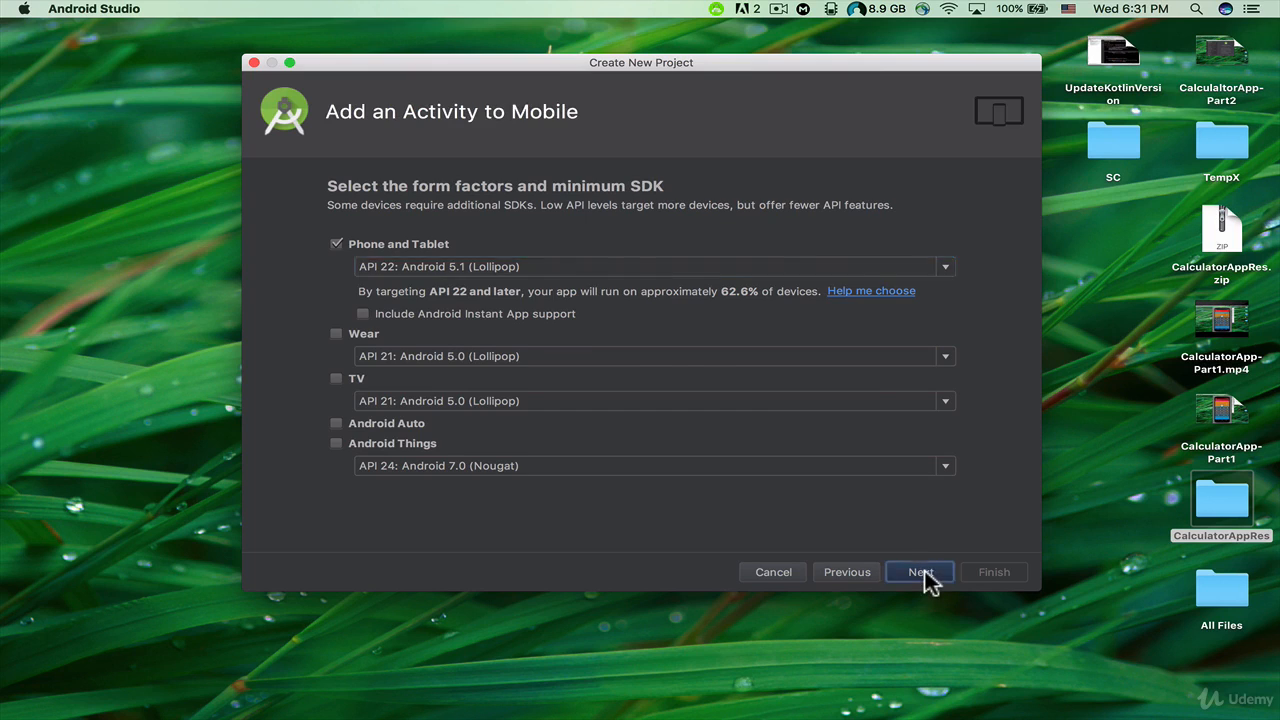
Create the project with an Empty Activity renamed Calculator using layout activity_calculator
left_click(920, 572)
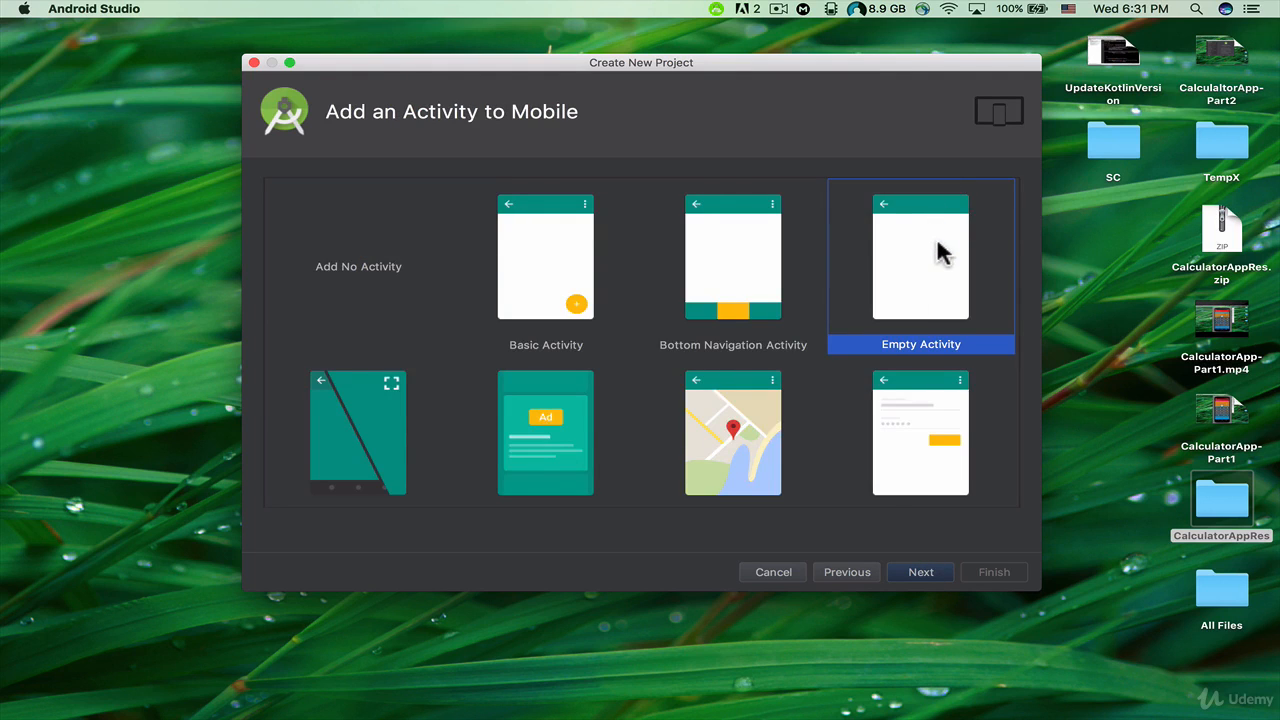
left_click(920, 572)
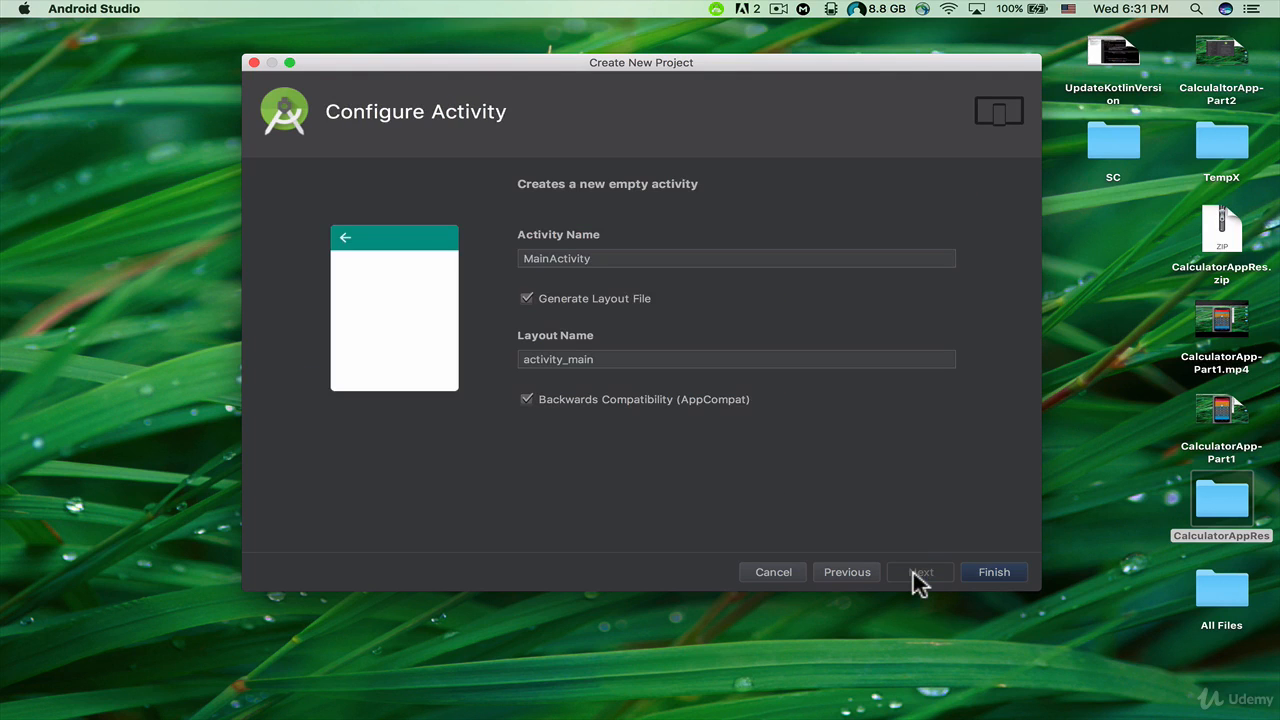
mouse_move(590, 258)
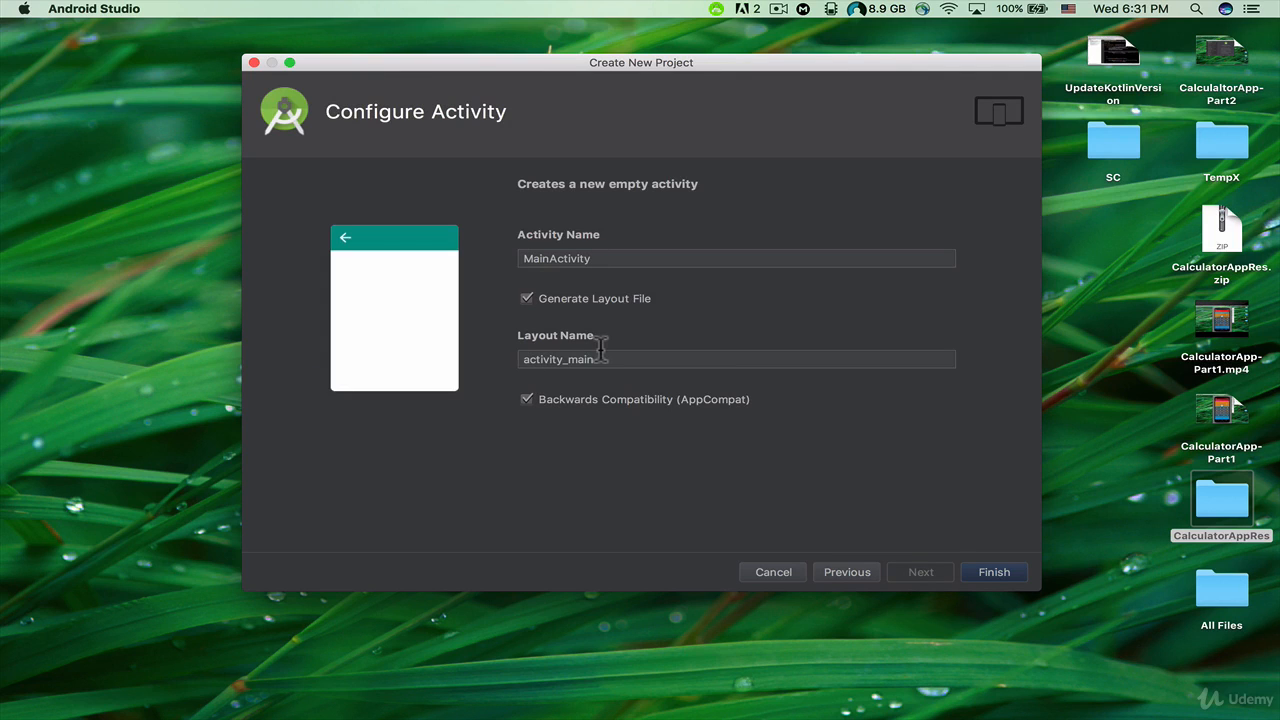
mouse_move(596, 368)
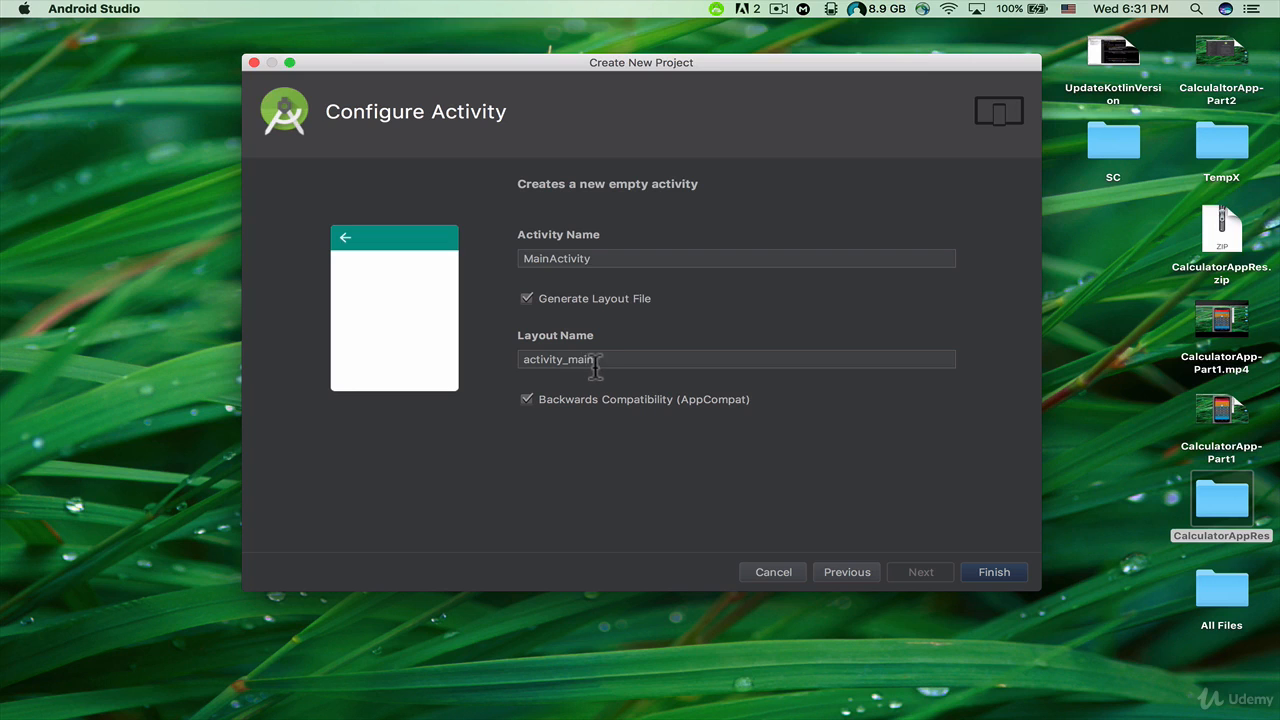
left_click(736, 258)
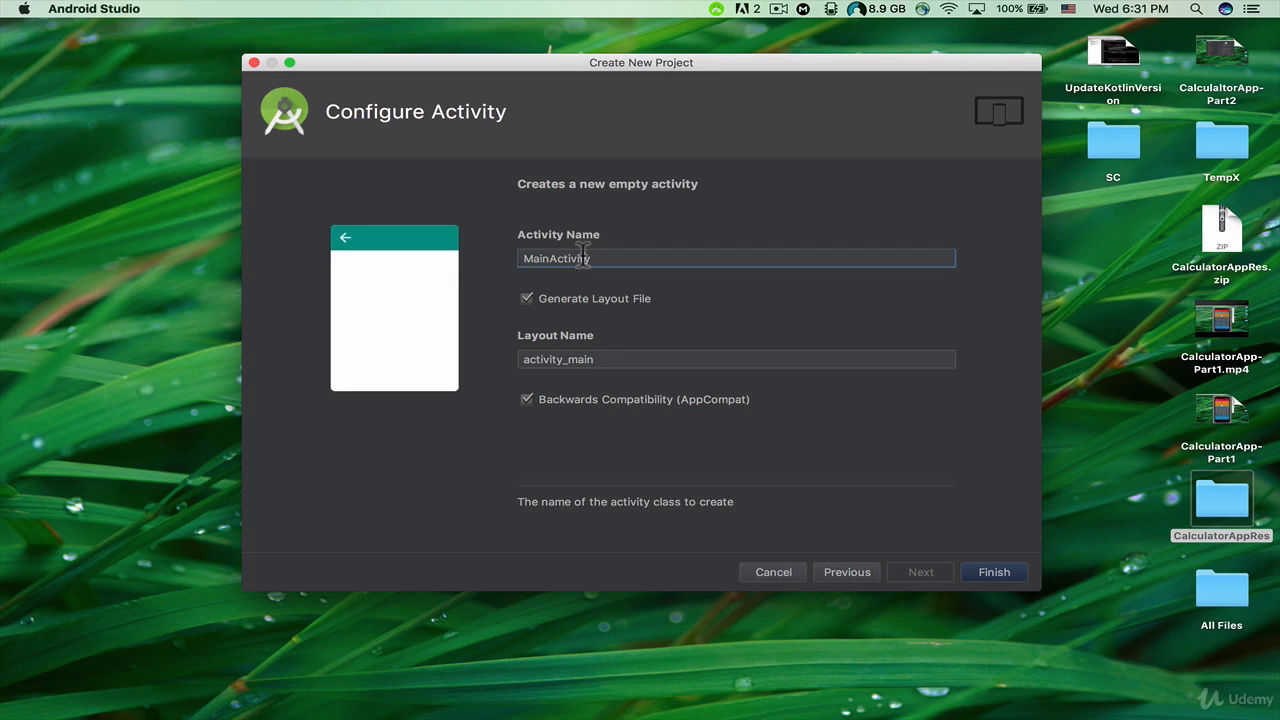
double_click(556, 258)
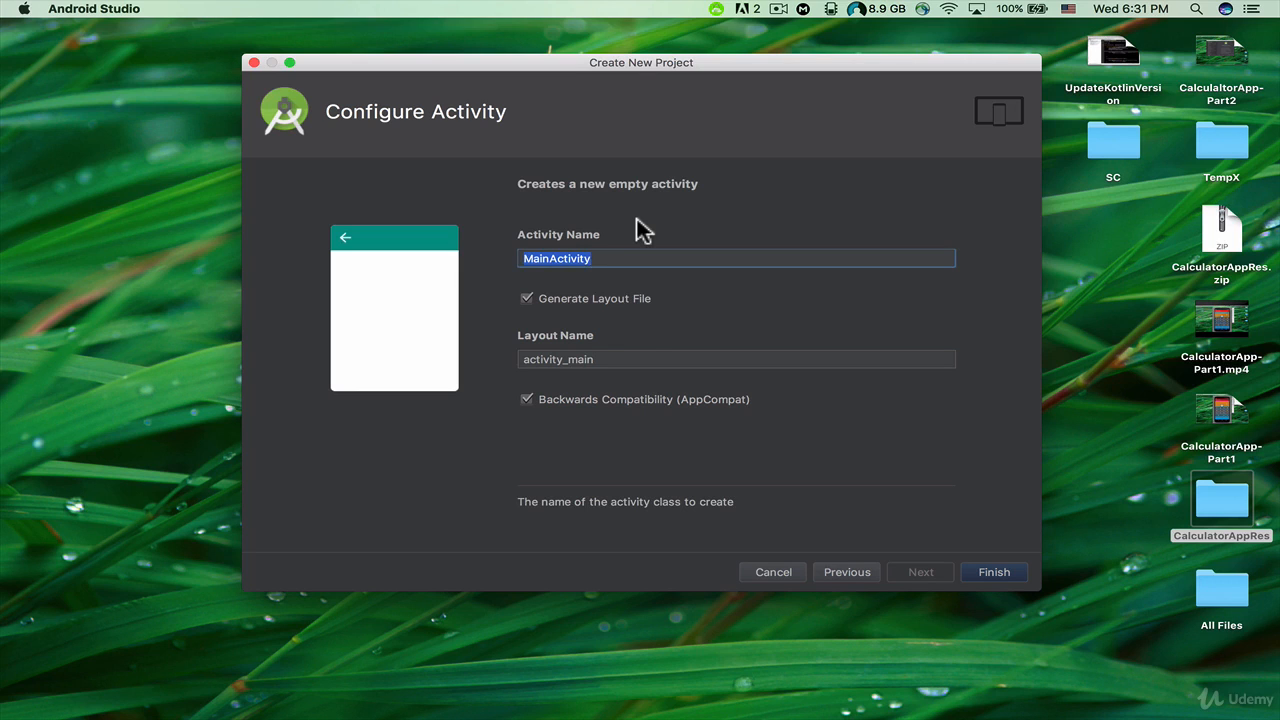
type("C")
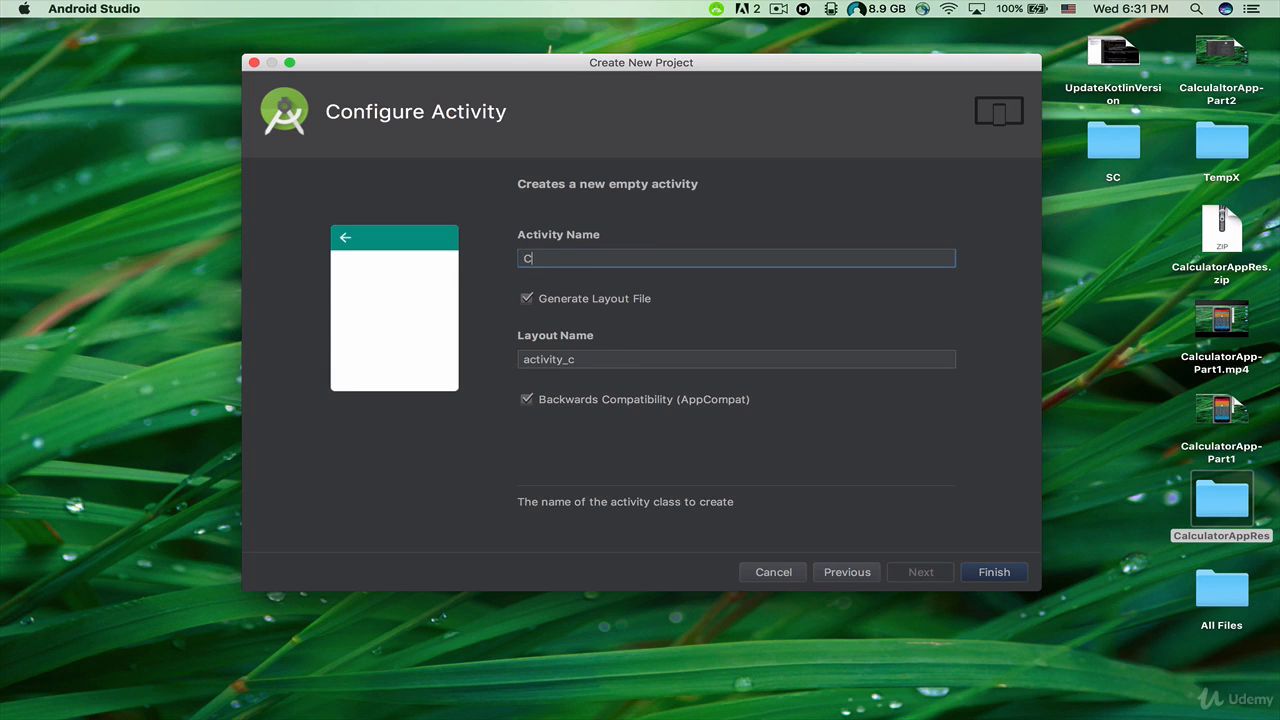
type("alculator")
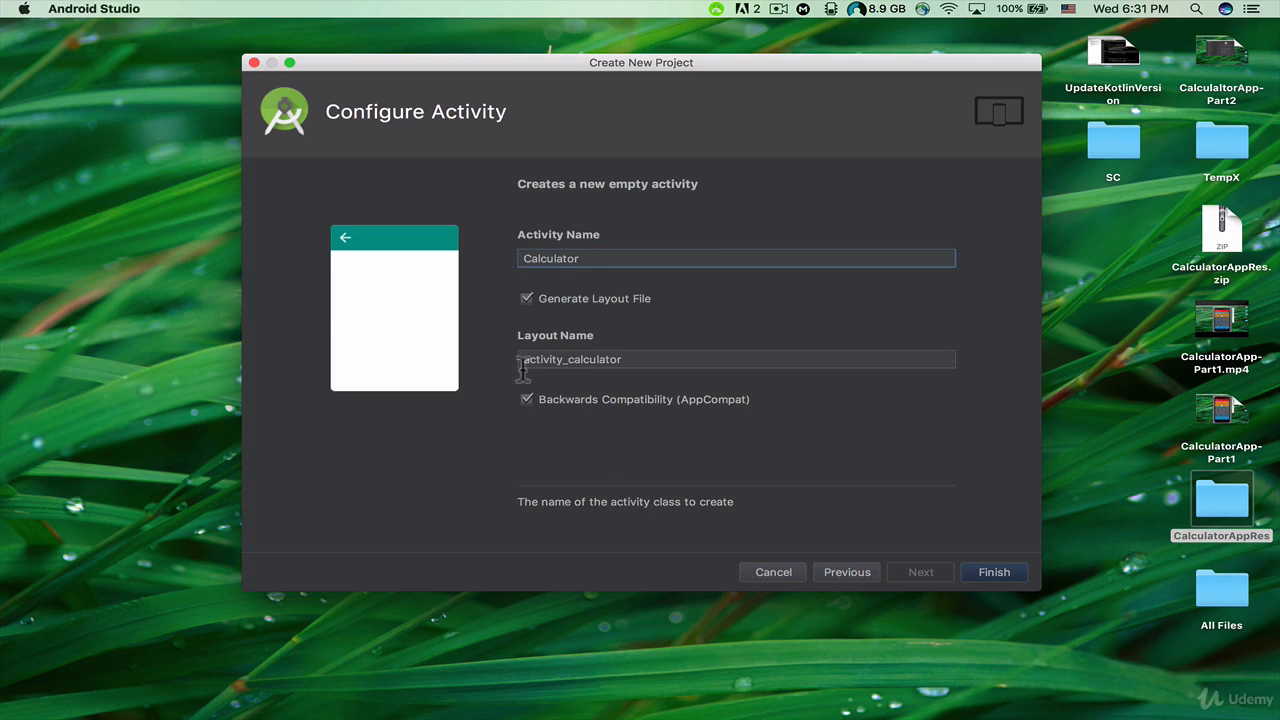
mouse_move(532, 392)
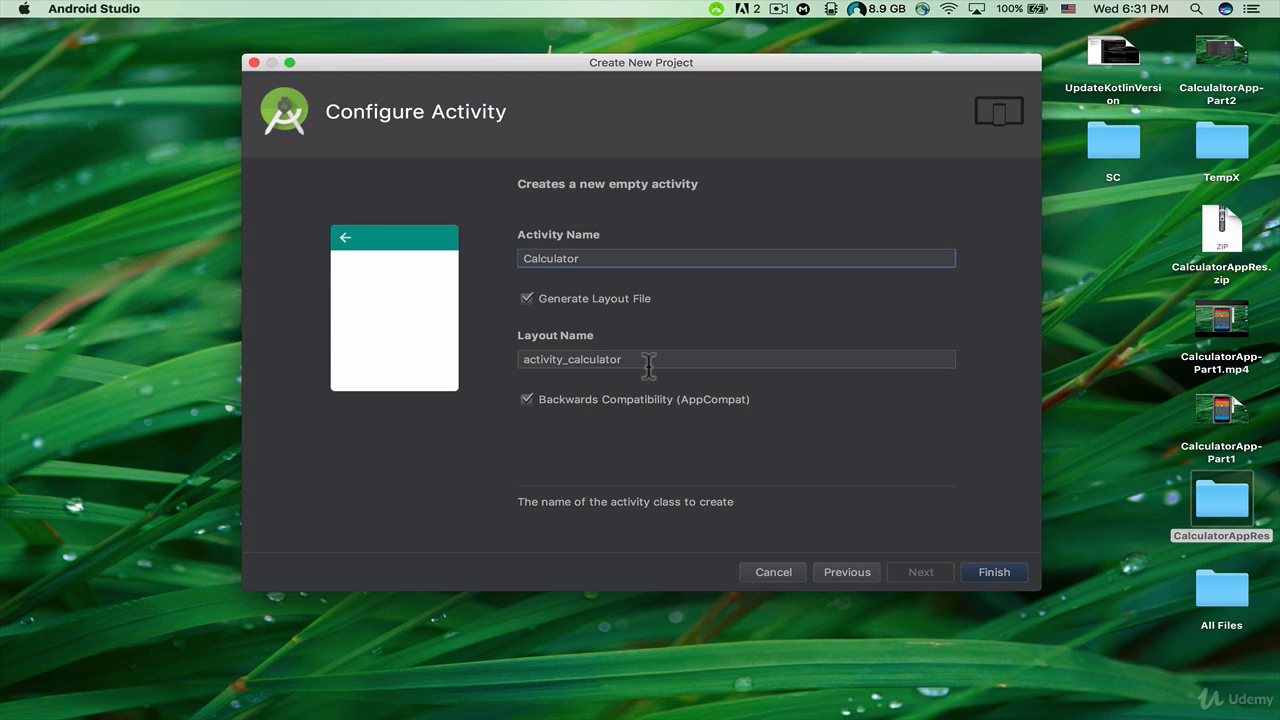
mouse_move(644, 360)
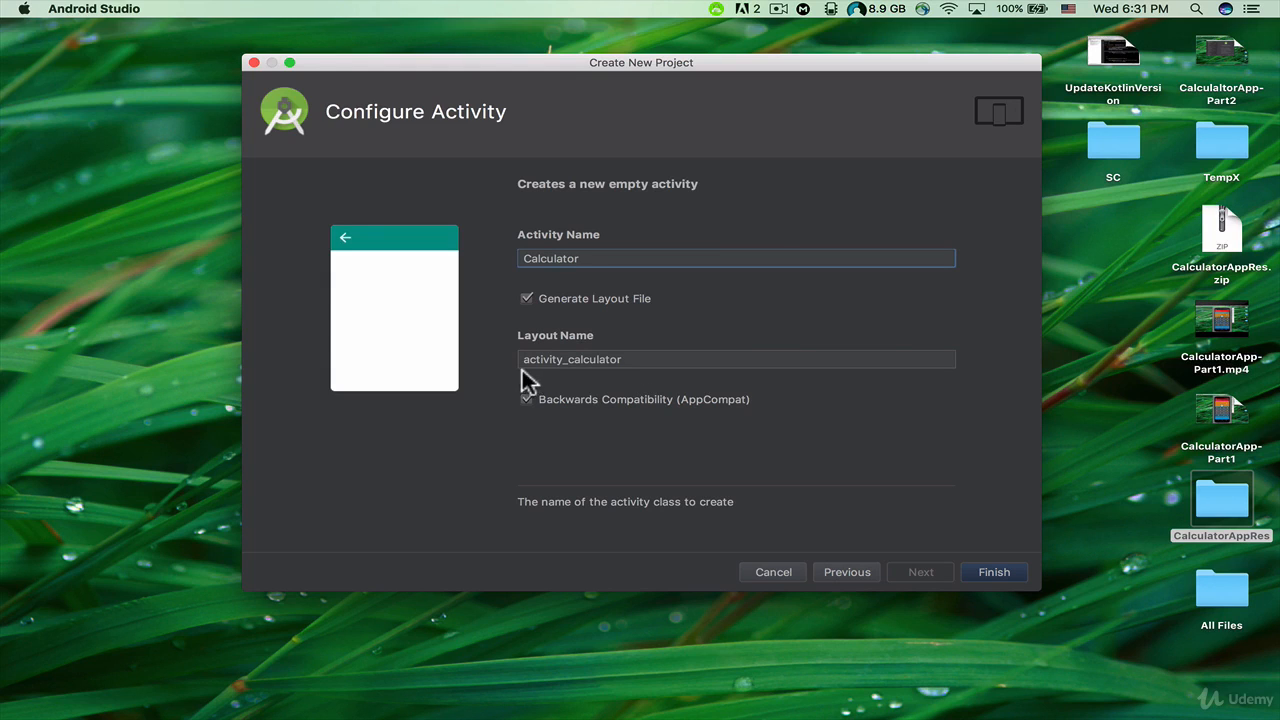
mouse_move(540, 378)
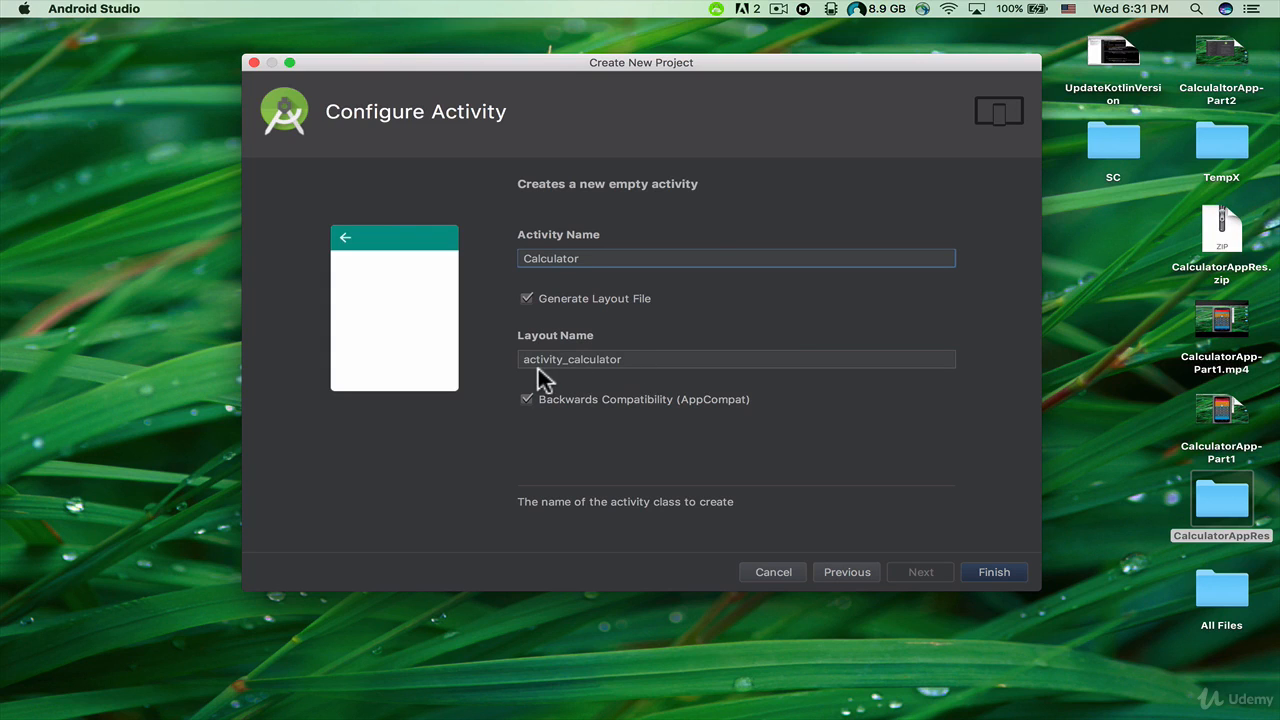
mouse_move(660, 316)
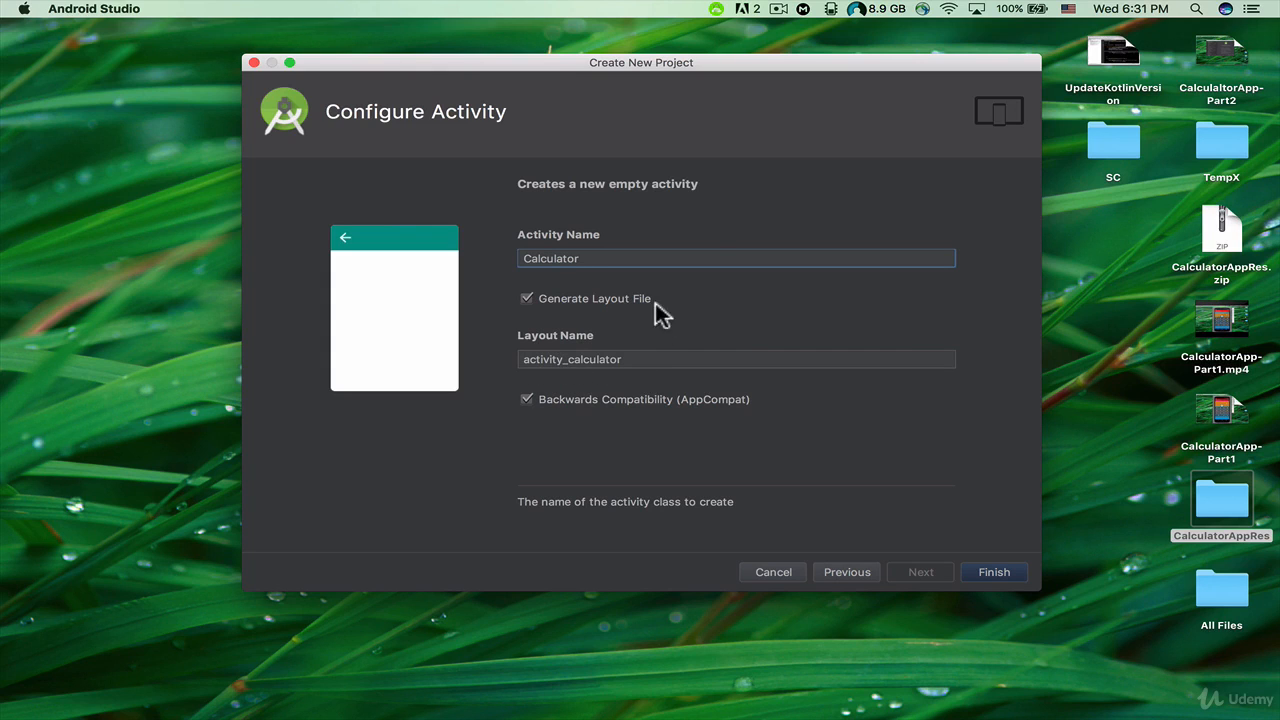
mouse_move(1008, 548)
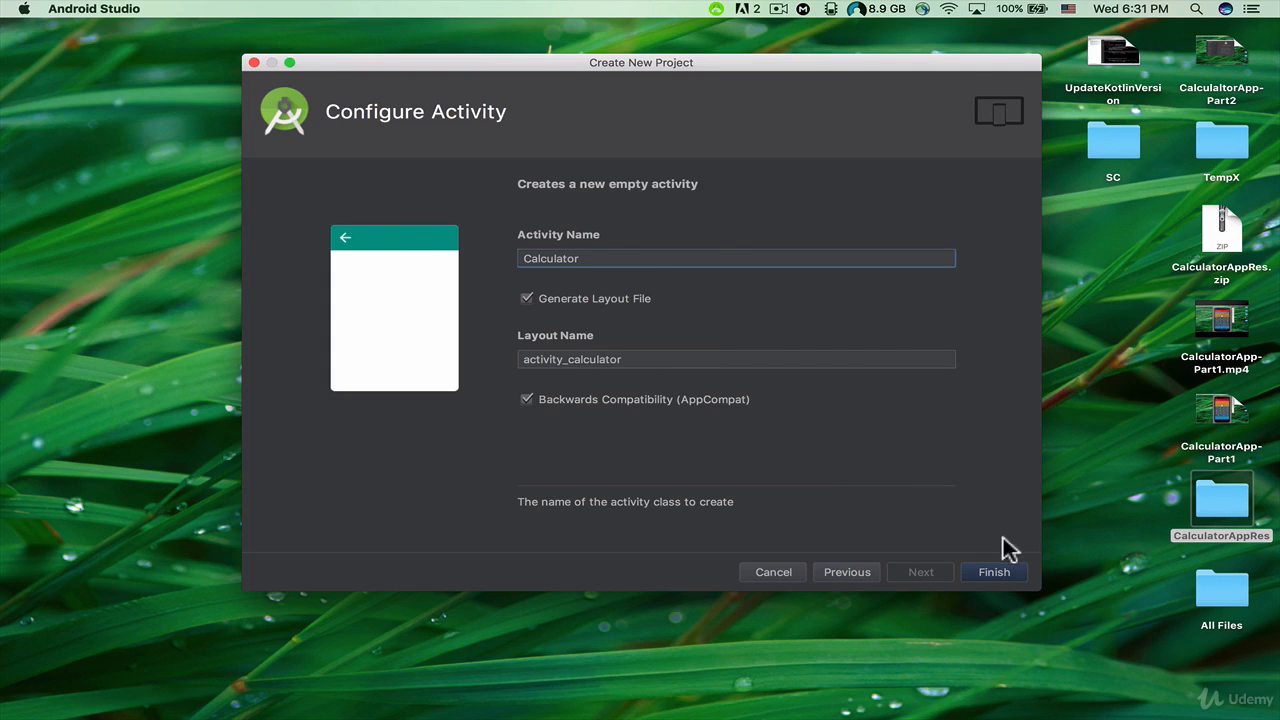
left_click(992, 572)
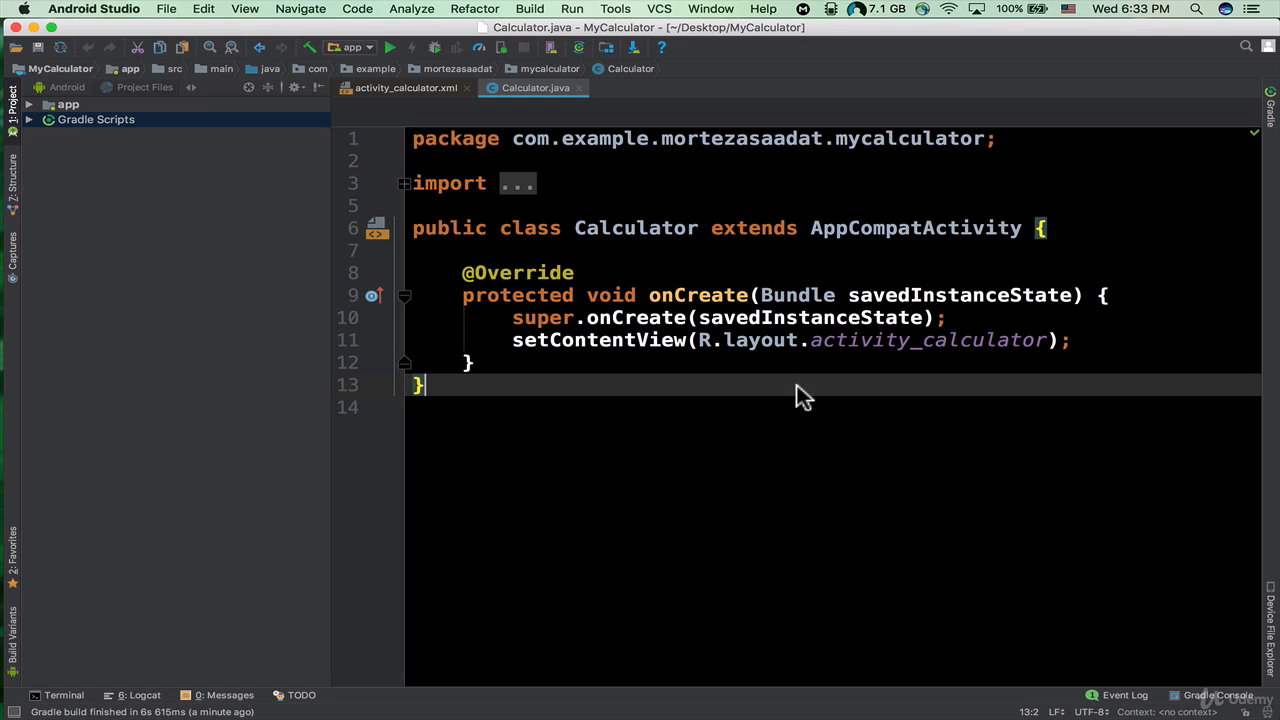